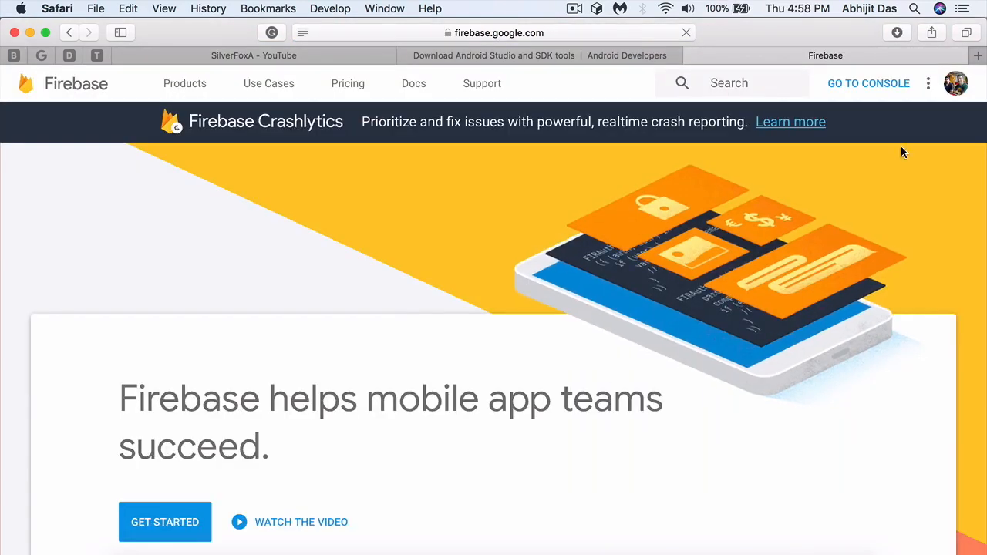
Go to the Firebase console and start creating a new project
scroll("down", 3)
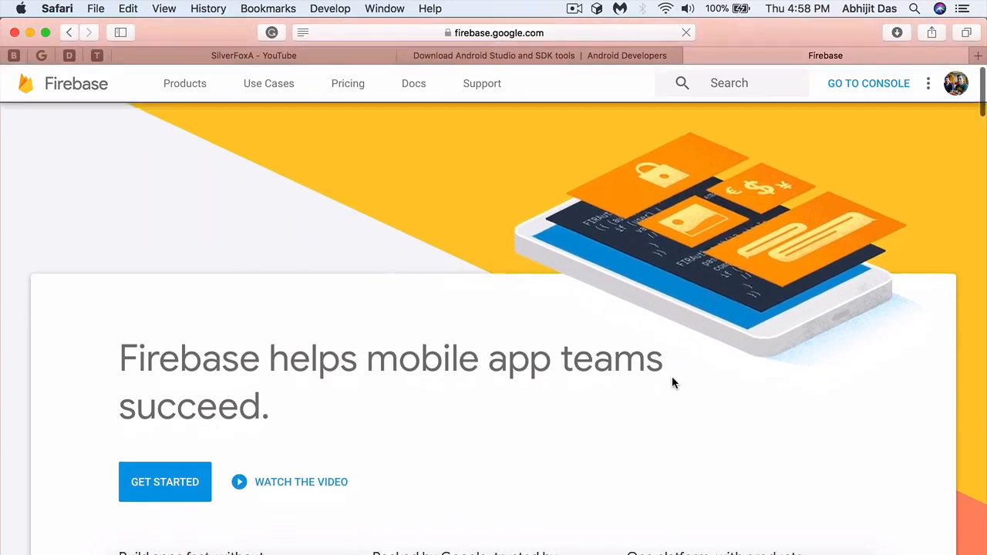
scroll("down", 3)
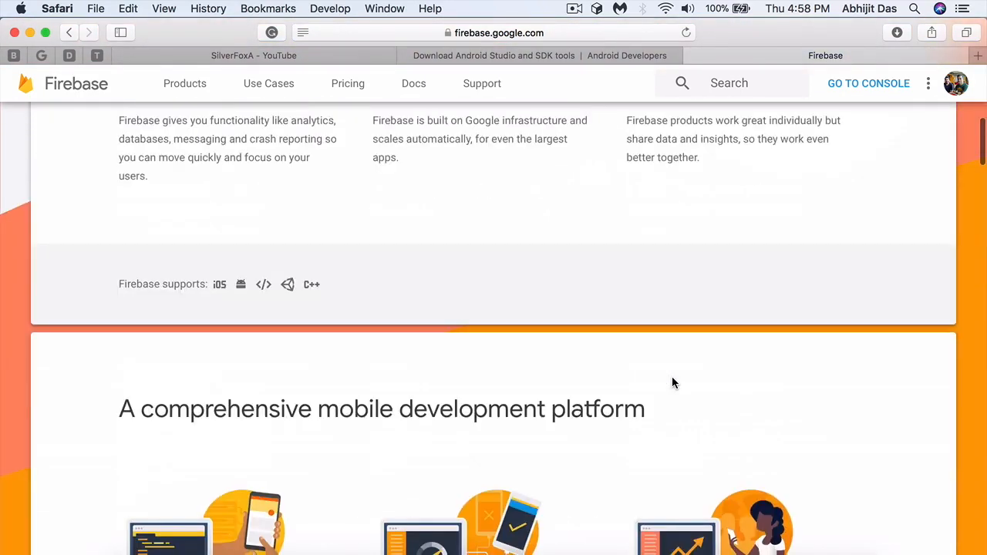
scroll("down", 3)
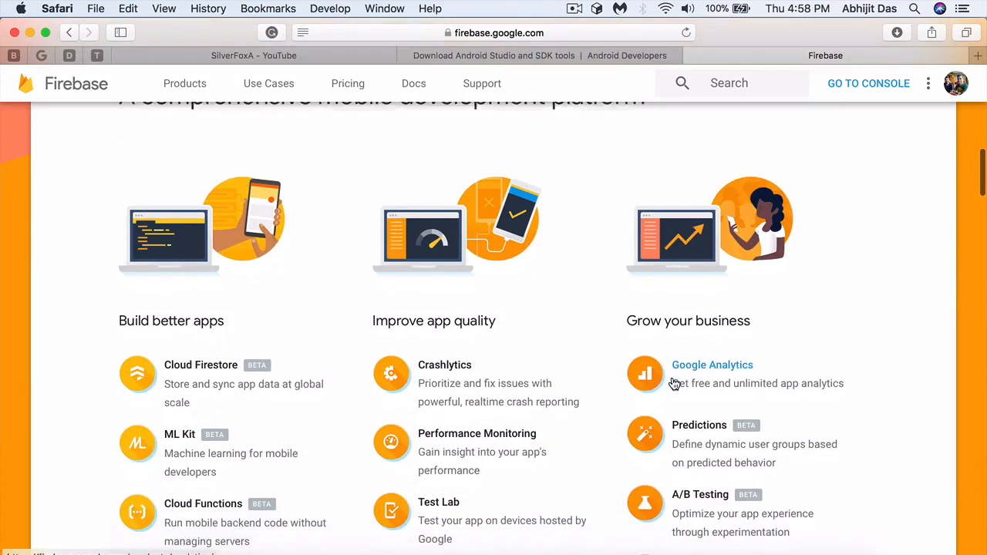
scroll("down", 3)
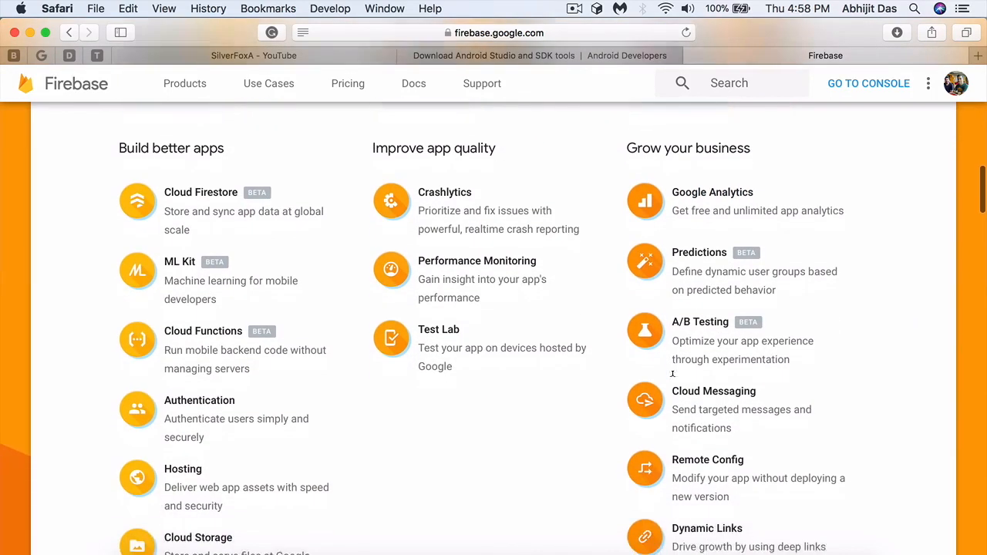
scroll("down", 3)
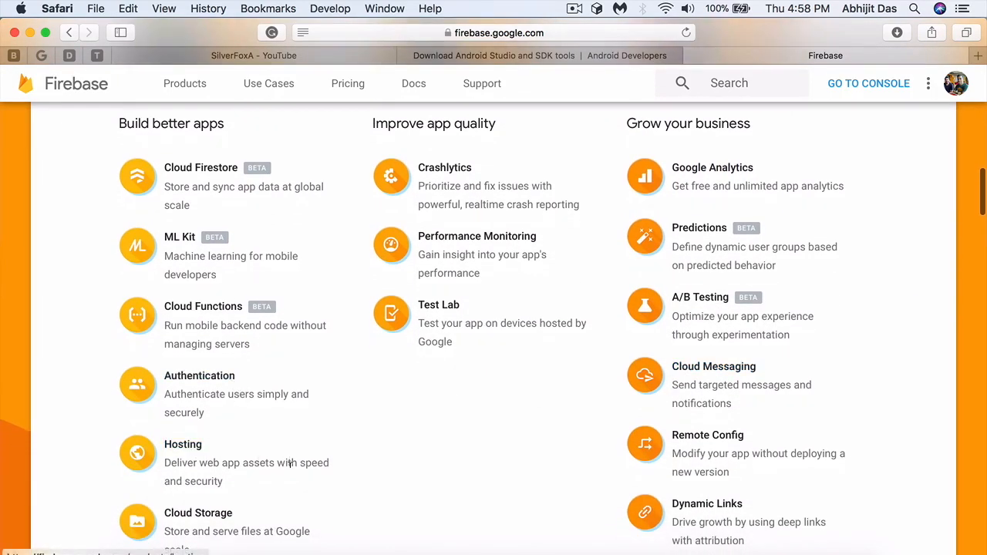
scroll("down", 3)
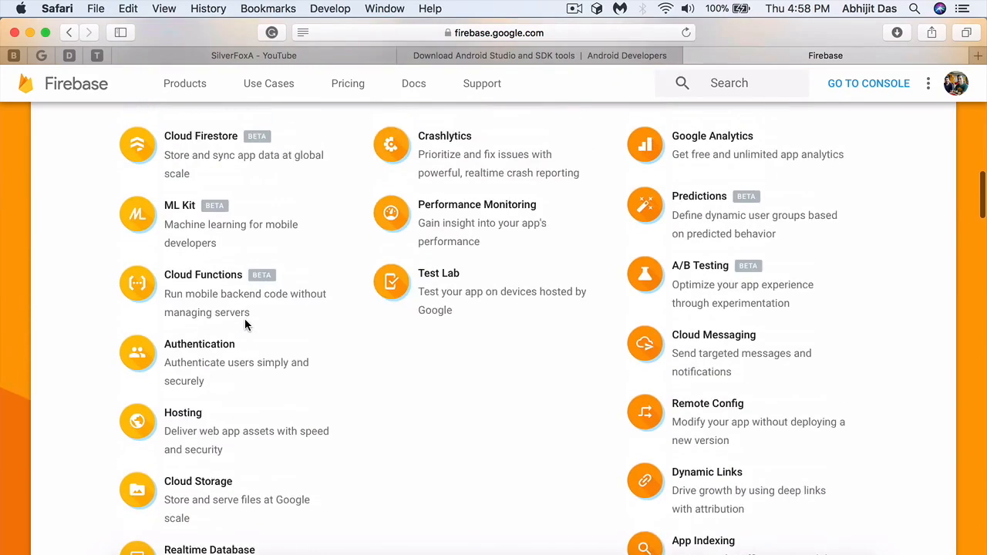
scroll("up", 3)
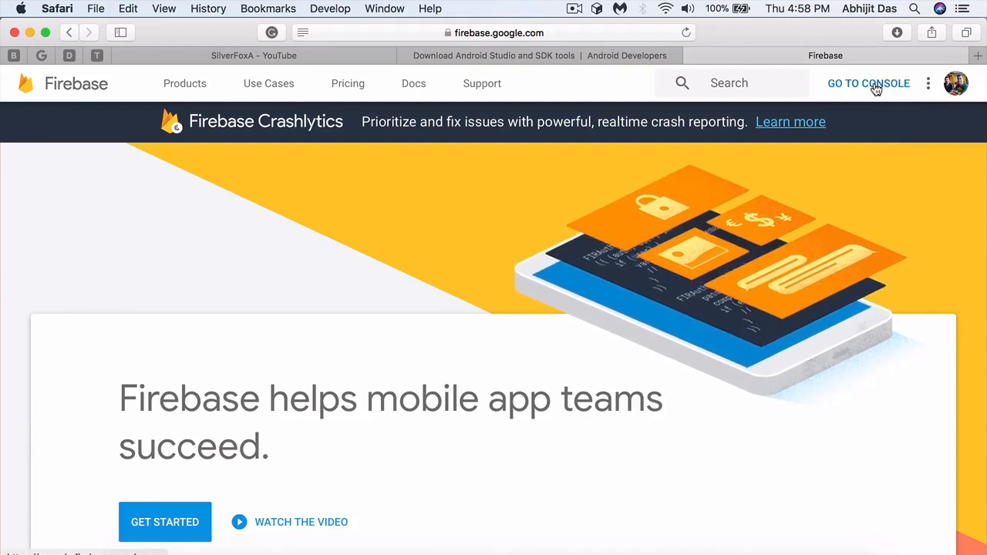
left_click(868, 84)
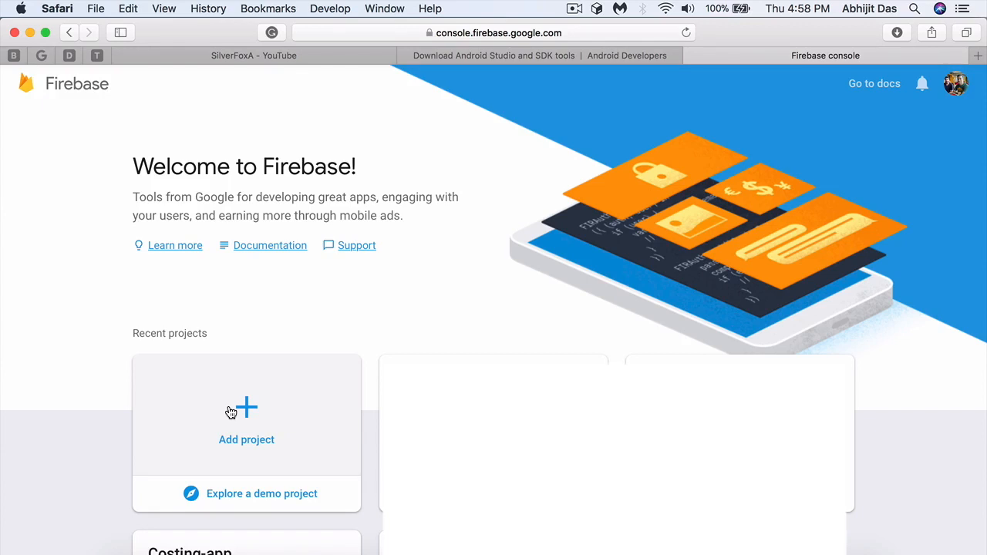
left_click(246, 413)
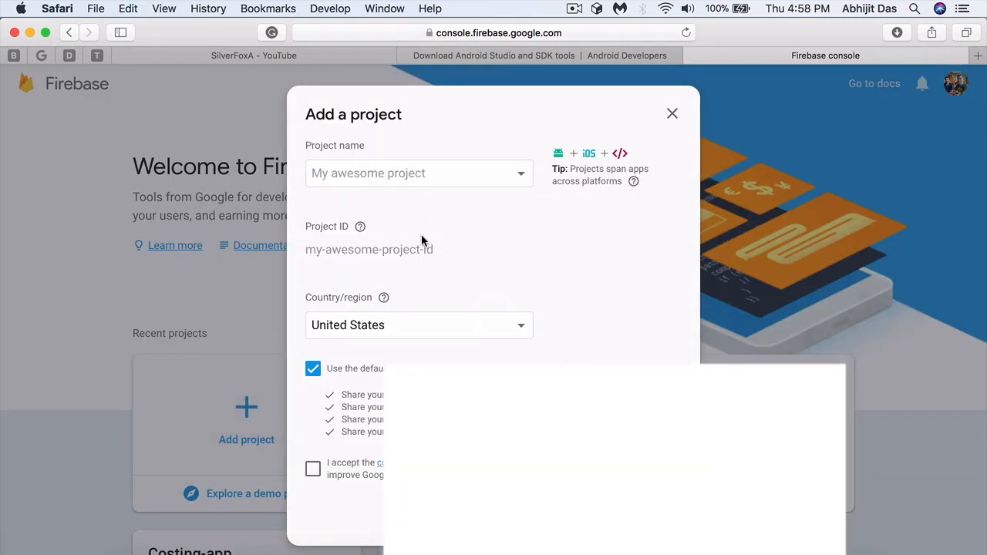
Name the project Messenger-application and choose India as its country/region
type("Messenger-applica")
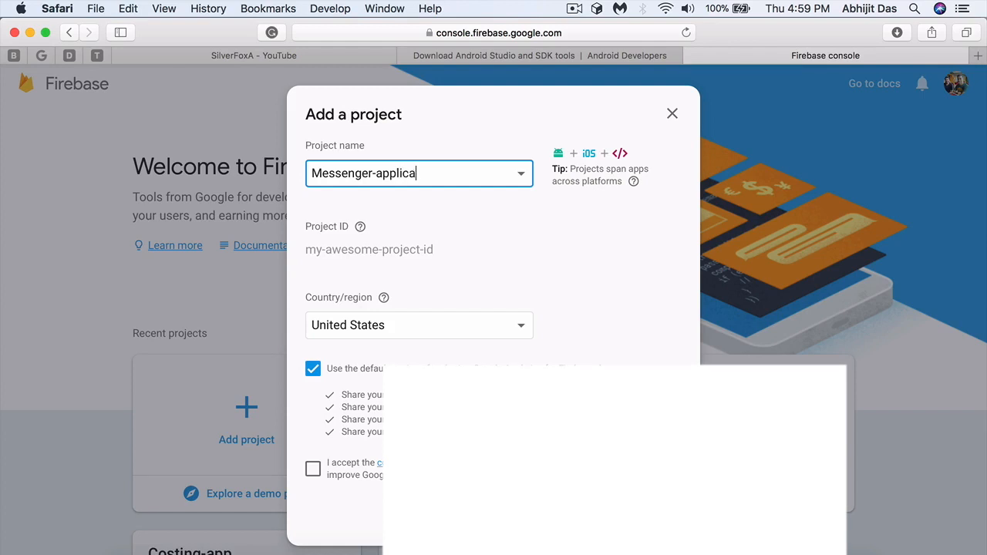
type("tion")
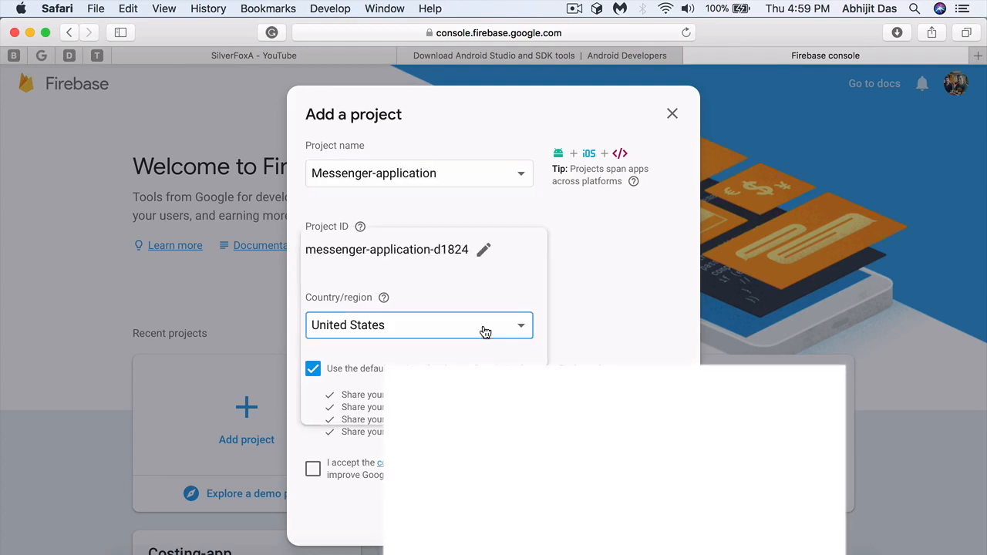
left_click(419, 324)
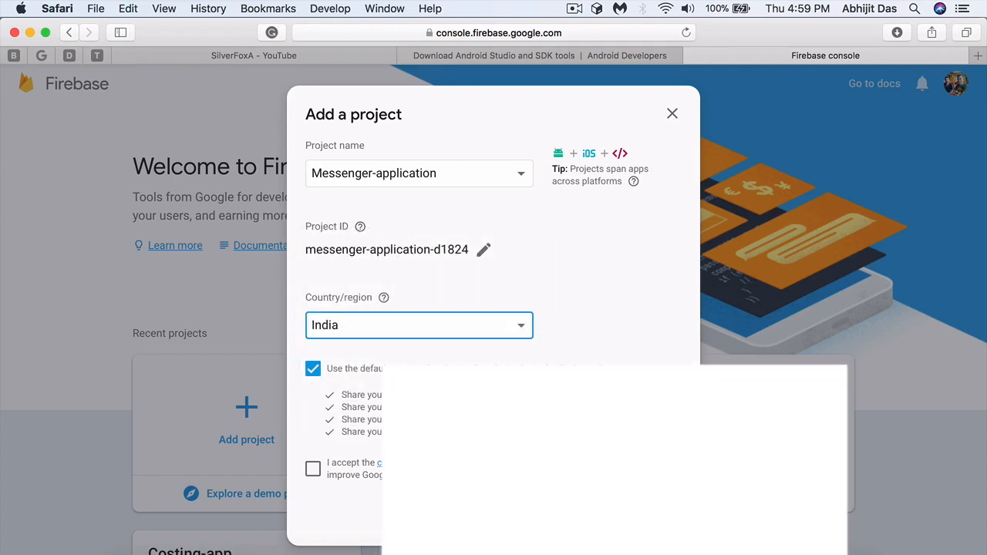
left_click(313, 469)
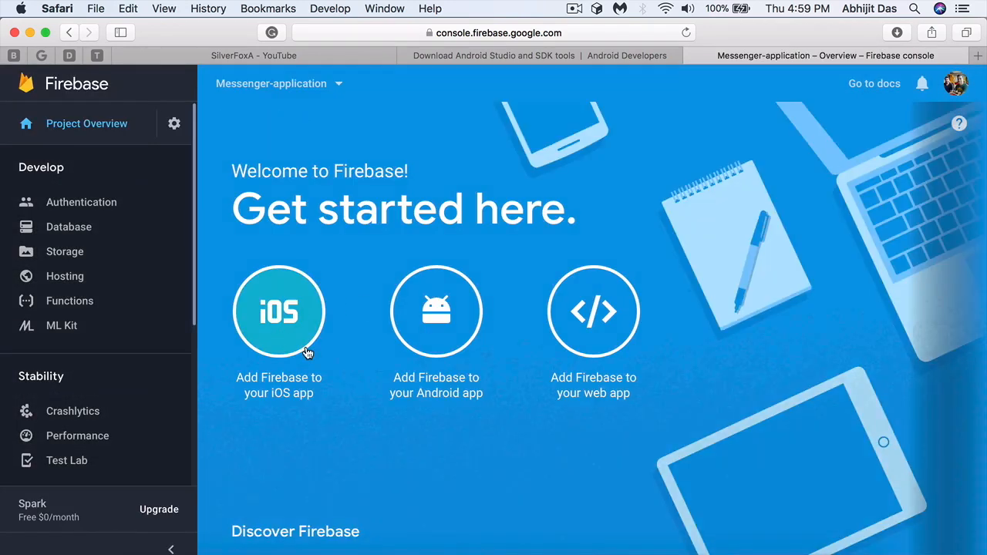
mouse_move(487, 370)
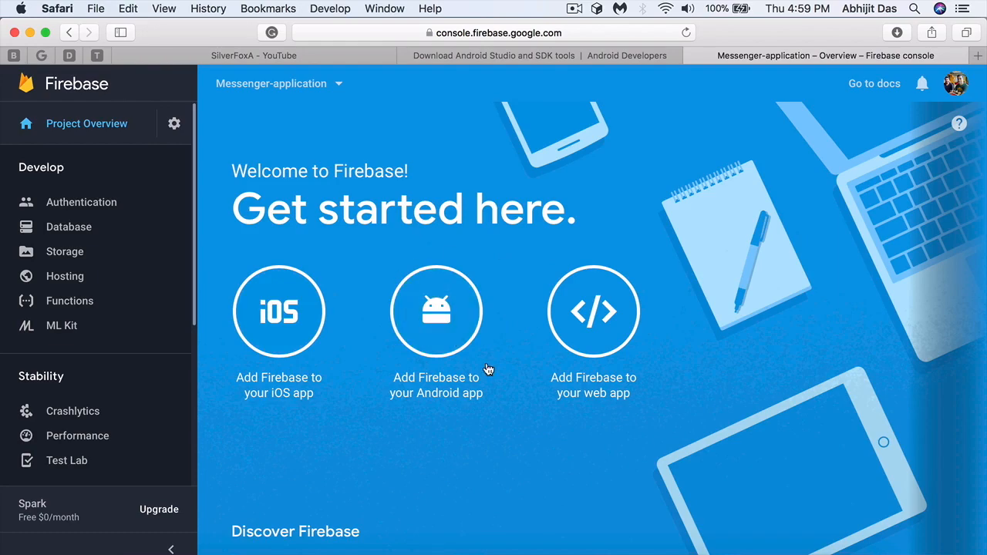
scroll("down", 3)
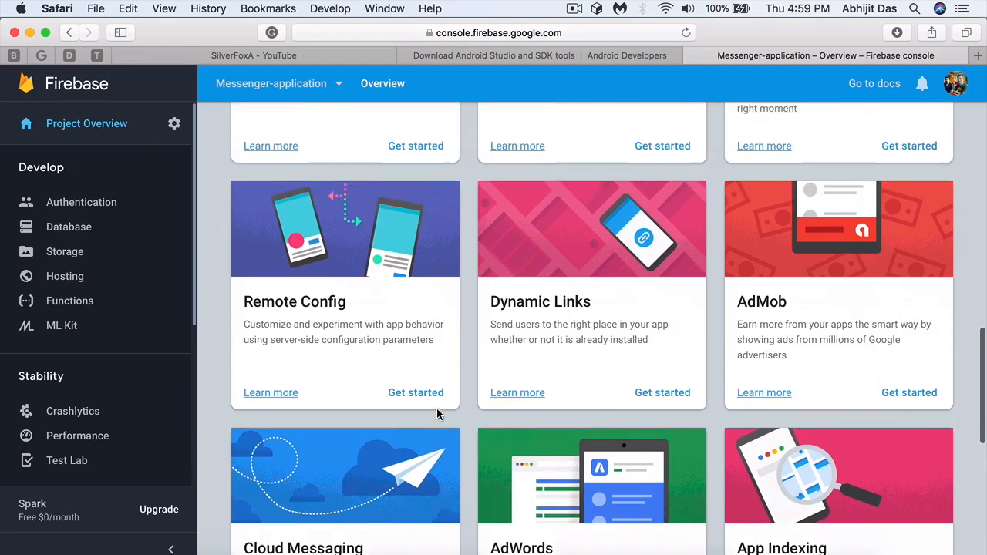
scroll("up", 3)
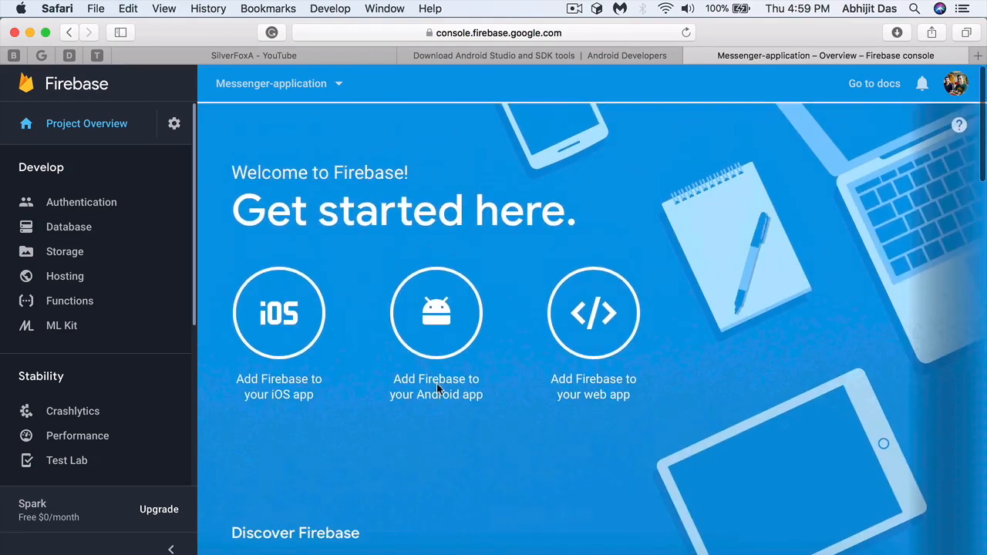
Begin Android app registration with package madgeek.in.messenger and nickname Messenger Application
left_click(437, 311)
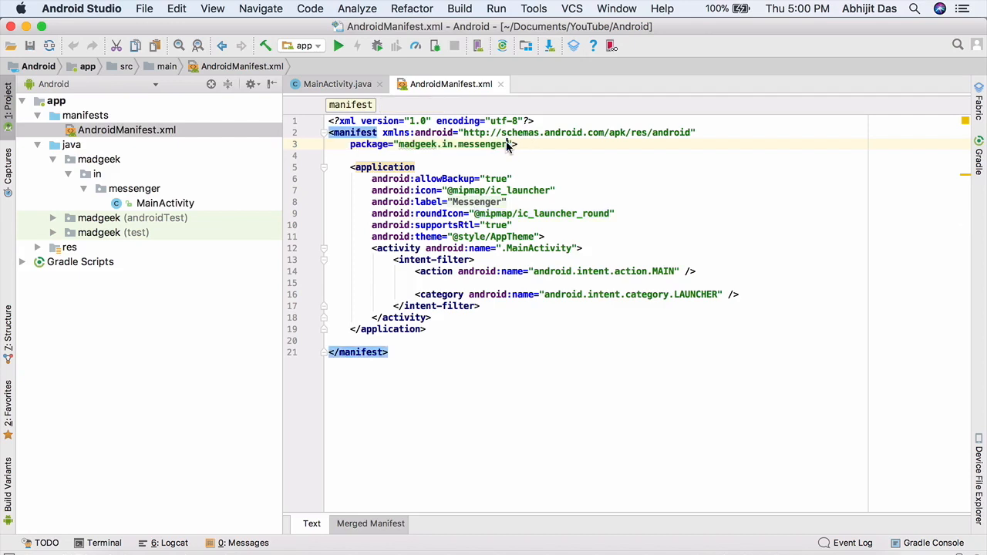
double_click(454, 145)
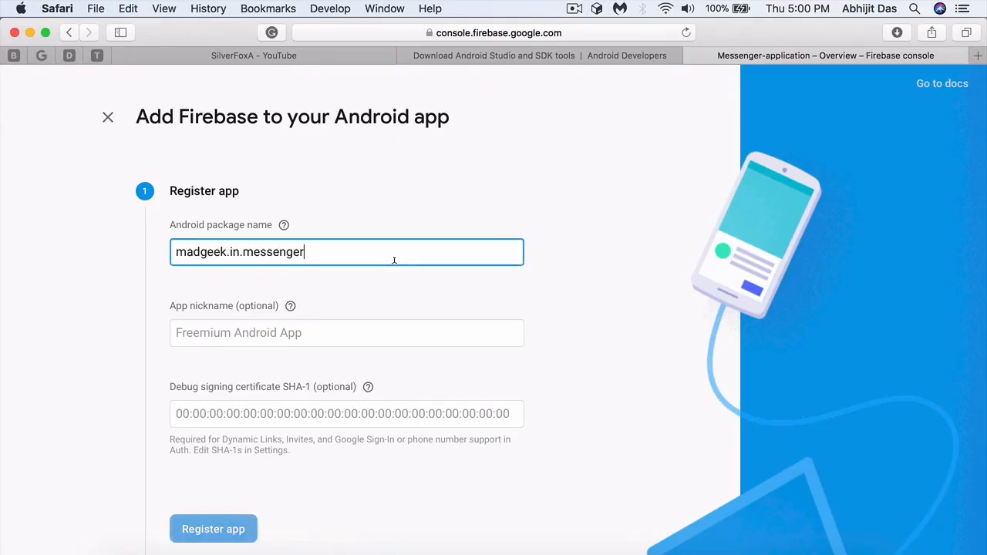
left_click(345, 333)
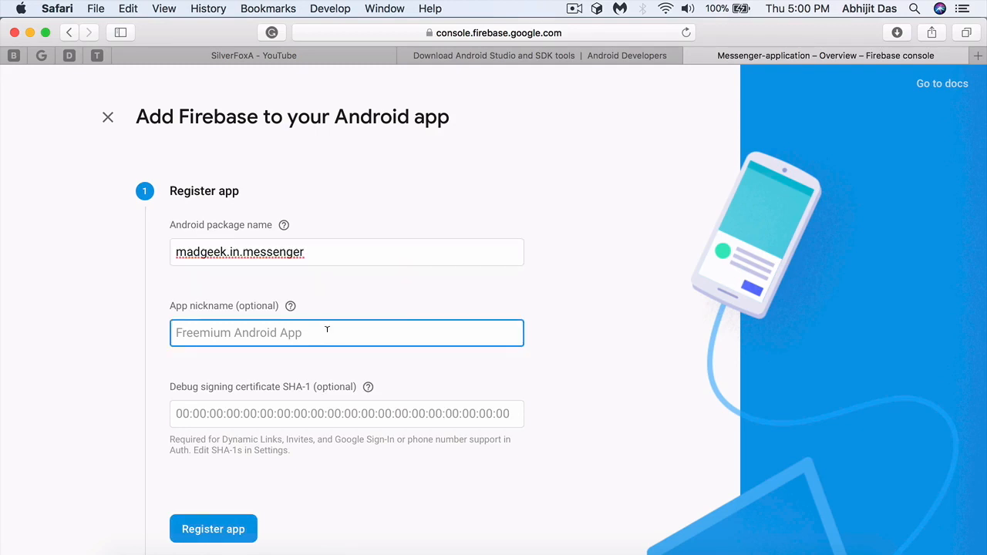
type("Mess")
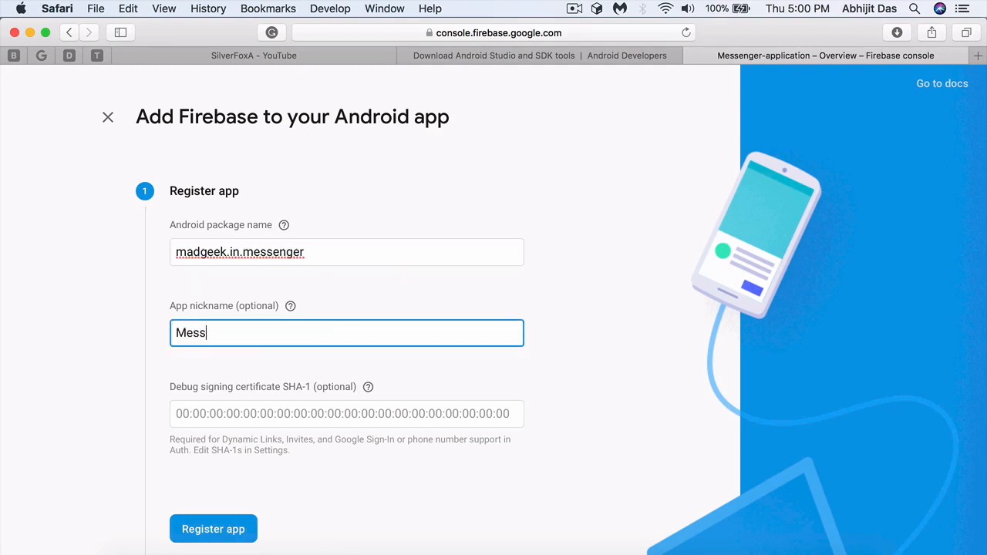
type("enger Ap")
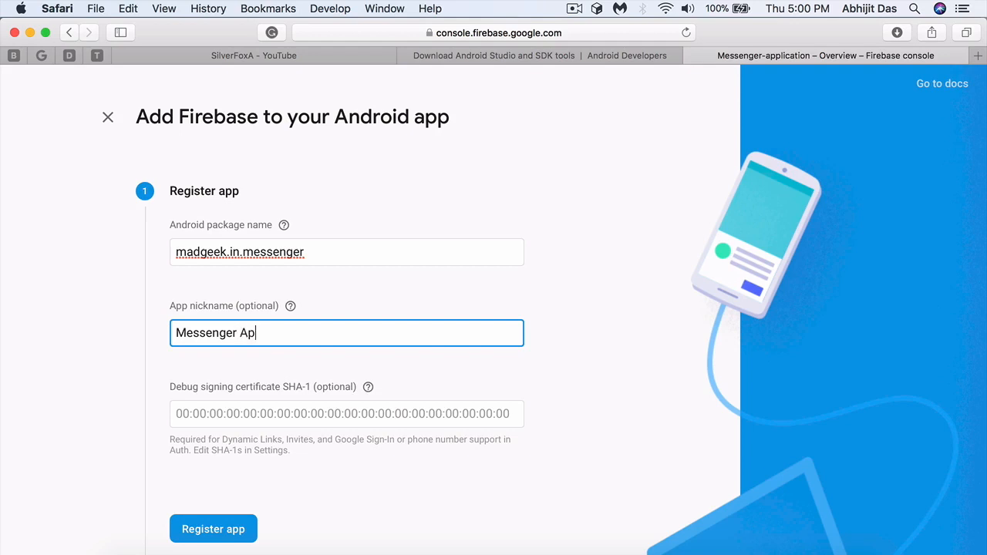
type("plication")
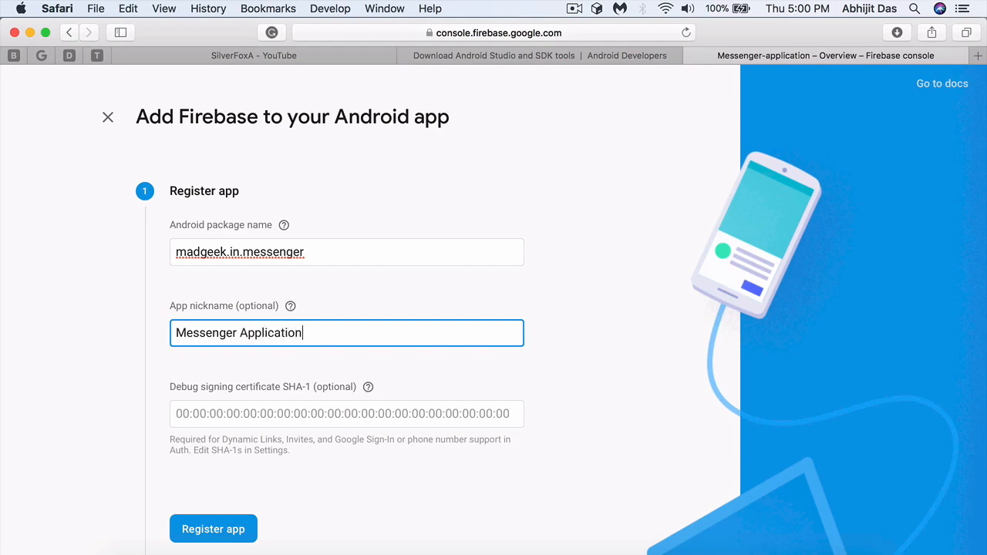
mouse_move(347, 388)
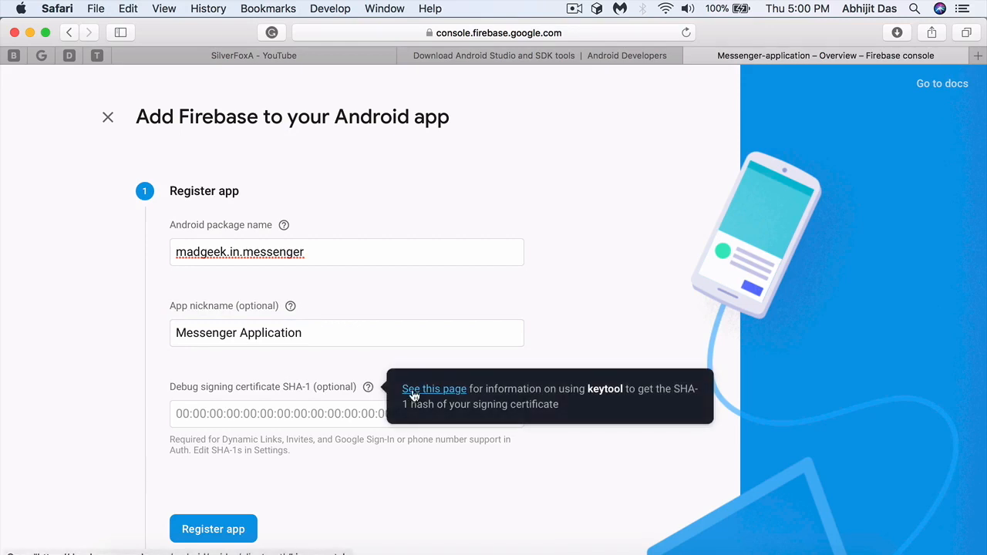
Copy the Mac/Linux debug keytool fingerprint command and bring up Terminal via Spotlight
left_click(435, 389)
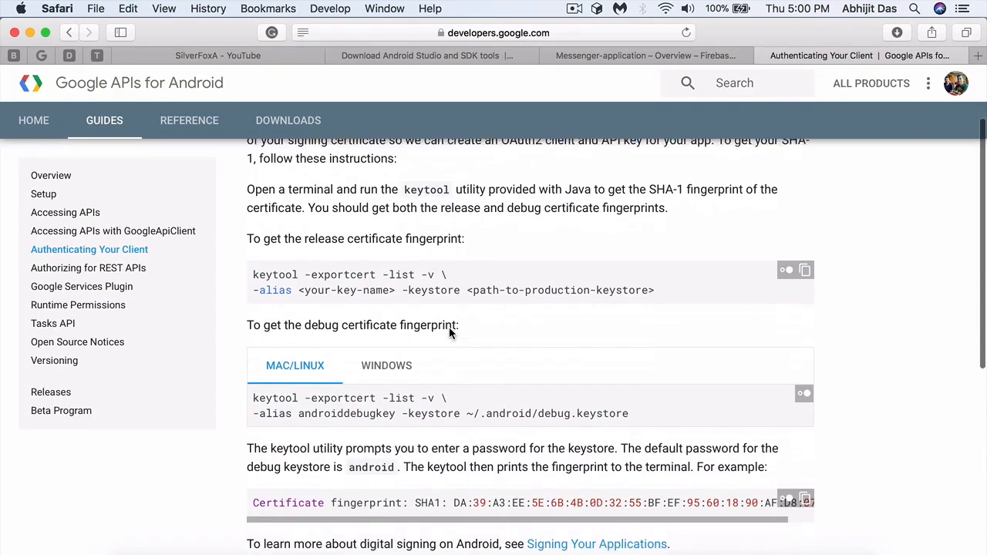
left_click(385, 364)
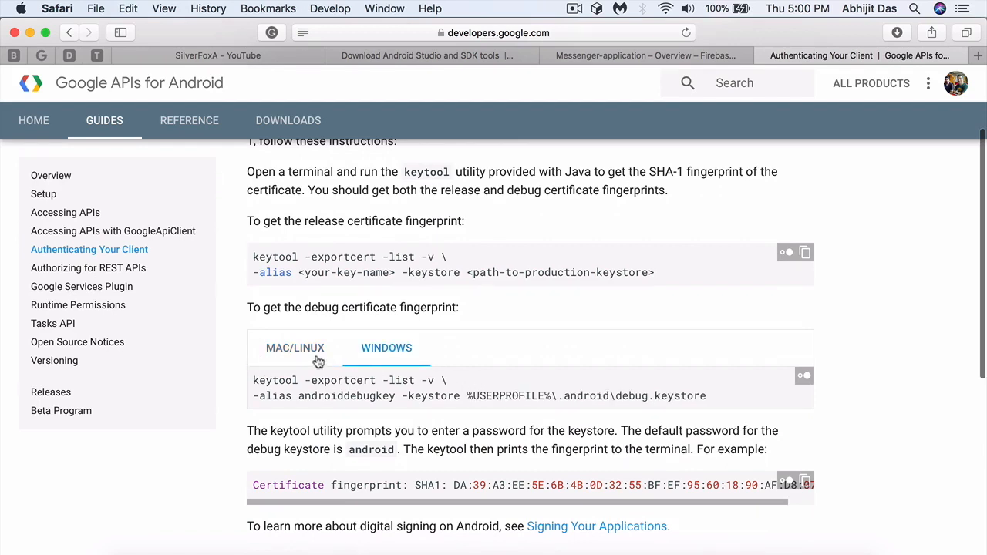
left_click(294, 347)
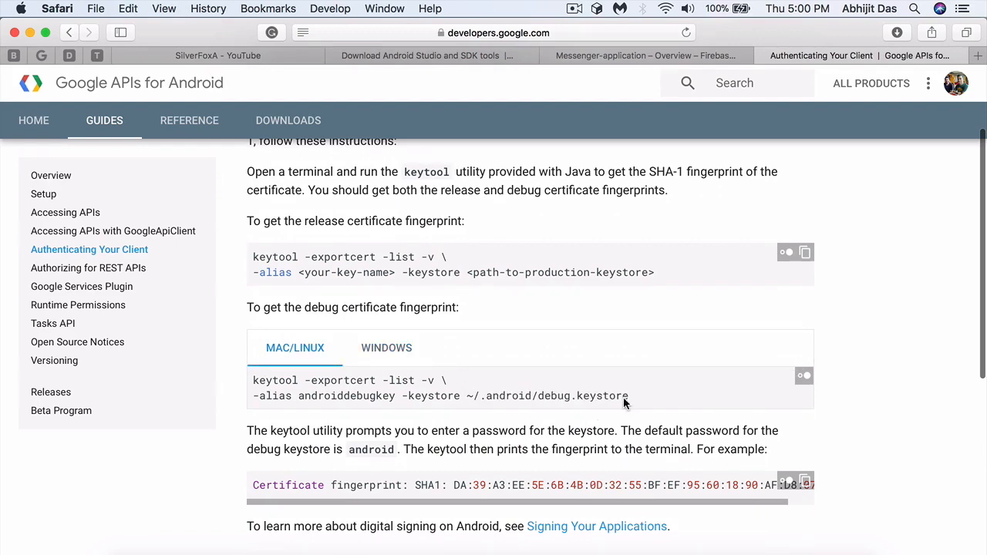
left_click_drag(255, 380, 629, 395)
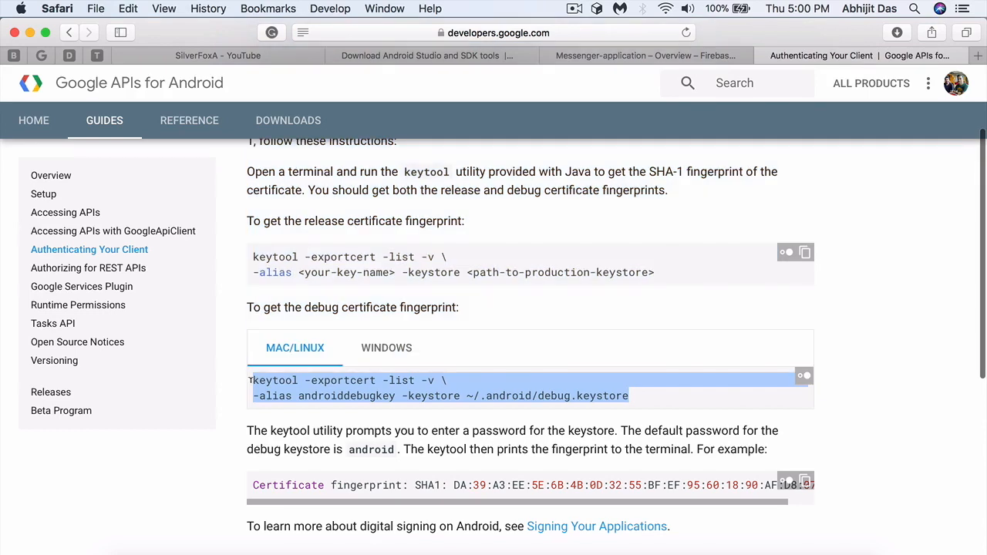
type("ter")
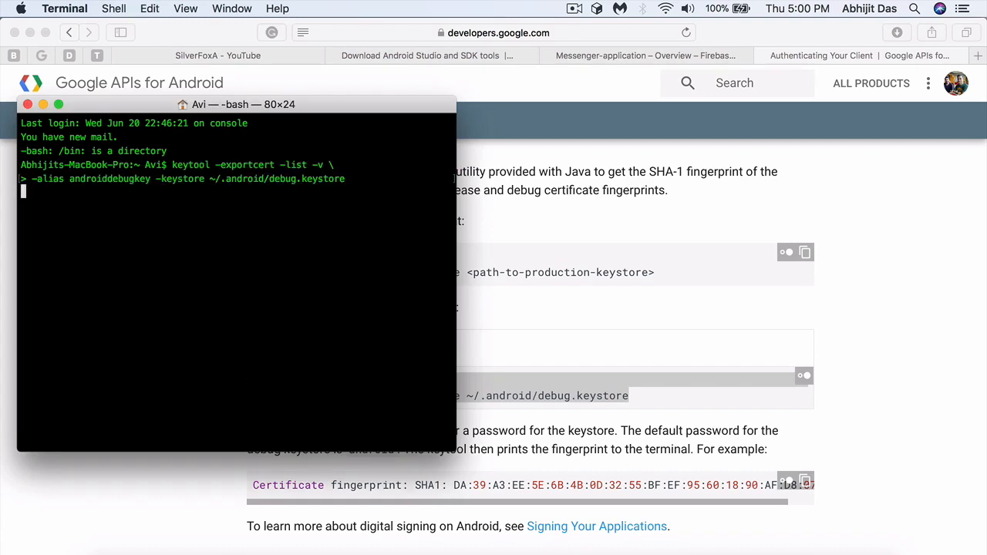
Run the keytool command on the debug keystore and submit the keystore password
key("enter")
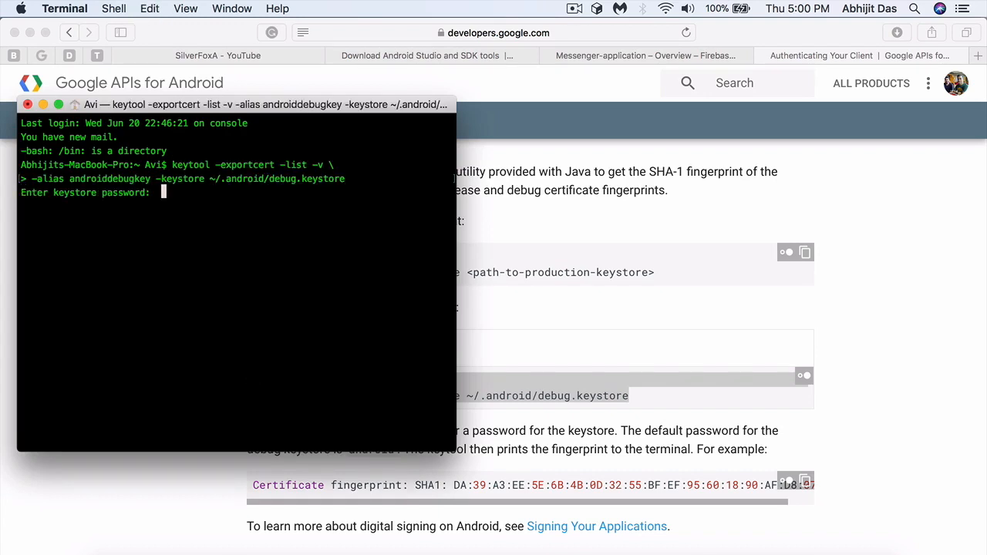
key("enter")
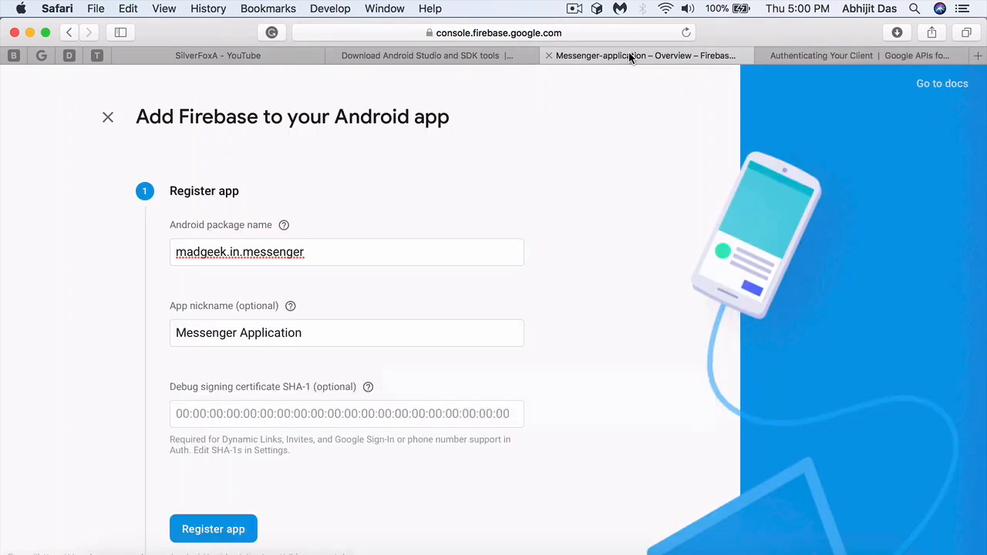
Register the madgeek.in.messenger app and check the google-services.json download
left_click(345, 413)
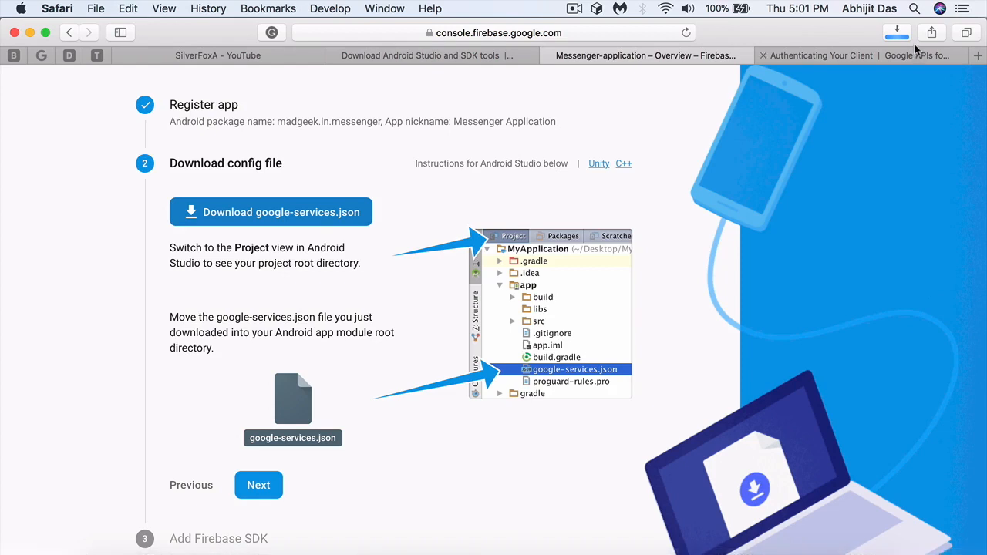
left_click(898, 32)
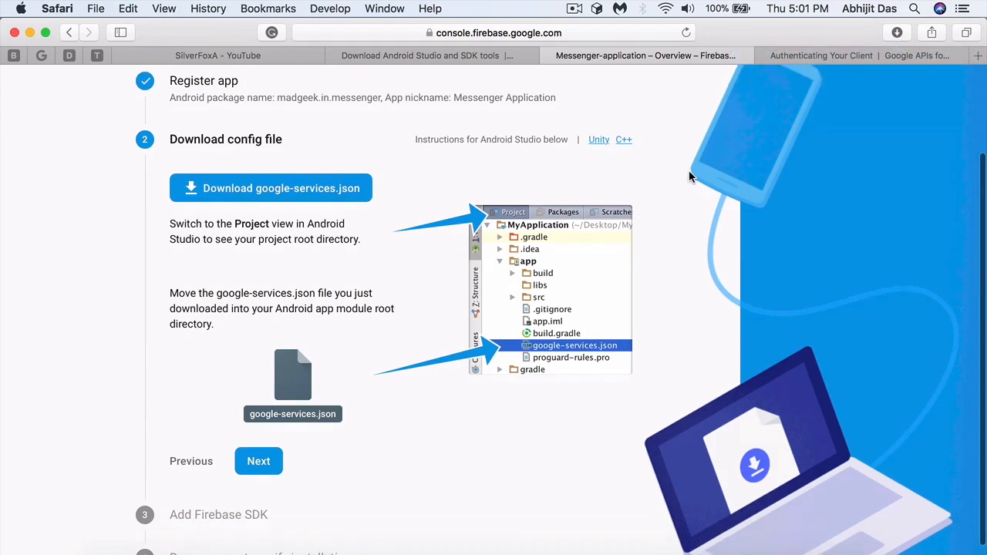
Add classpath 'com.google.gms:google-services:4.0.0' to the project-level build.gradle dependencies
left_click(259, 461)
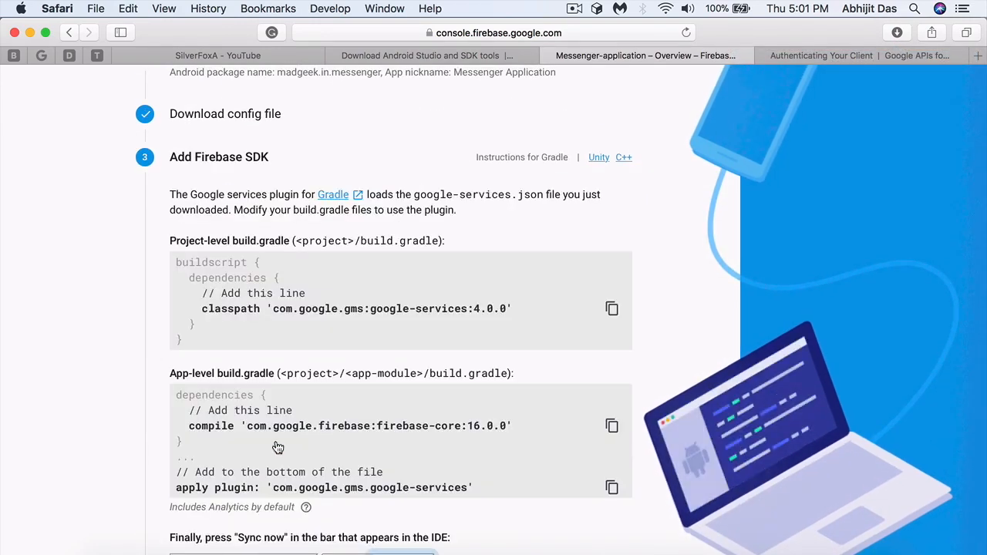
scroll("down", 3)
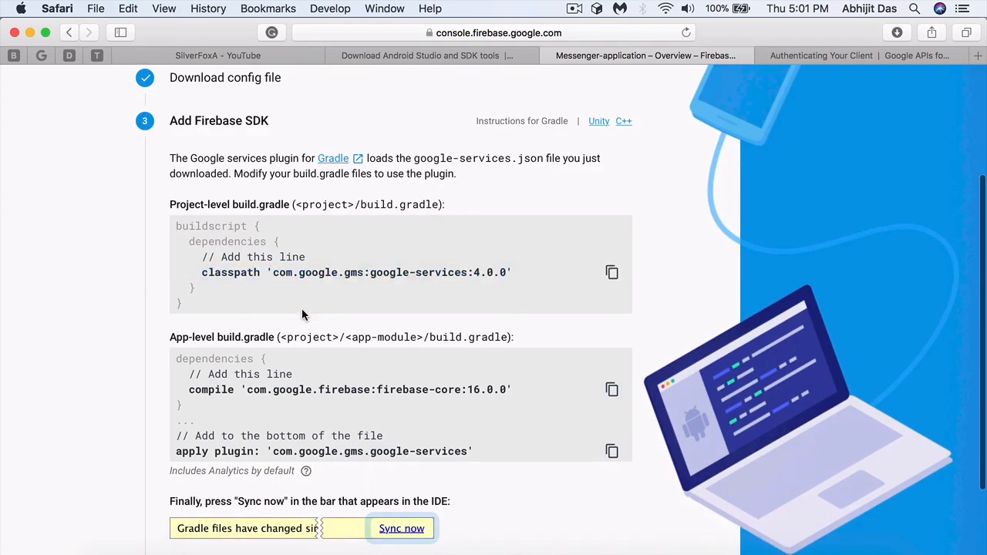
left_click(610, 272)
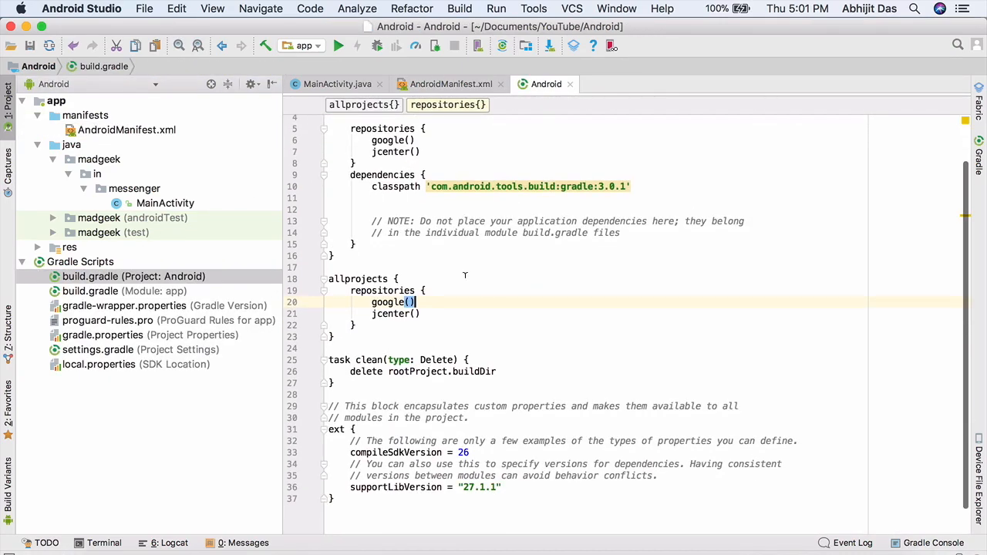
type("classpath 'com.google.gms:google-services:4.0.0'")
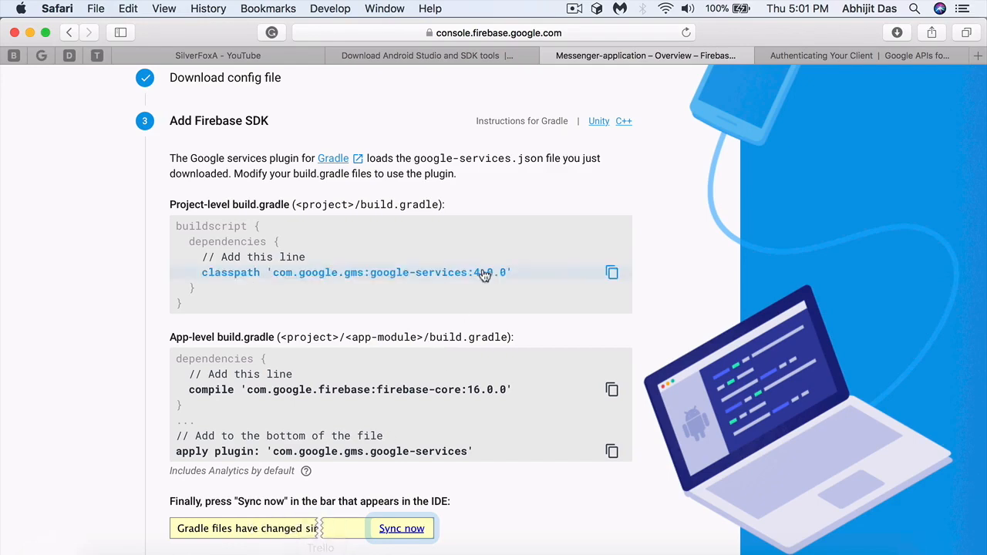
left_click(610, 389)
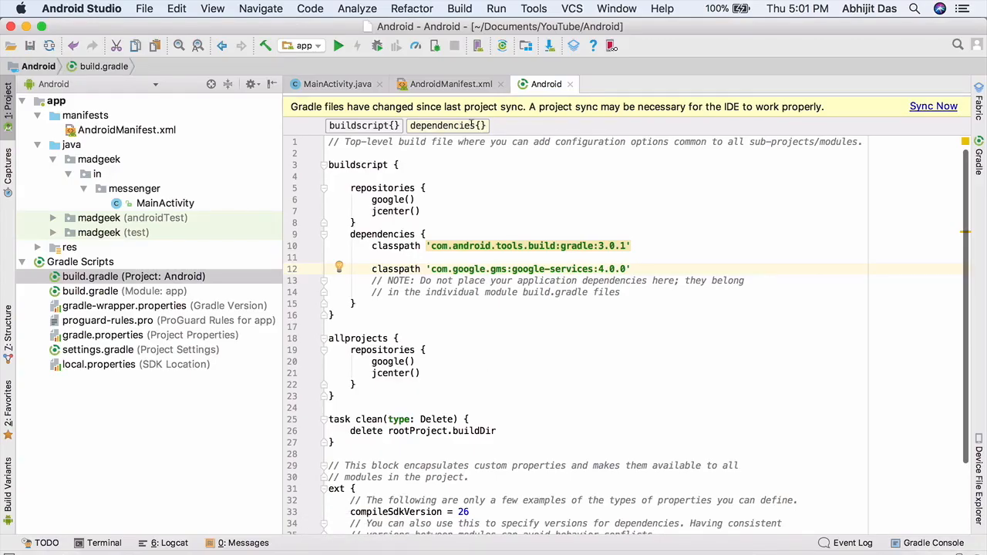
Add firebase-core 16.0.0 and the google-services plugin to the app module's build.gradle
left_click(123, 290)
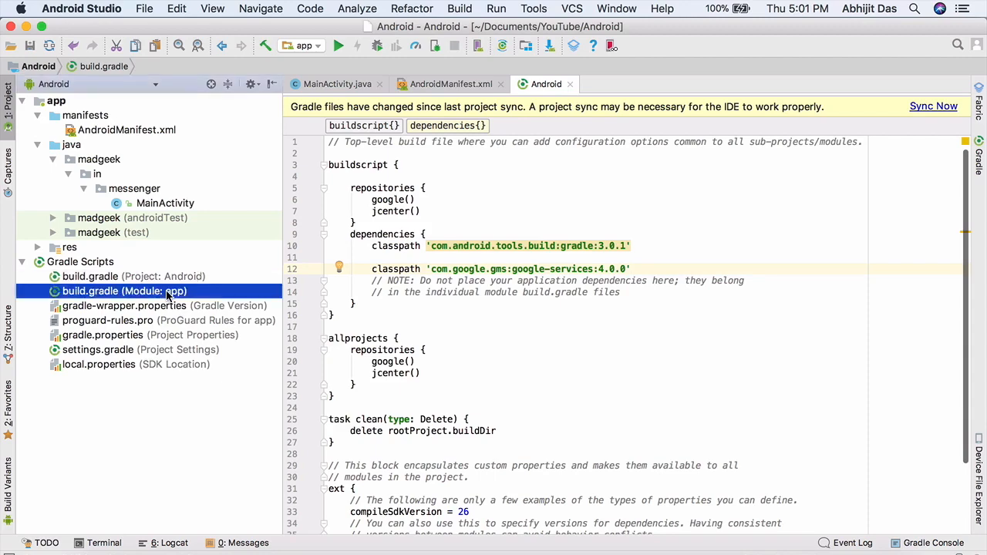
double_click(123, 290)
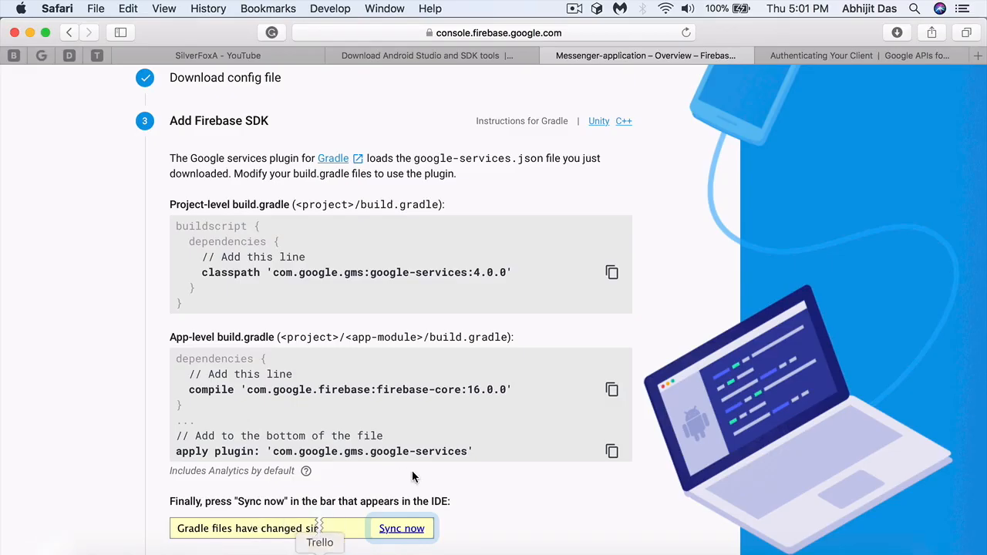
left_click(611, 450)
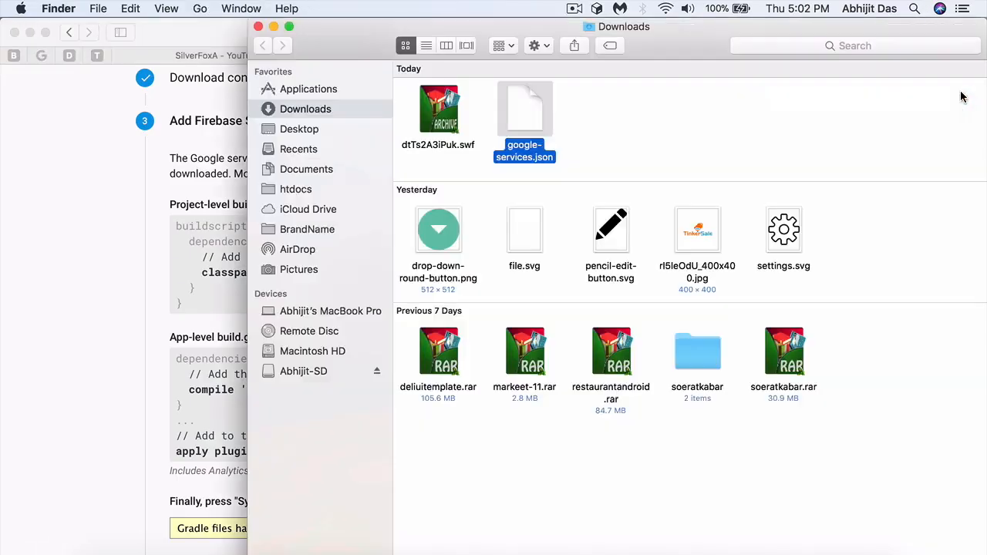
Copy google-services.json from the Finder Downloads folder
right_click(525, 111)
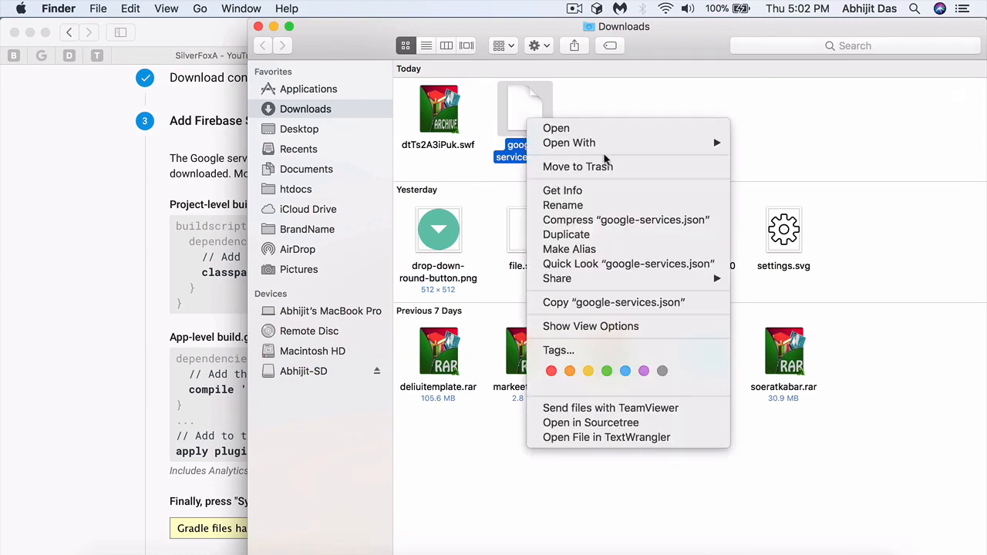
mouse_move(614, 300)
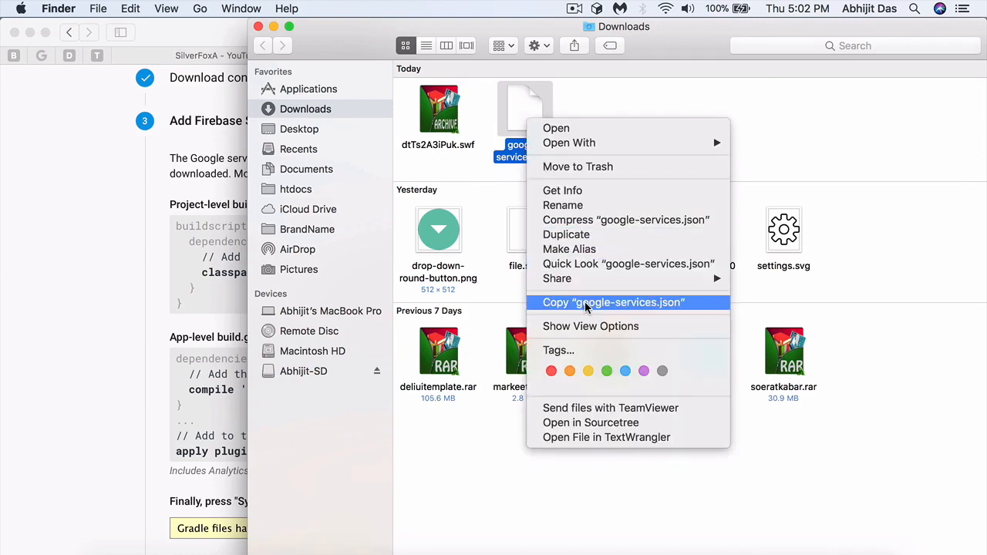
left_click(614, 300)
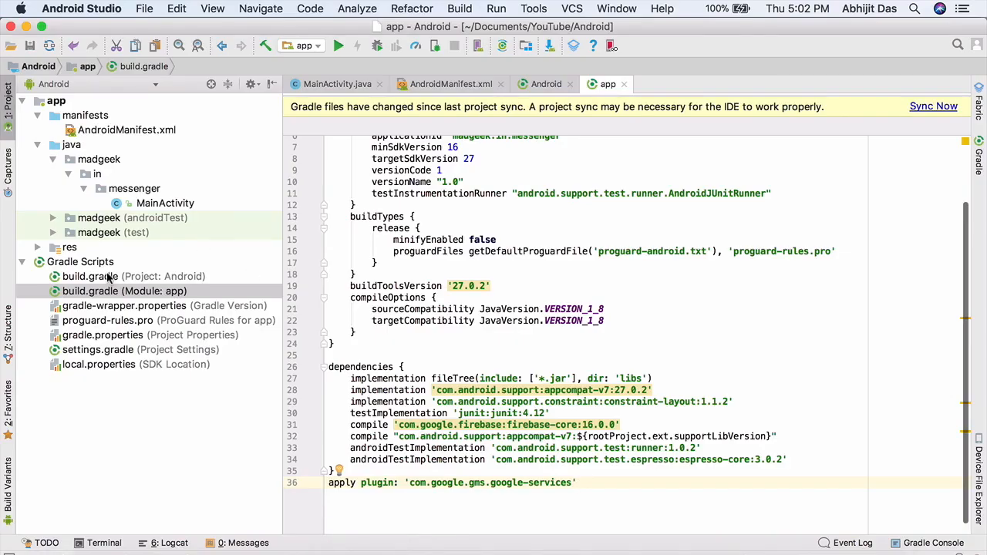
left_click(52, 83)
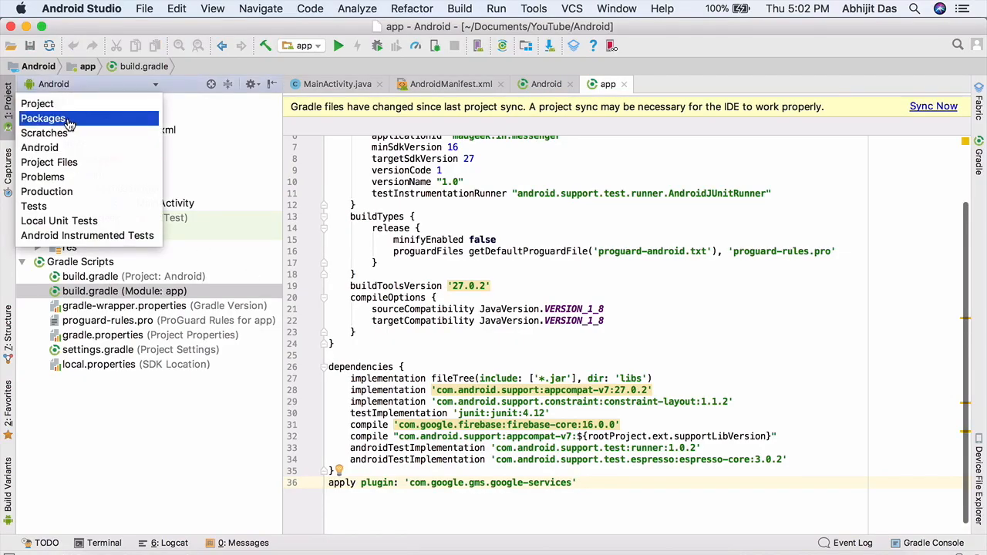
Paste google-services.json into the app module folder and sync the project with Gradle files
left_click(37, 103)
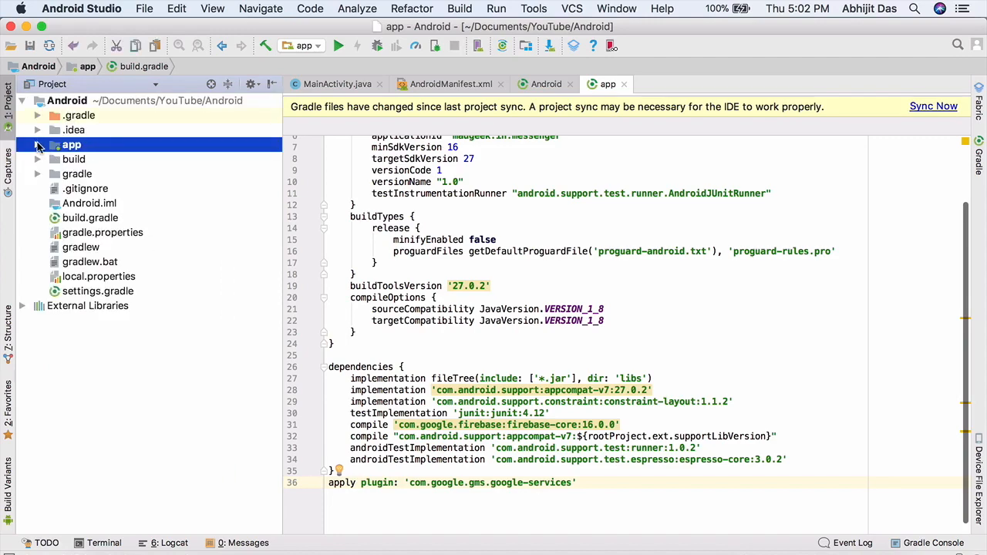
right_click(71, 145)
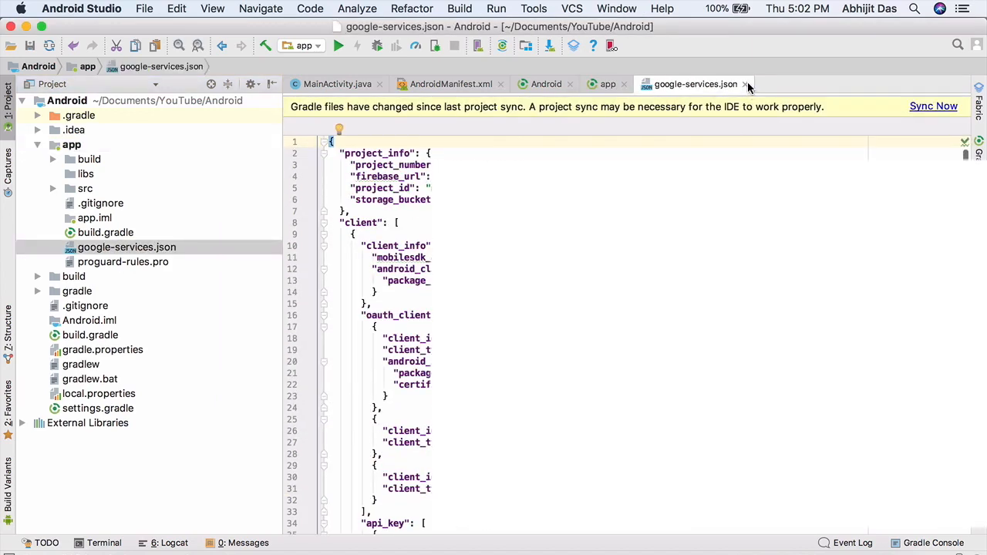
mouse_move(747, 84)
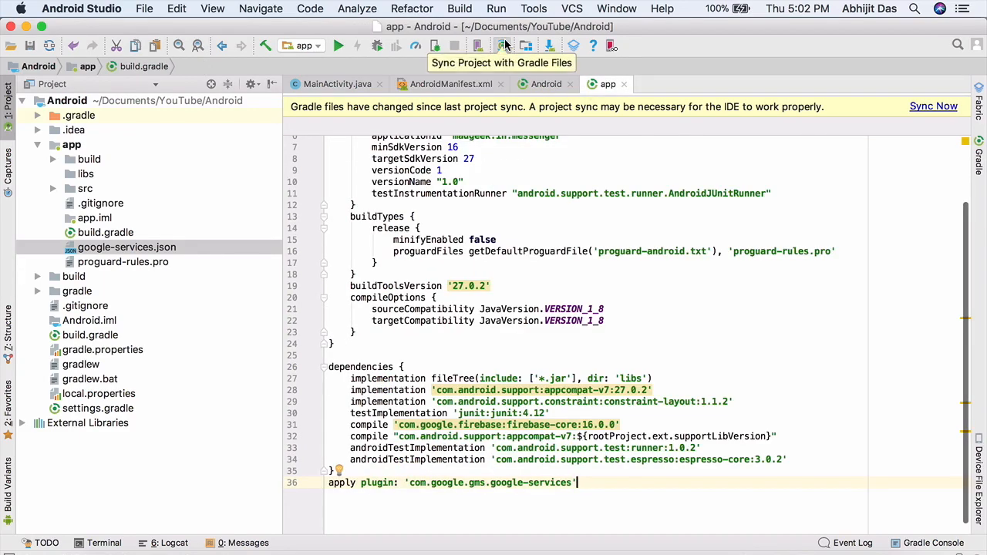
left_click(503, 46)
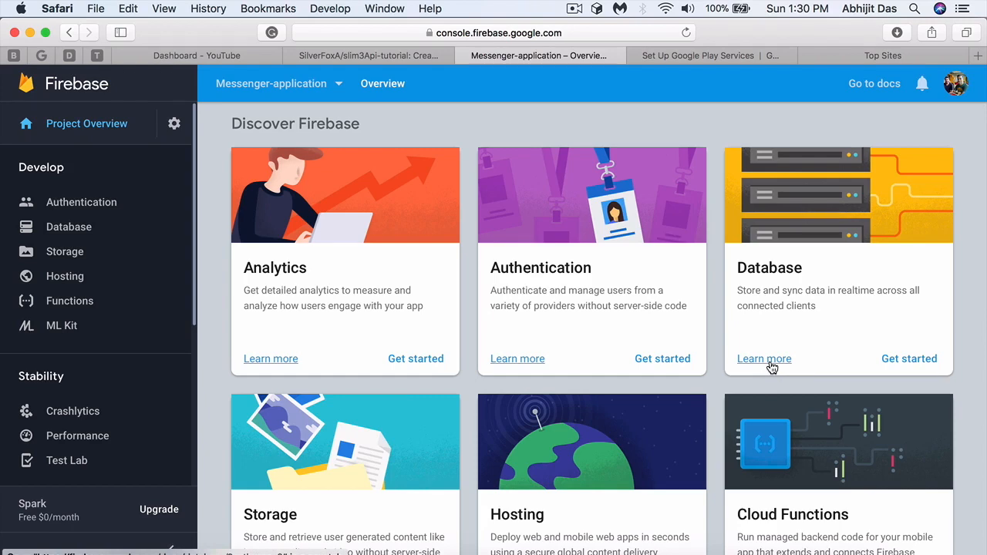
Browse to the Realtime Database Android setup guide showing the firebase-database dependency line
left_click(765, 357)
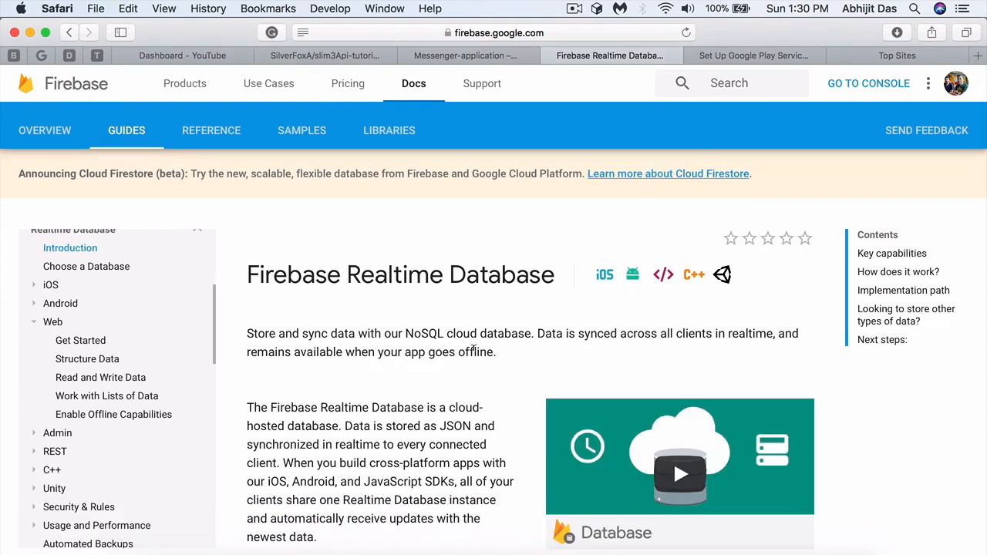
scroll("down", 3)
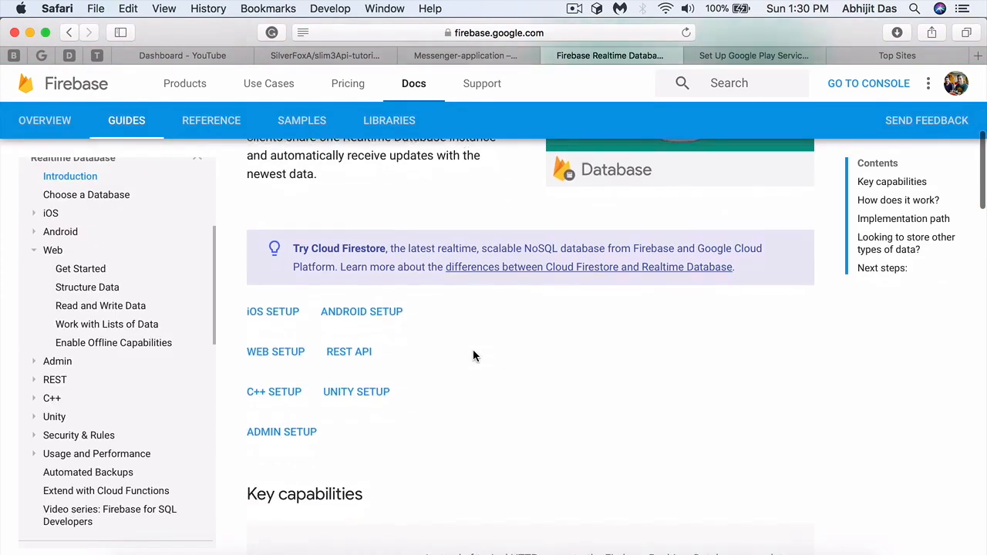
scroll("down", 3)
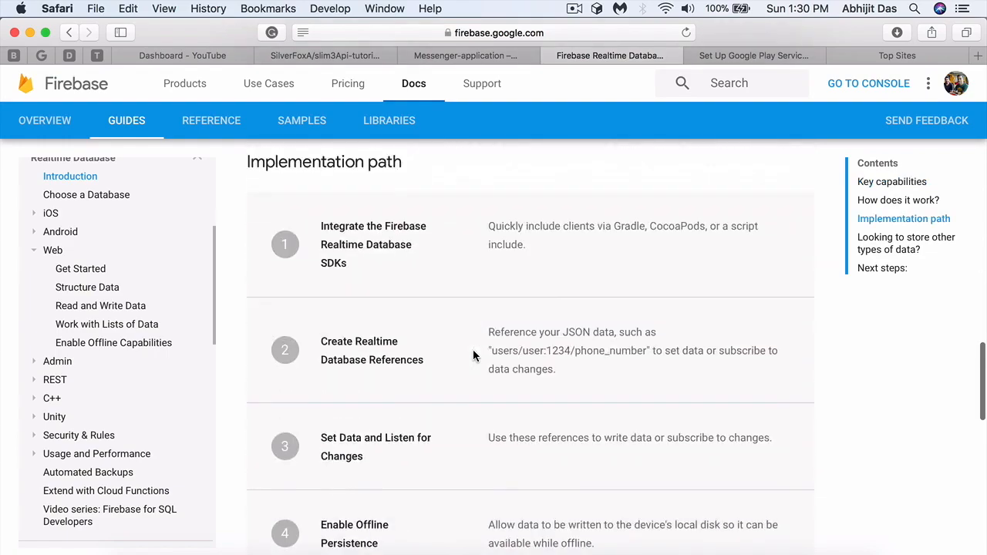
scroll("down", 3)
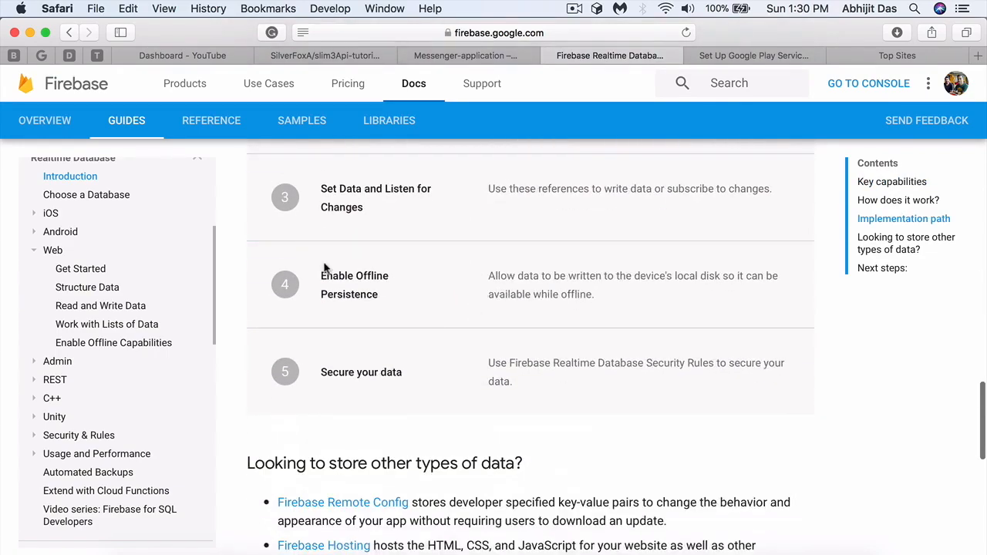
scroll("up", 3)
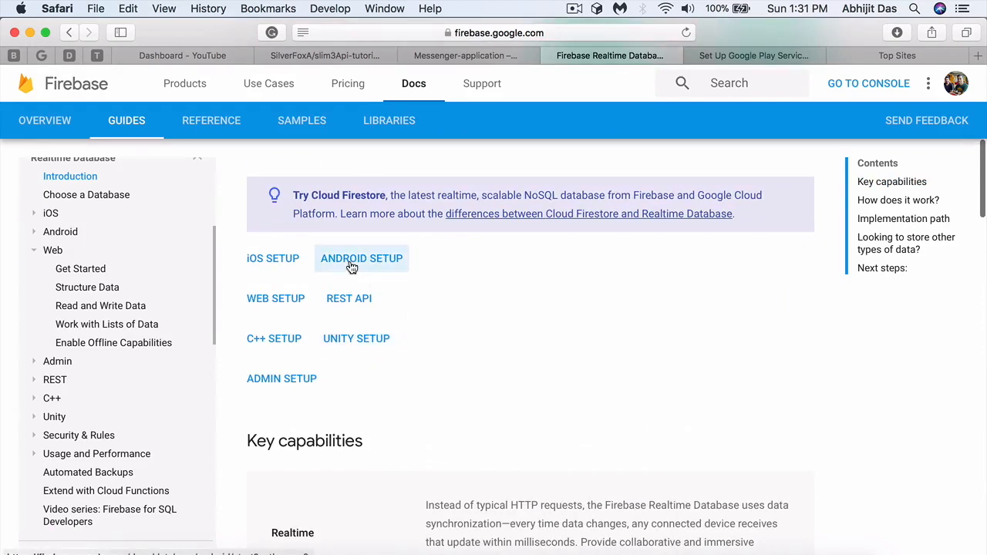
left_click(360, 259)
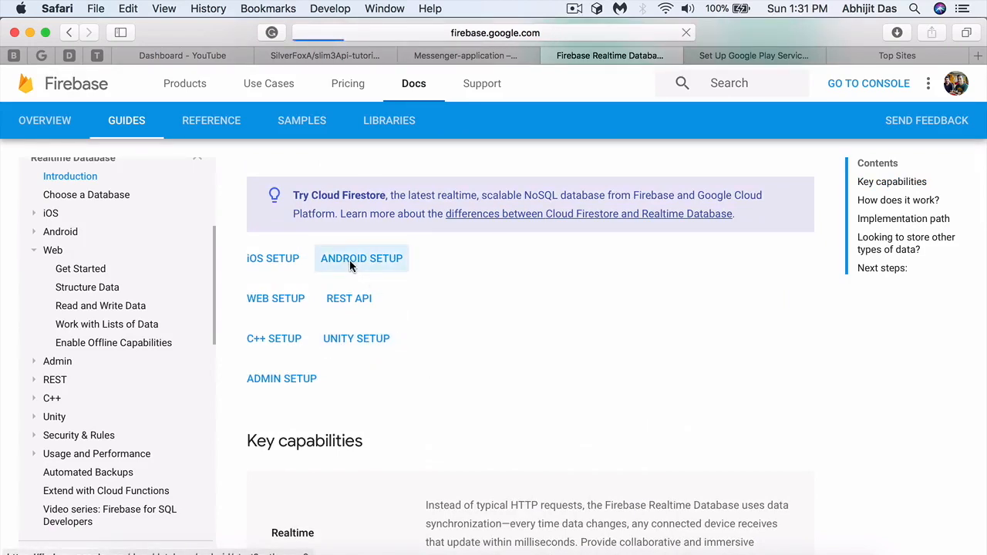
left_click(361, 259)
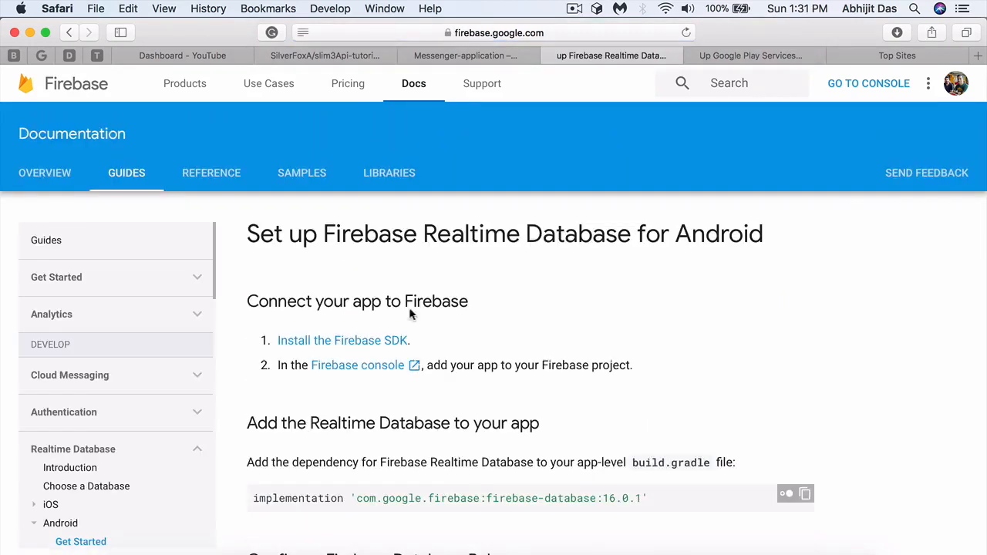
scroll("down", 3)
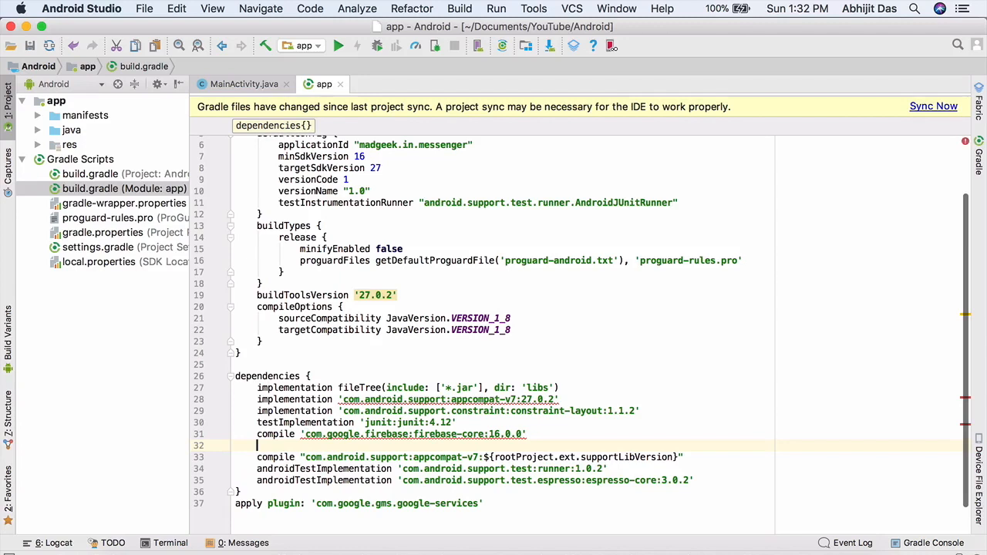
Add a //FirebaseData comment under the firebase-core compile line in the app build.gradle
type("//Firebas")
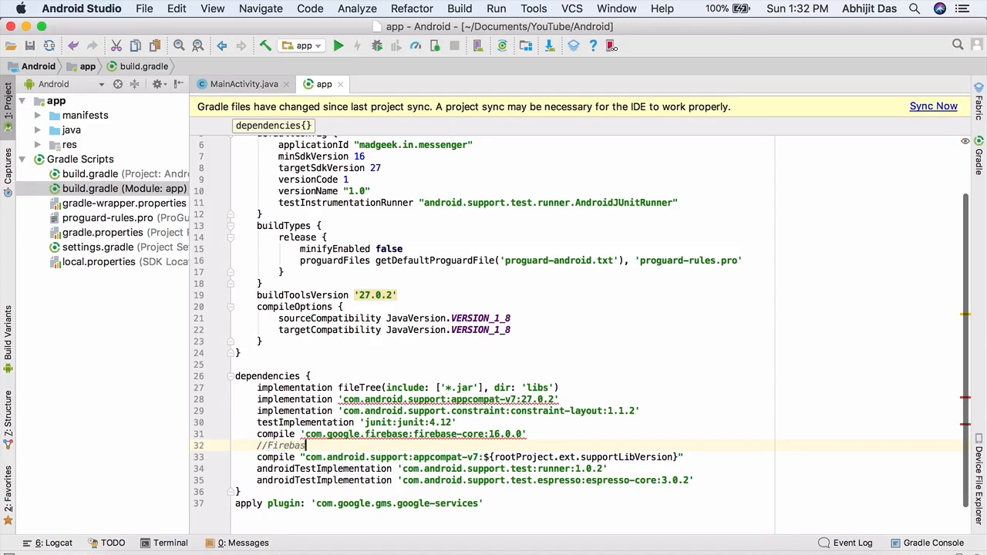
type("Data")
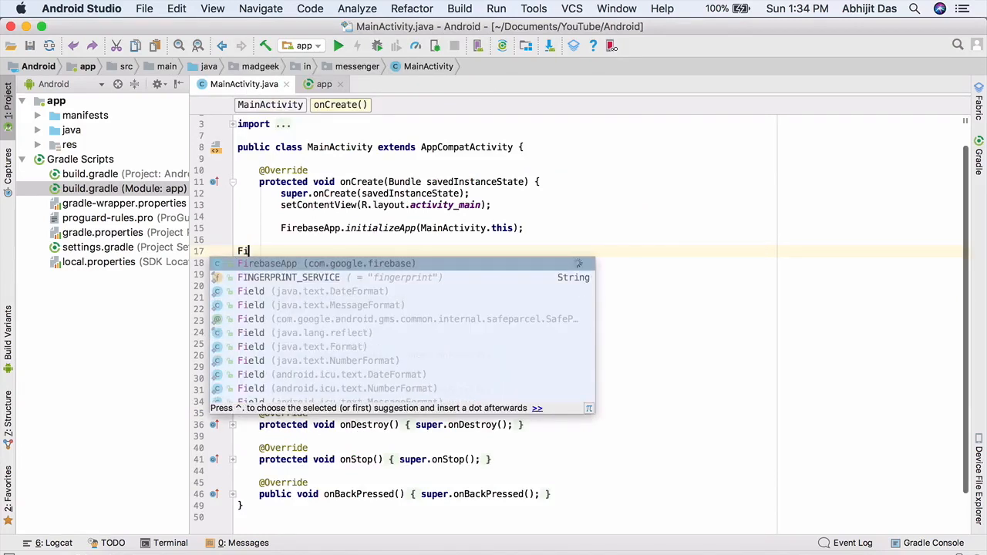
Declare DatabaseReference base = FirebaseDatabase.getInstance().getReference() via the Create local variable quick fix
type("rebaseD")
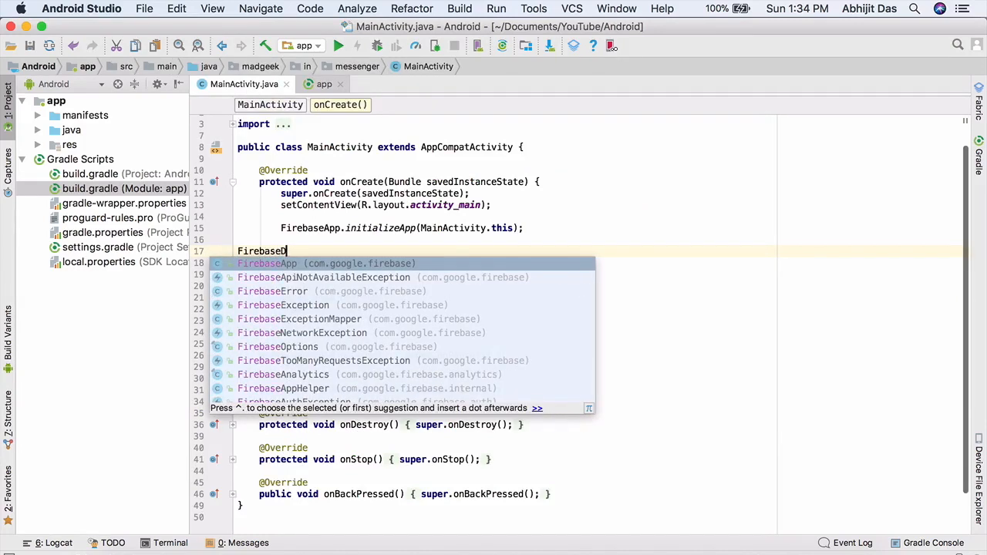
type("atabase.getInstance().getReference();")
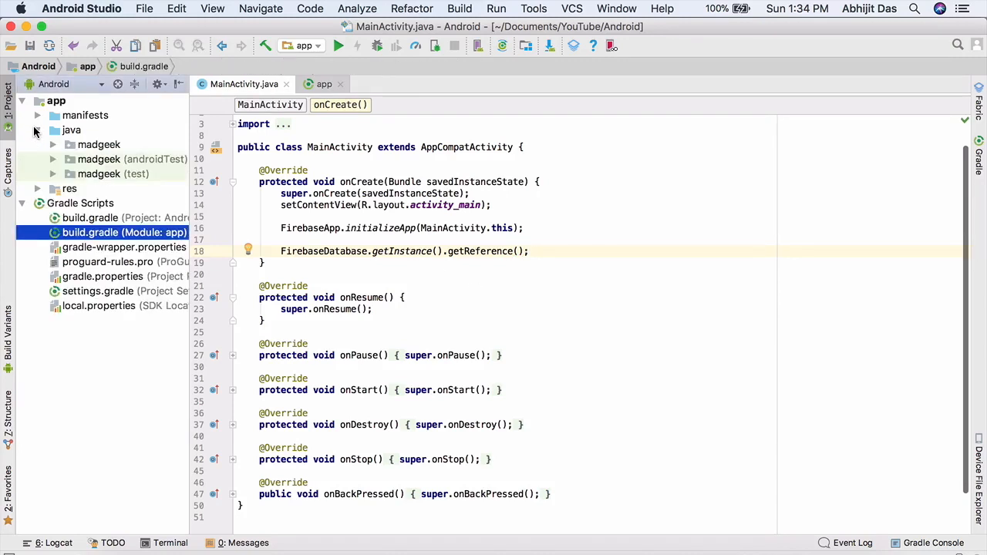
left_click(70, 83)
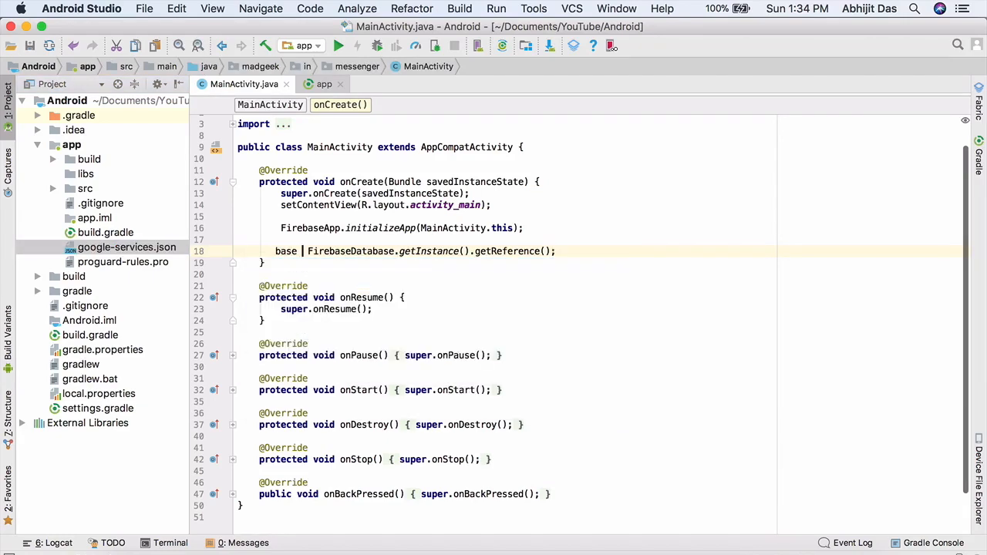
type("=")
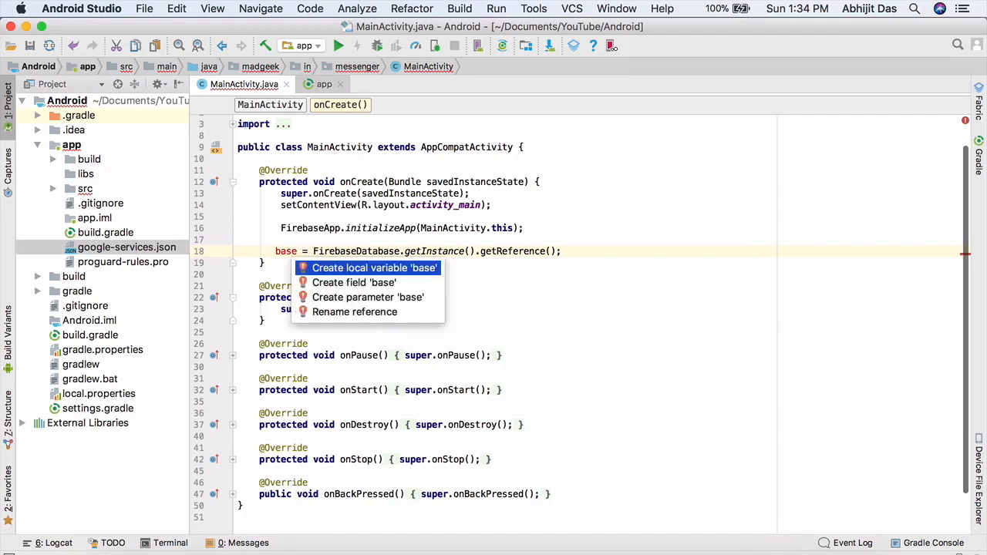
left_click(373, 268)
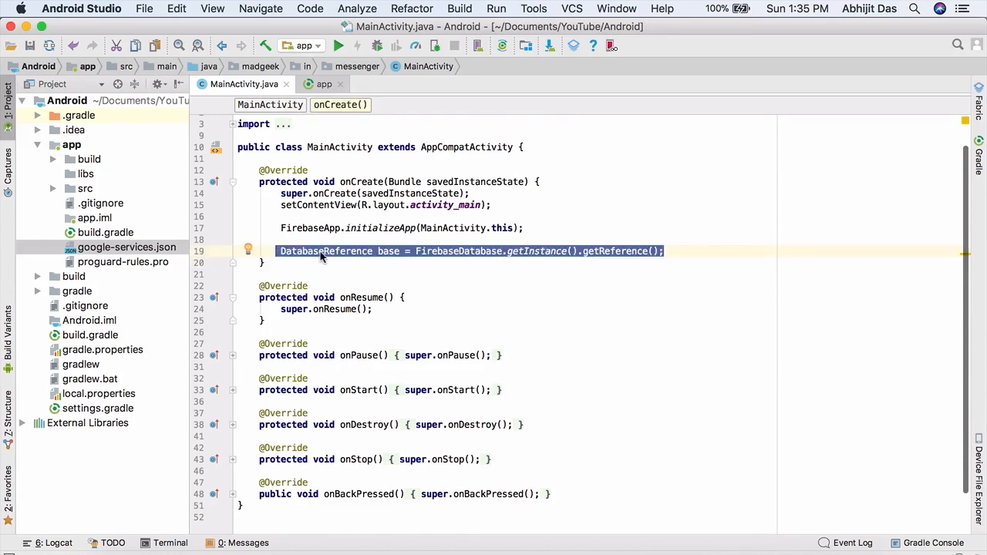
left_click(52, 83)
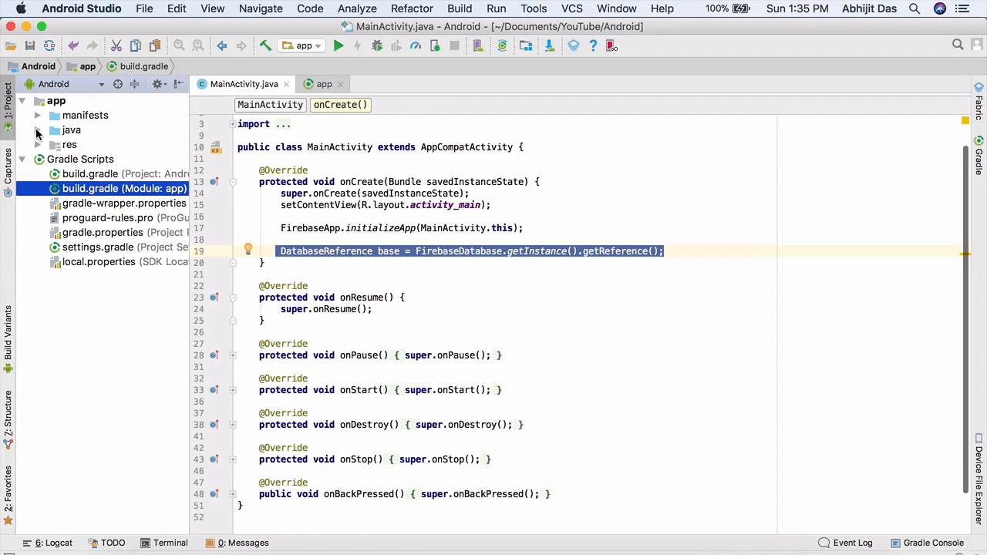
Create a new Core package inside the messenger package
left_click(37, 129)
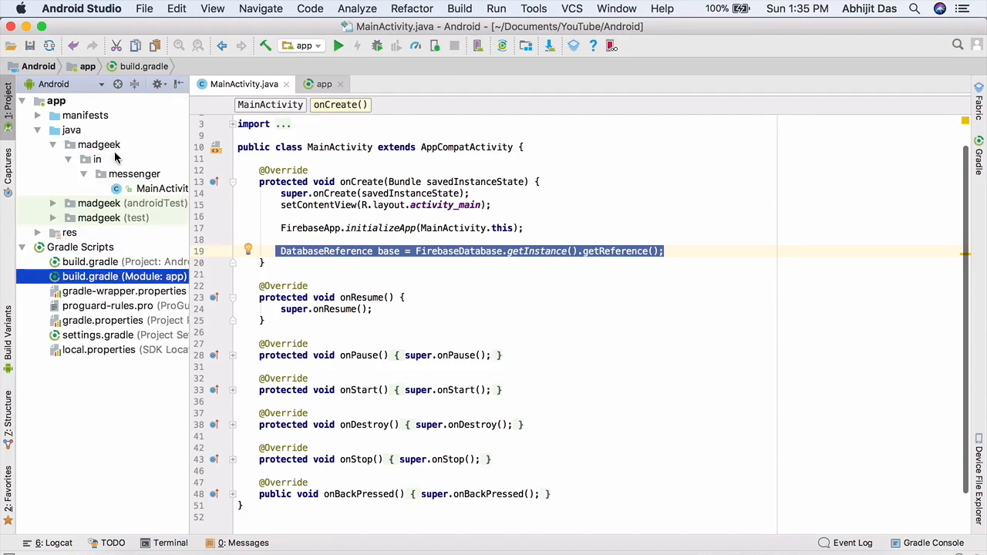
right_click(135, 173)
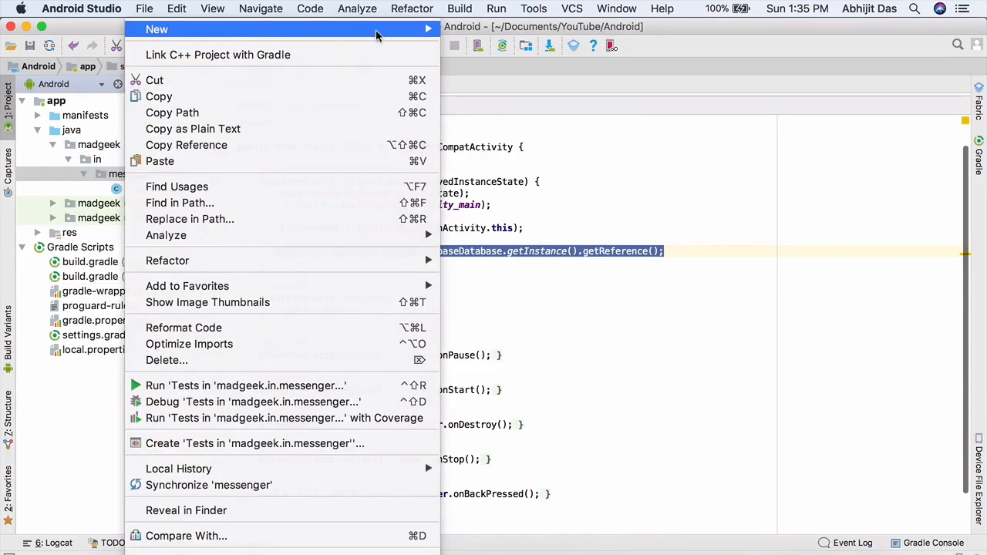
left_click(157, 29)
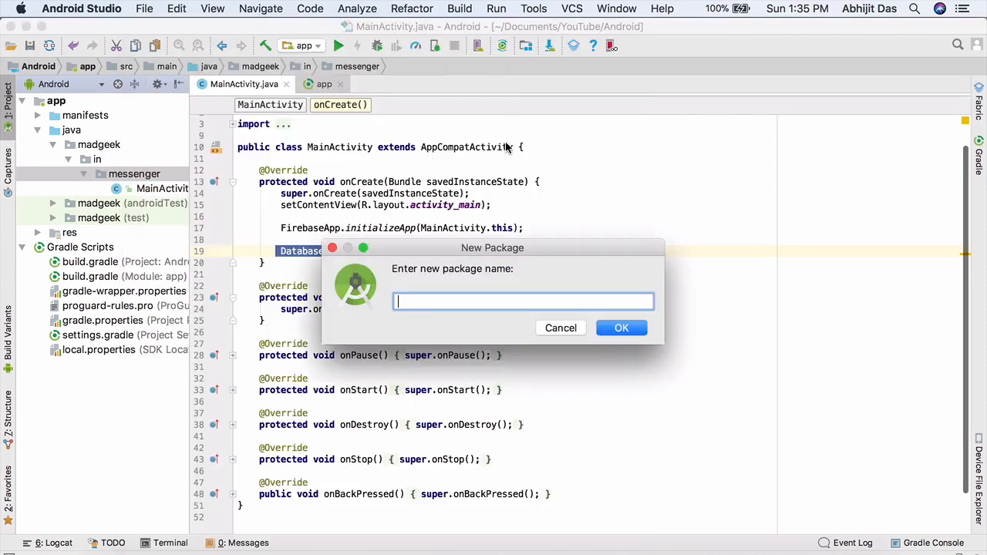
left_click(621, 327)
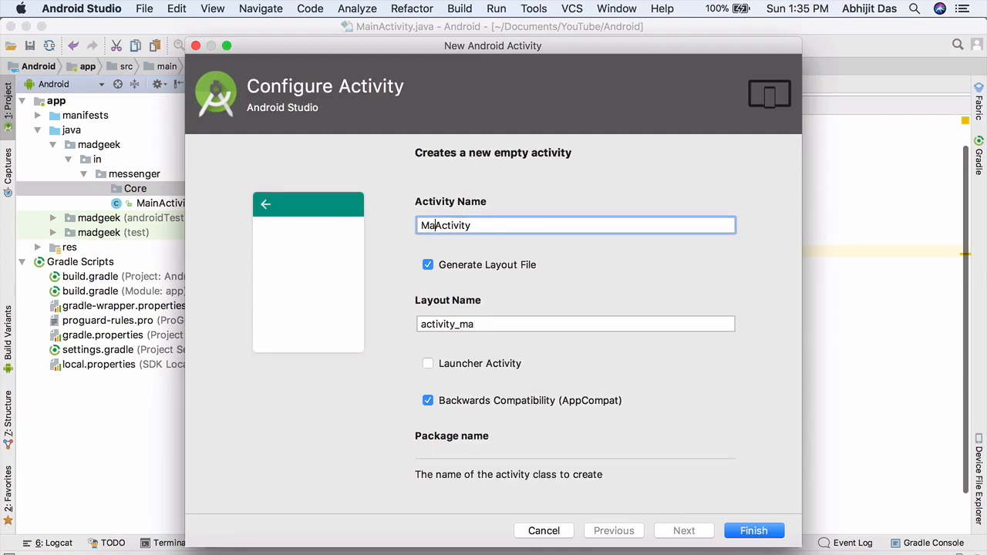
Create an Empty Activity named BaseActivity in Core without generating a layout file
type("BaseActivity")
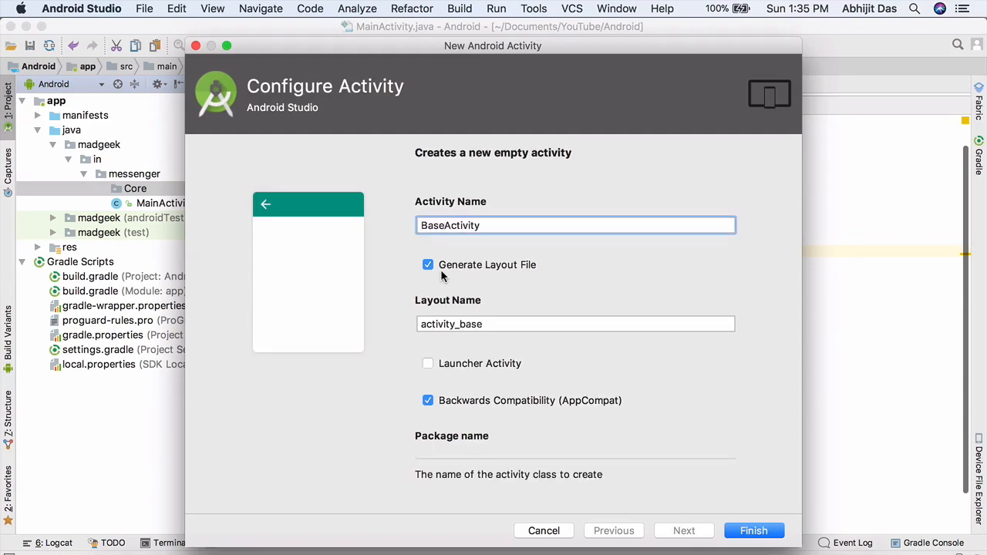
left_click(428, 265)
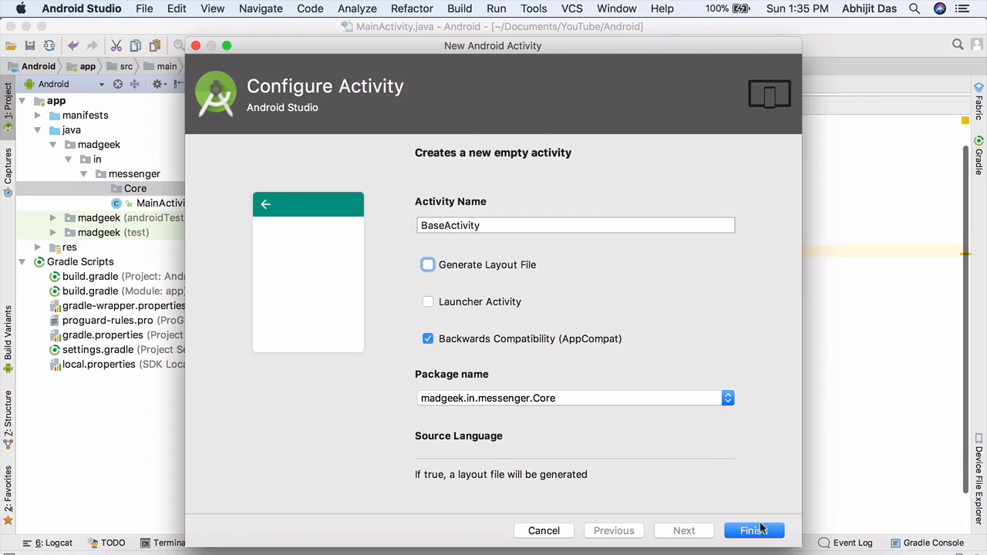
left_click(429, 265)
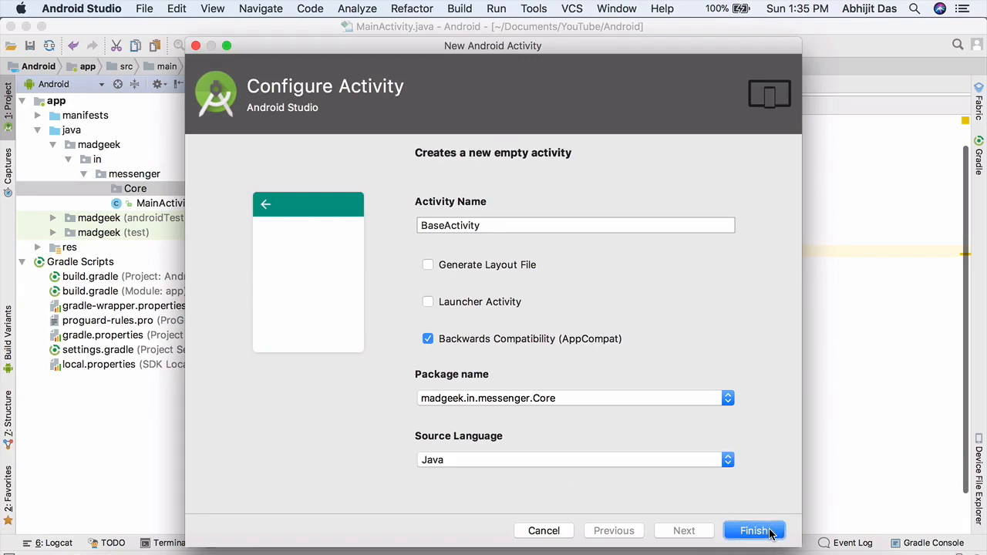
left_click(754, 531)
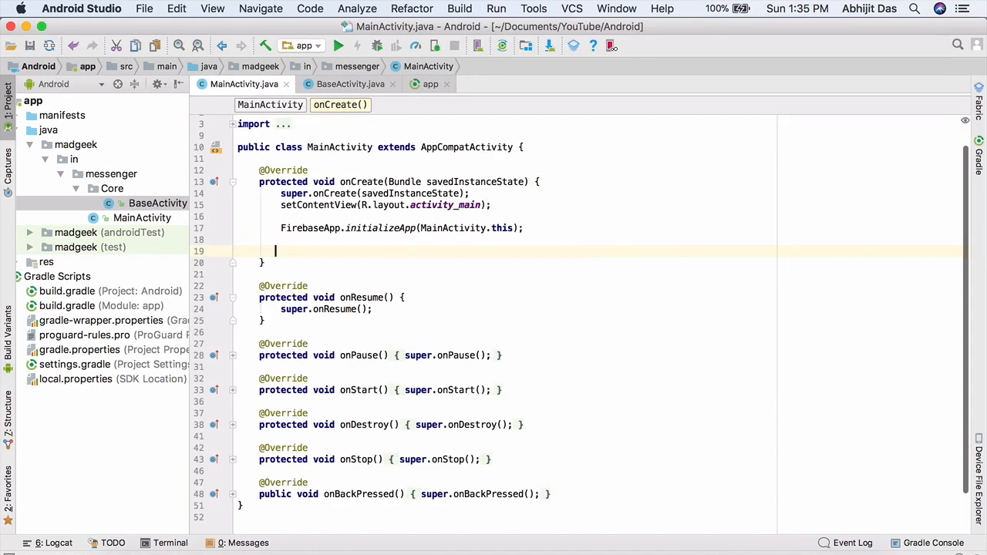
Paste the DatabaseReference base line into BaseActivity's onCreate and make base a protected field
left_click(350, 83)
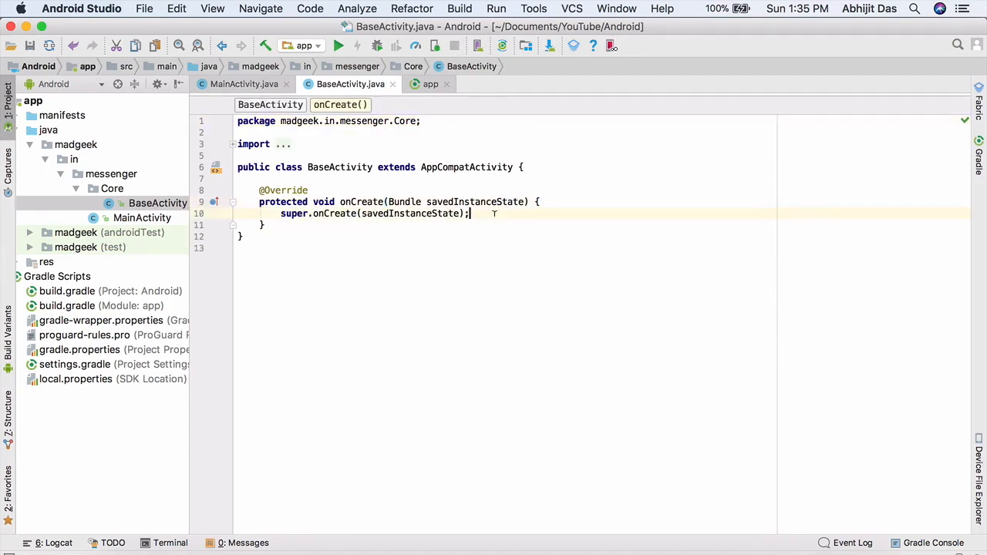
type("DatabaseReference base = FirebaseDatabase.getInstance().getReference();")
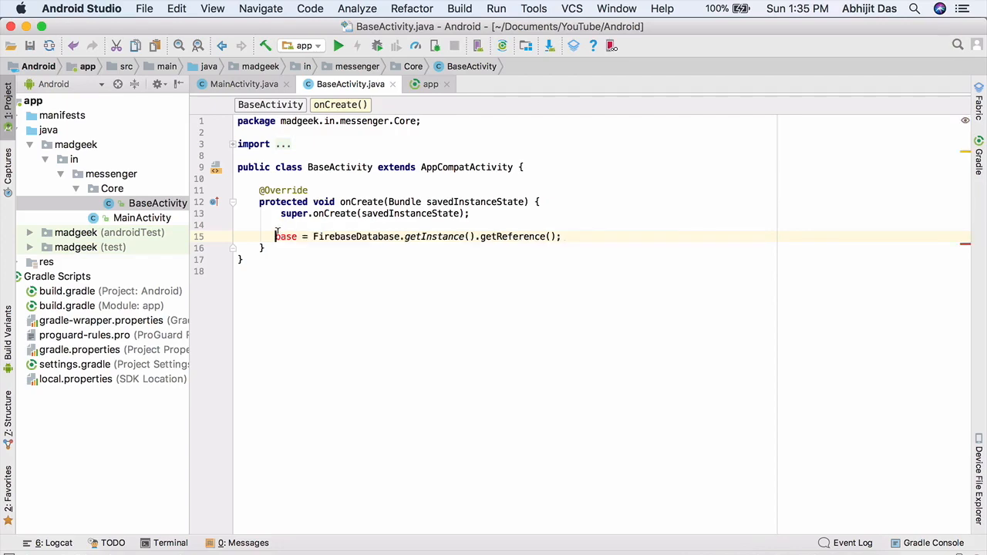
type("protected DatabaseReference base;")
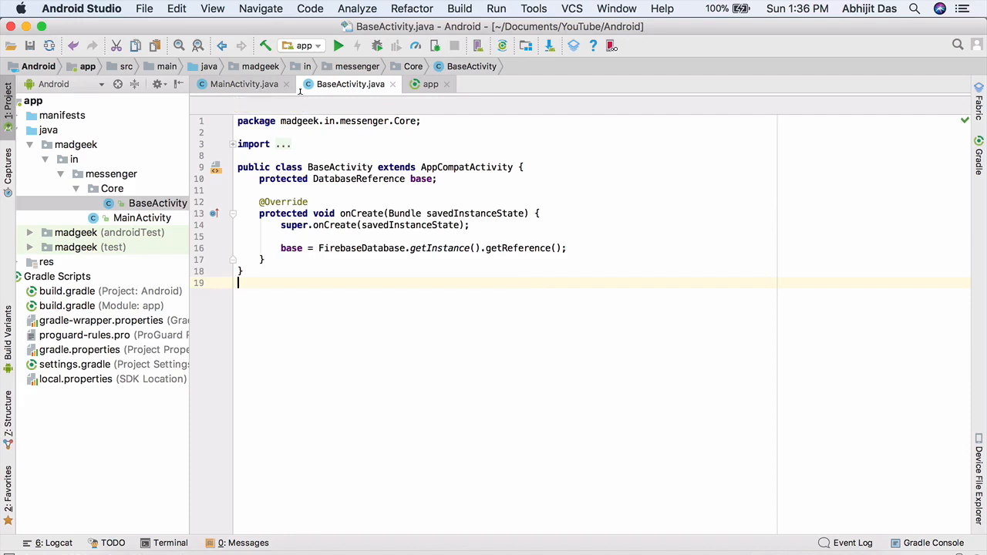
left_click(243, 83)
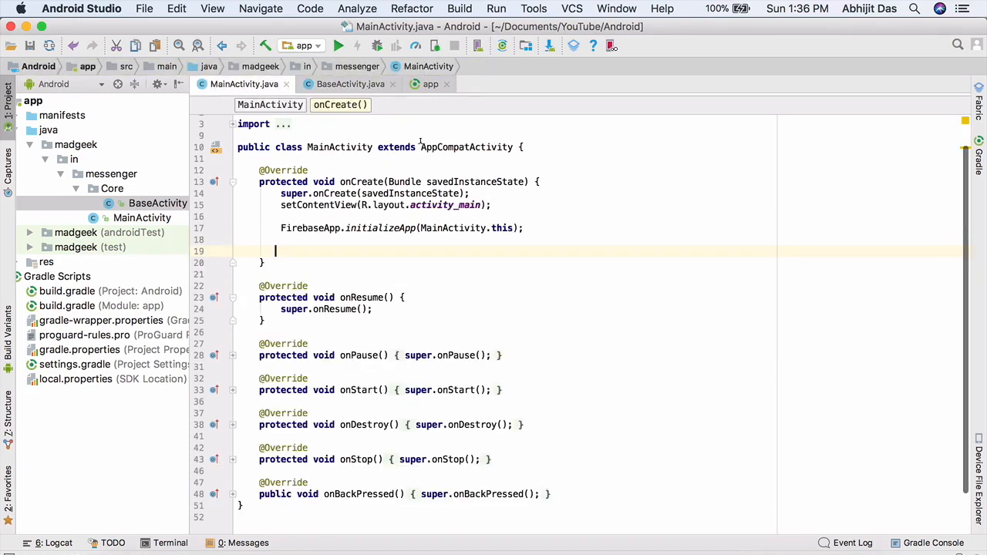
Make MainActivity extend BaseActivity and declare a private DatabaseReference field
type("Bas")
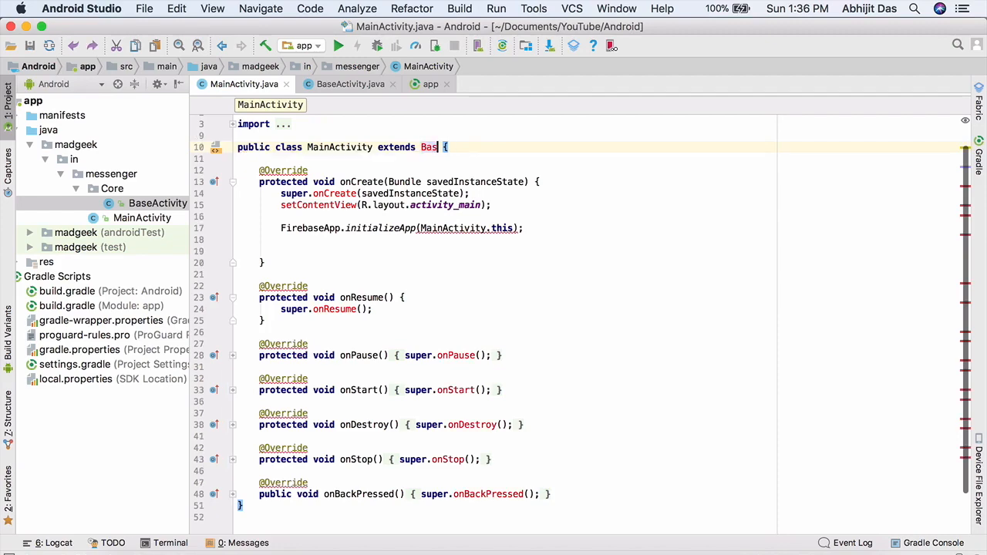
type("eActivity")
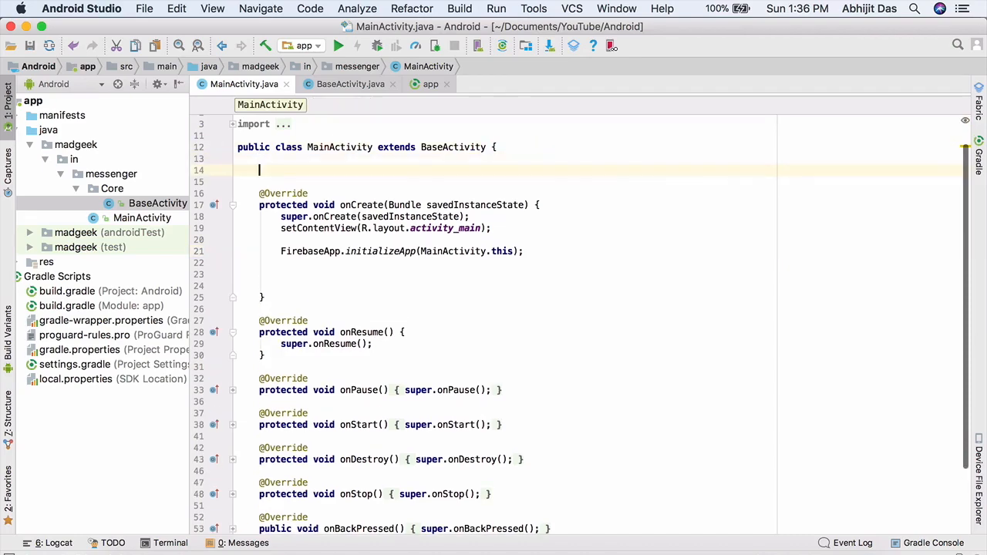
type("private ba")
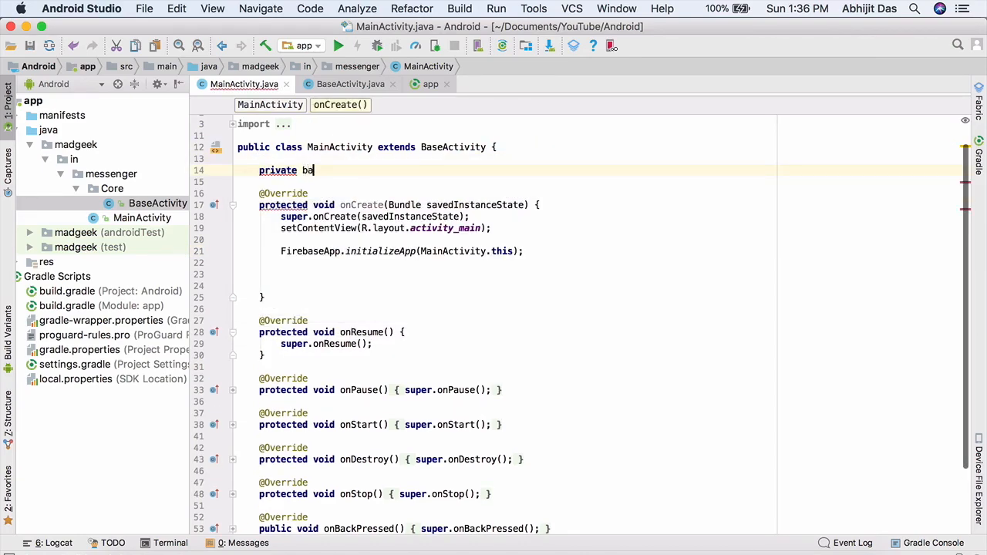
type("se")
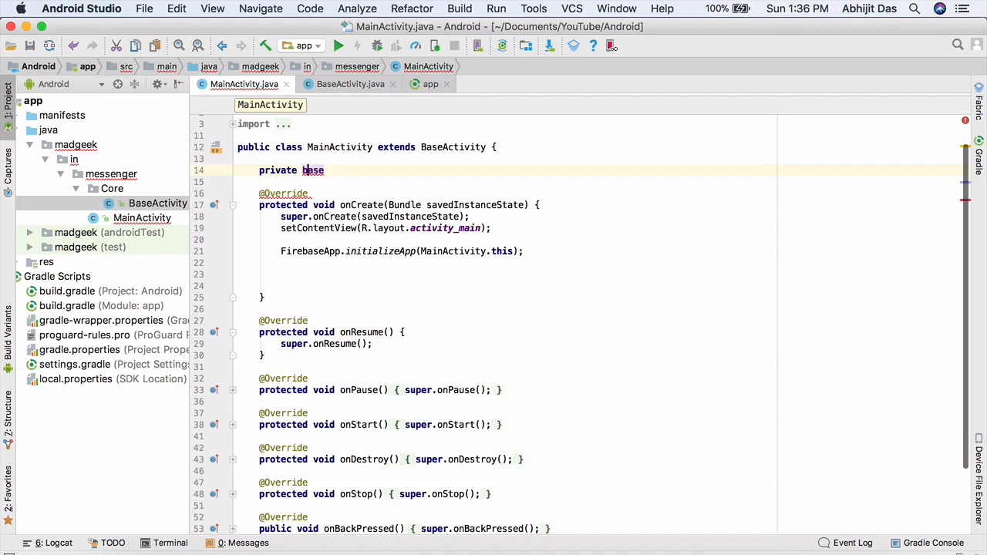
type("Base")
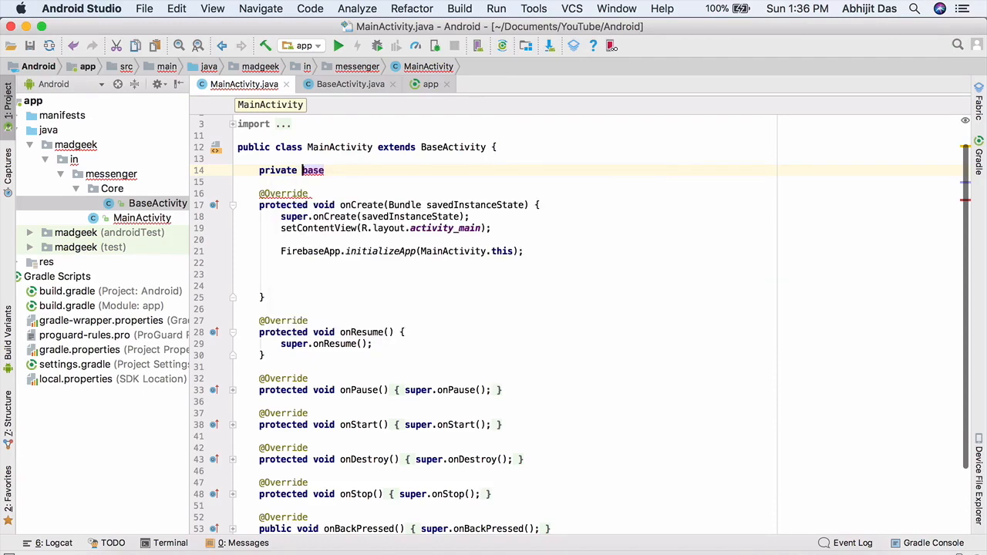
type("DatabaseReference base")
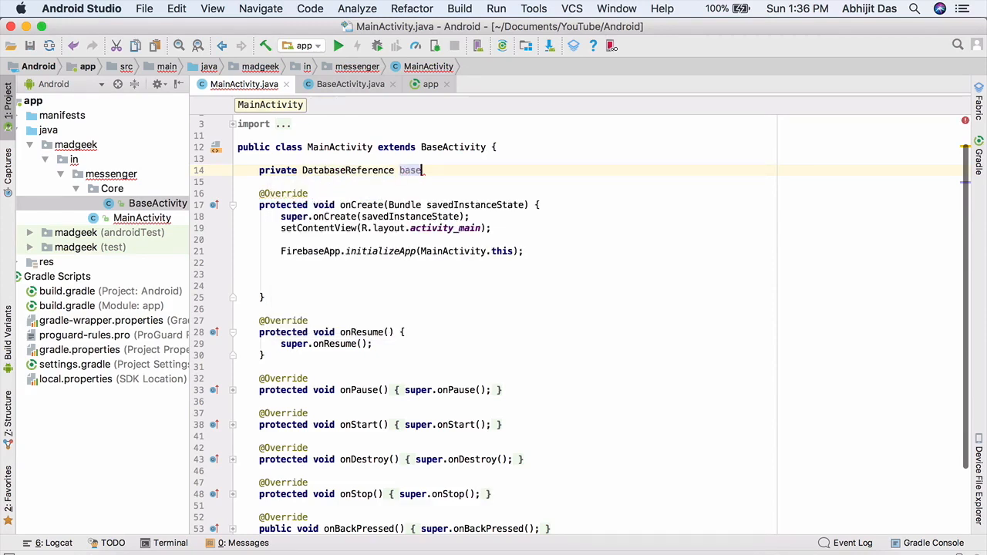
Rename the field to baseRef and assign baseRef = base in onCreate below initializeApp
left_click(291, 271)
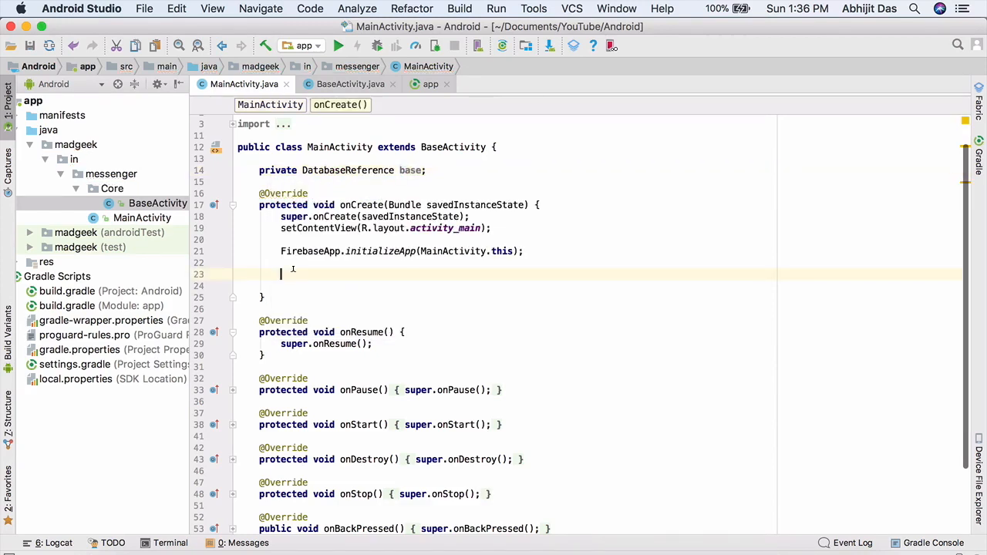
type("this")
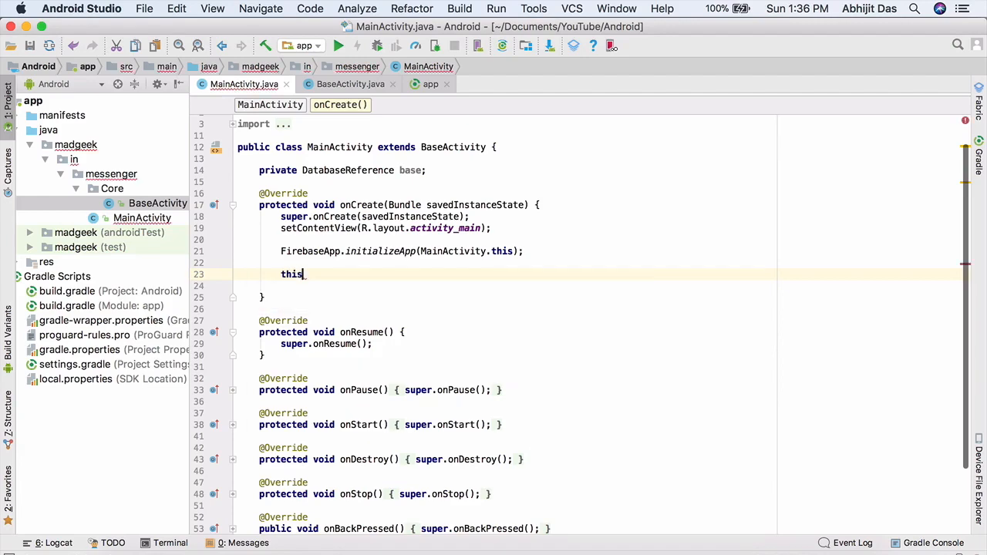
type(".base = _base;")
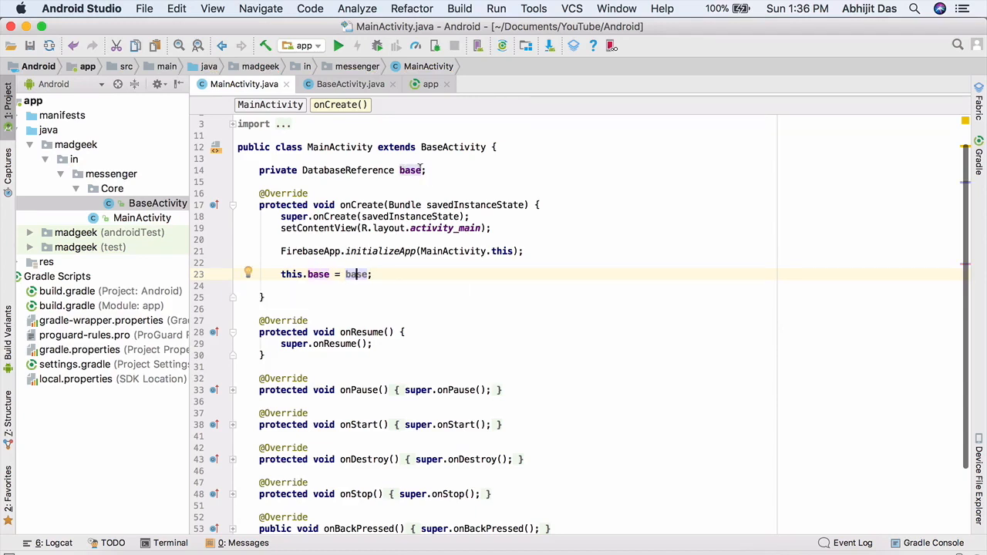
left_click(410, 170)
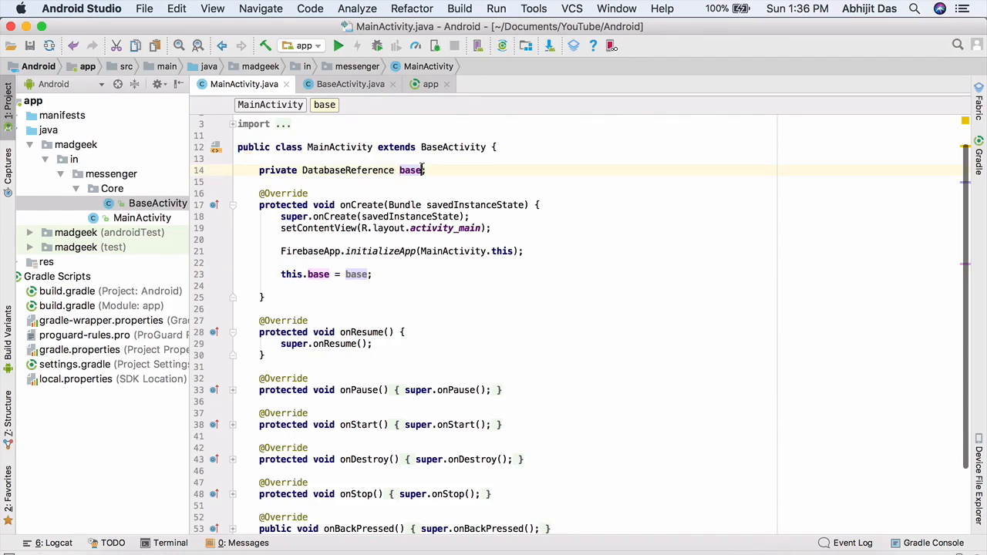
type("Ref")
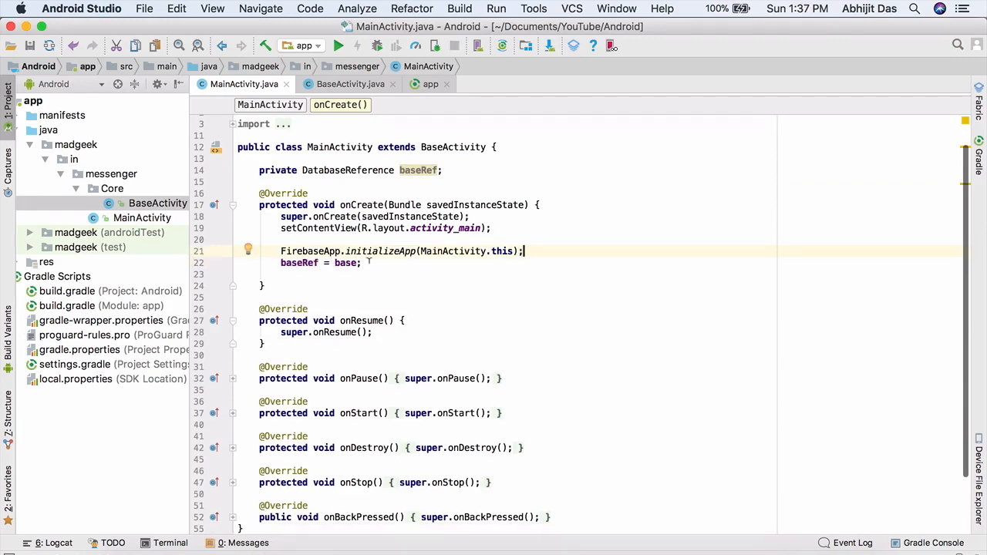
type("b")
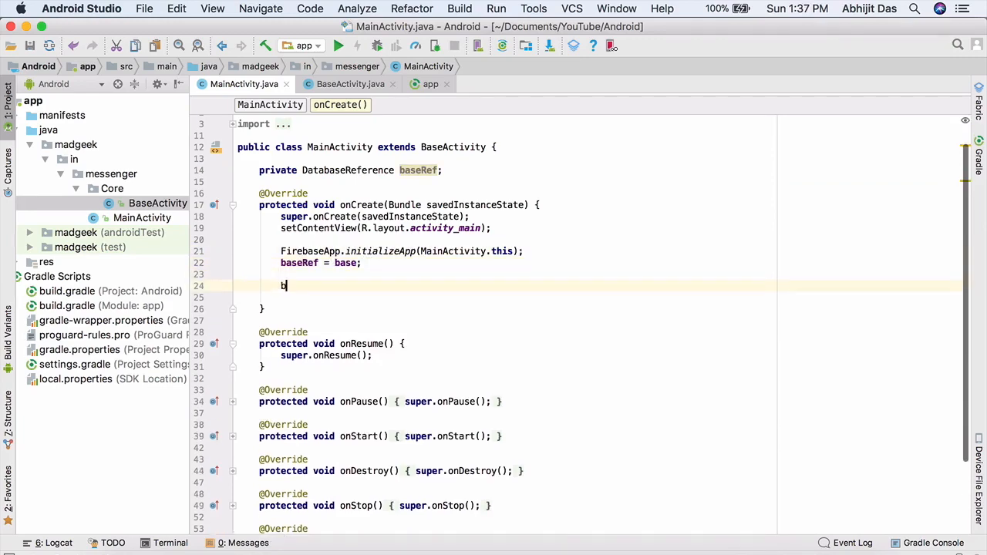
type("aseRef")
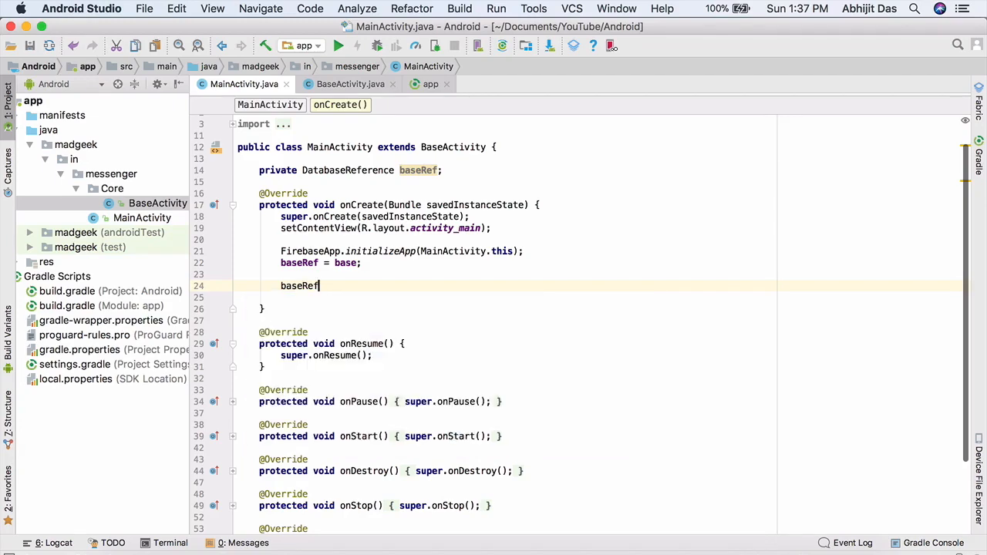
type(".child(\"")
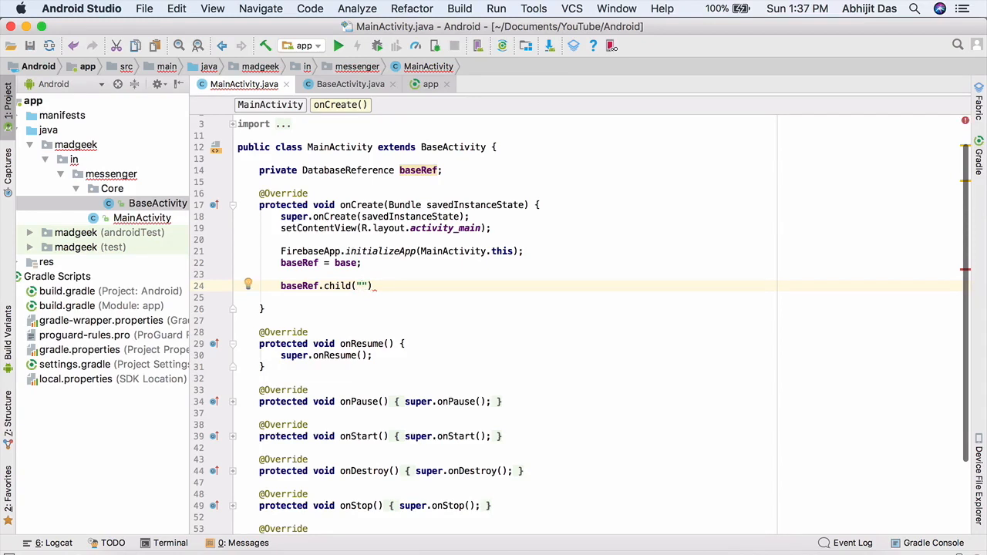
Write baseRef.child("chatroom").setValue("Random"); in onCreate
type("chatrm")
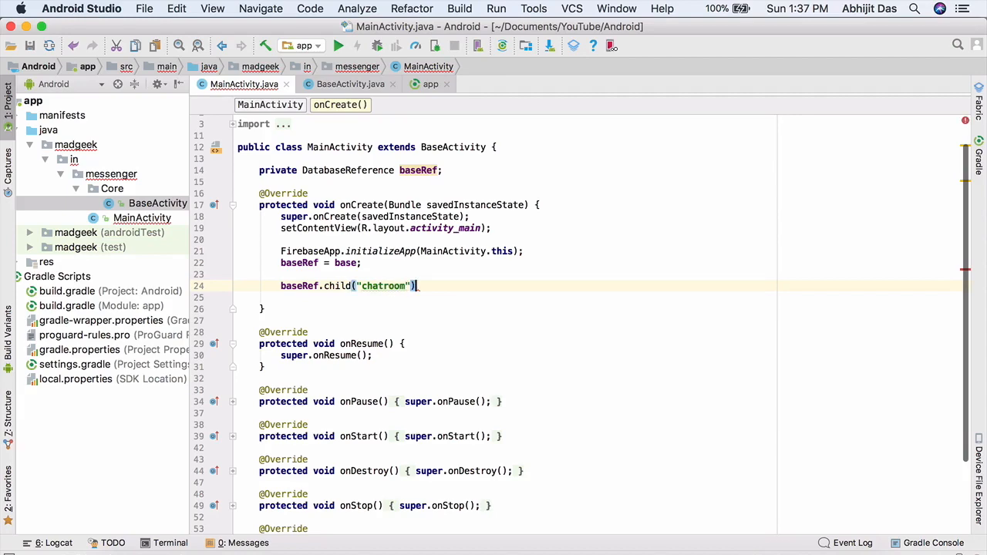
type(".setValue()")
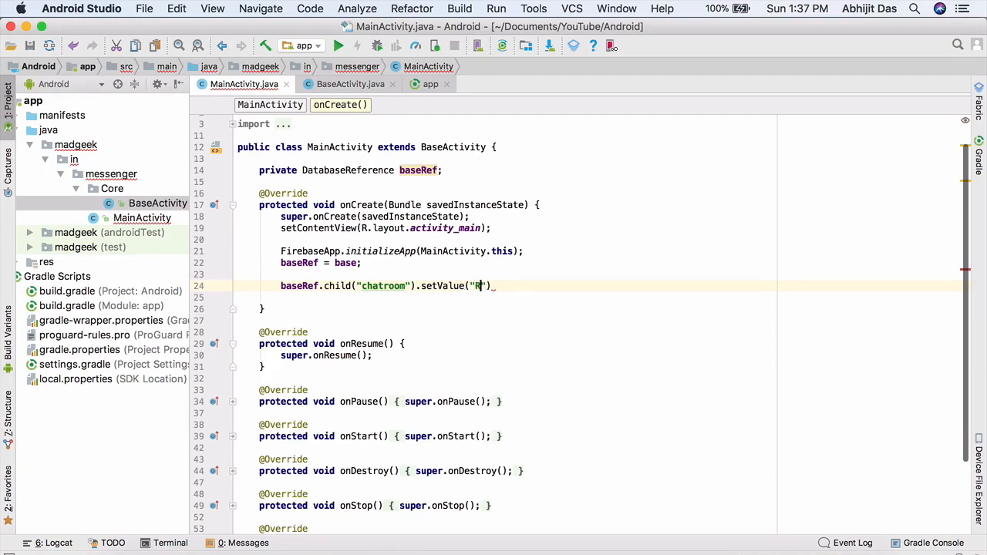
type("andom")
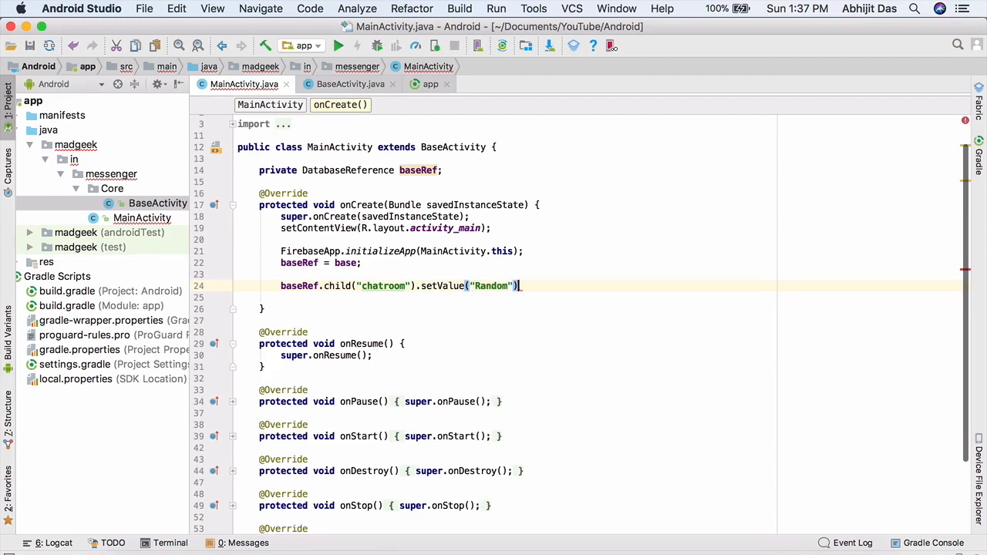
type(";")
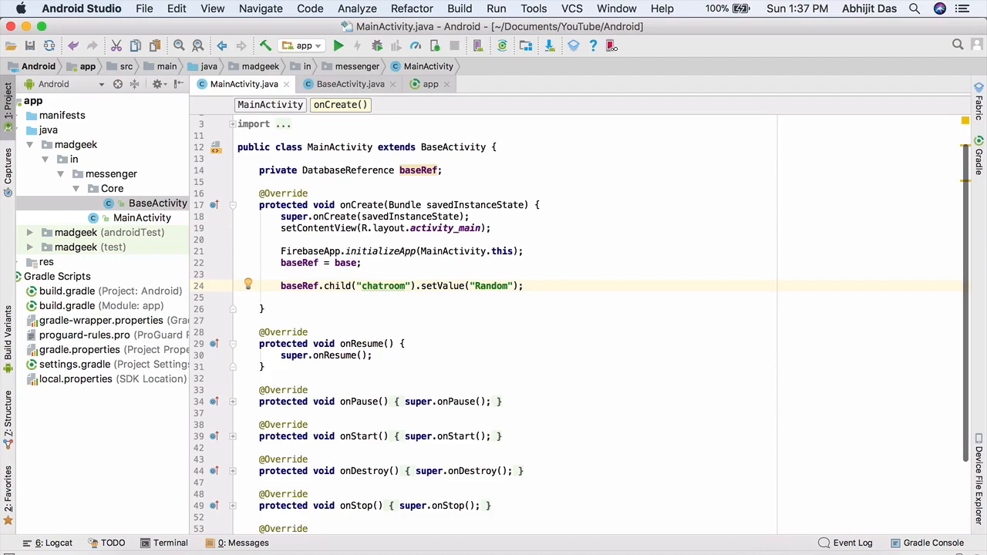
type("H")
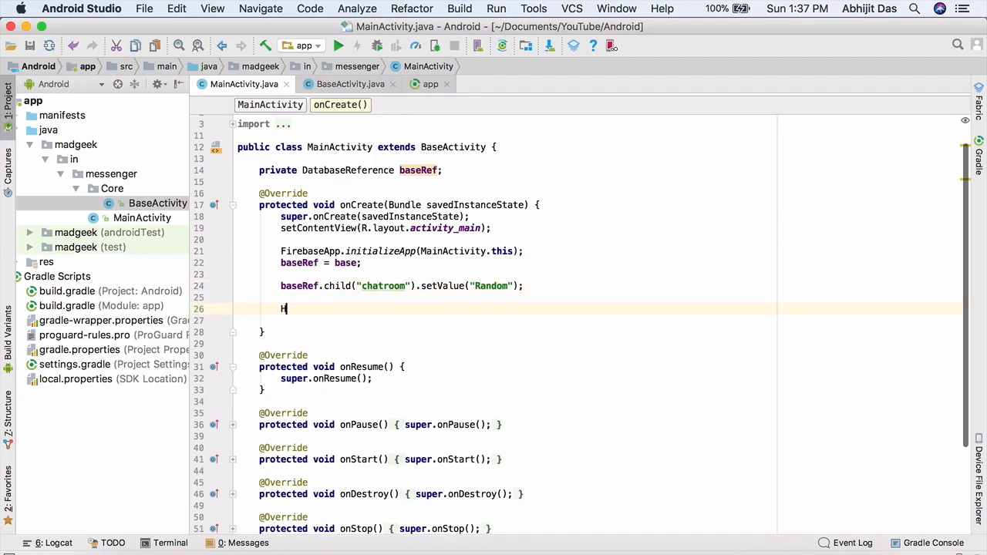
Declare HashMap<String,String> user = new HashMap<>() in onCreate
type("ashMap<>")
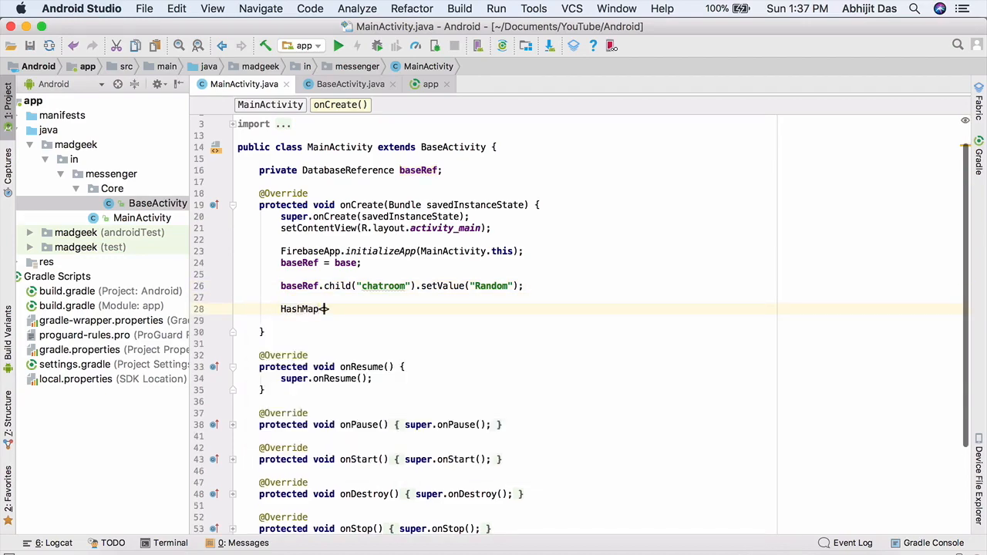
type("<String,String")
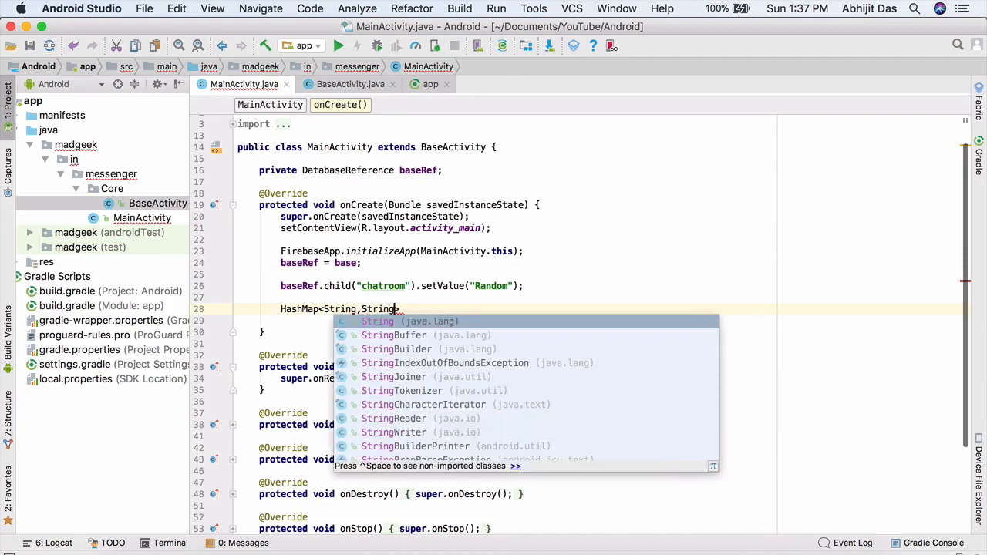
type(">_us")
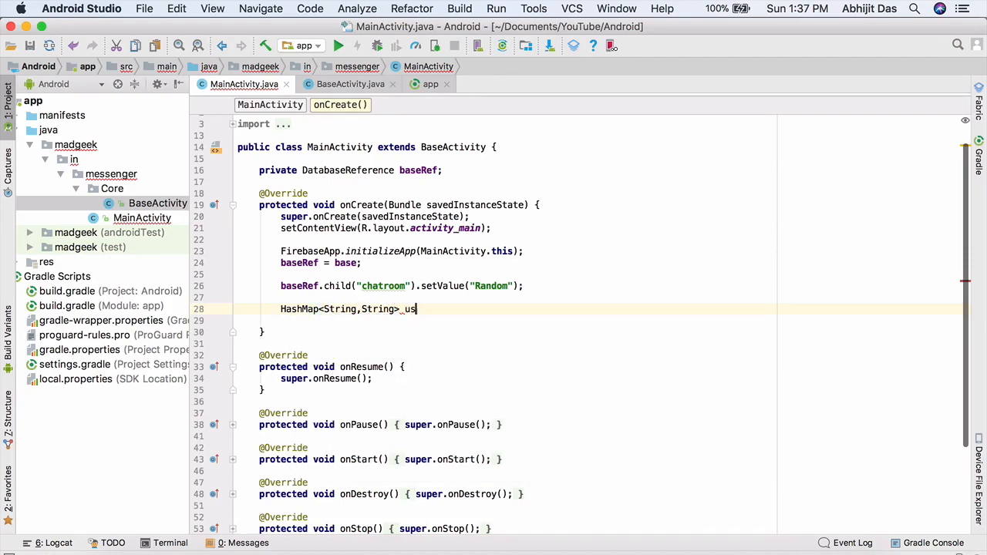
type("user = new_U")
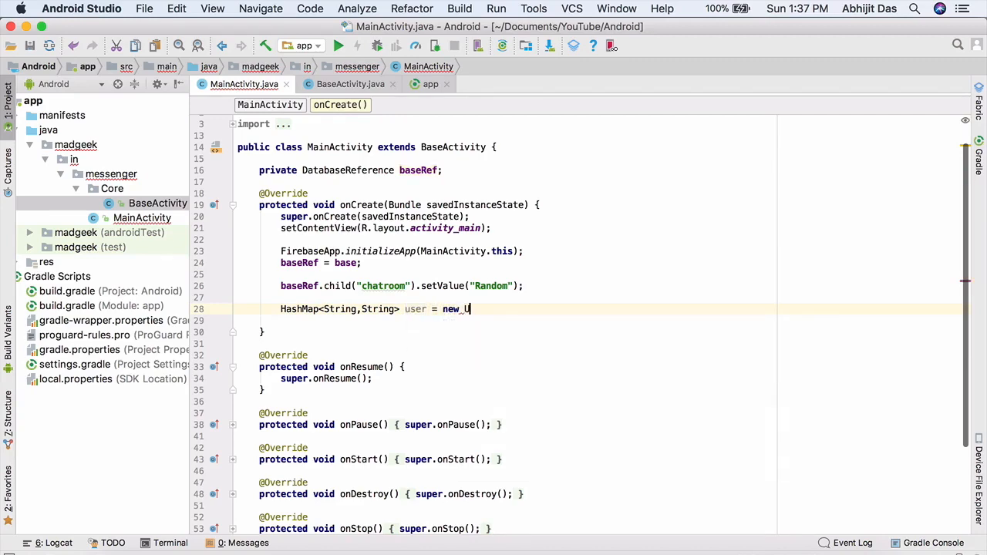
type("HashMap<>();")
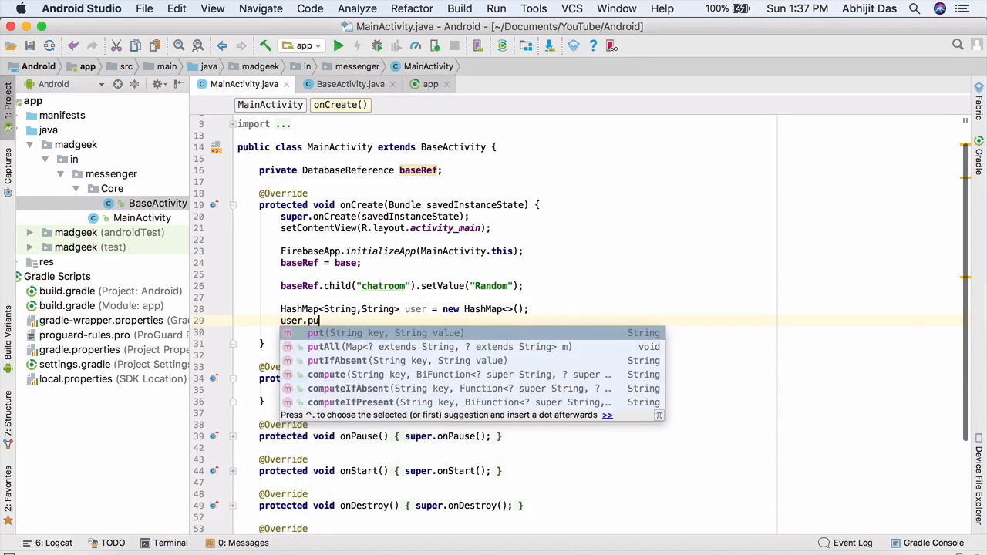
type("t(\"email\")")
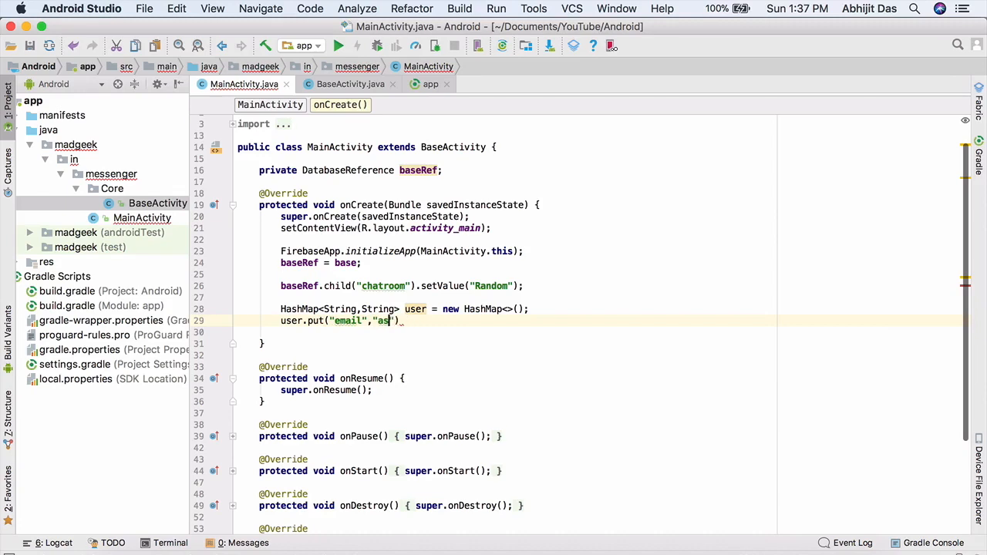
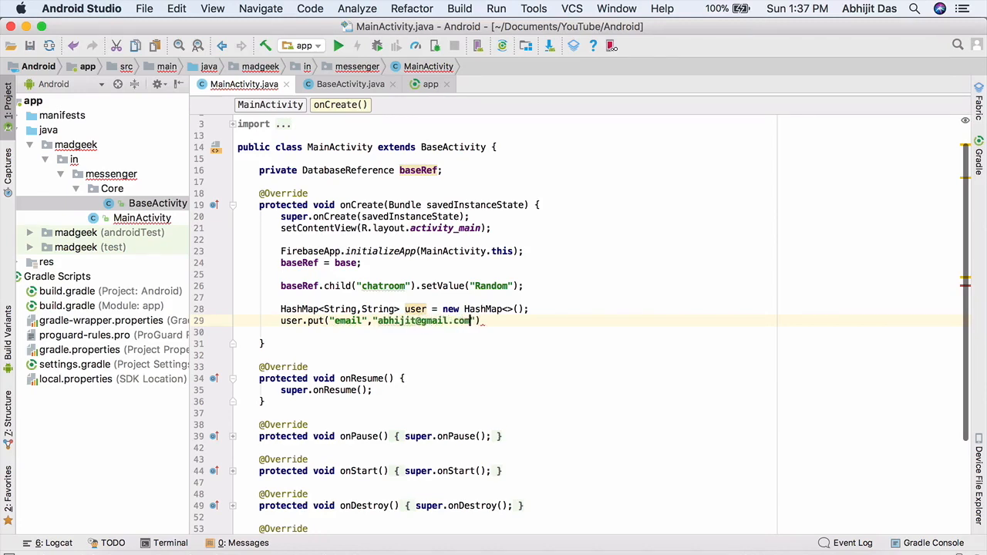
type("user")
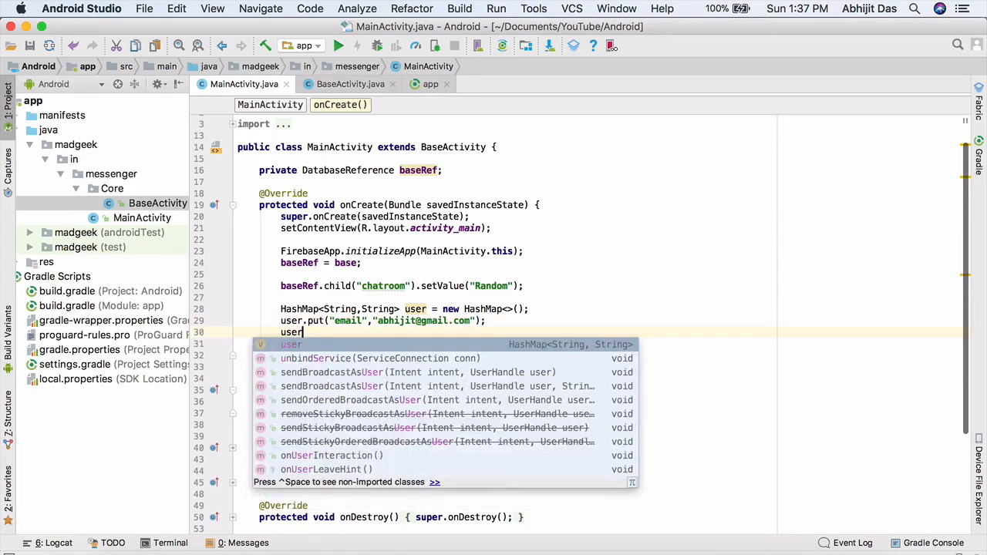
type(".put(\"\")")
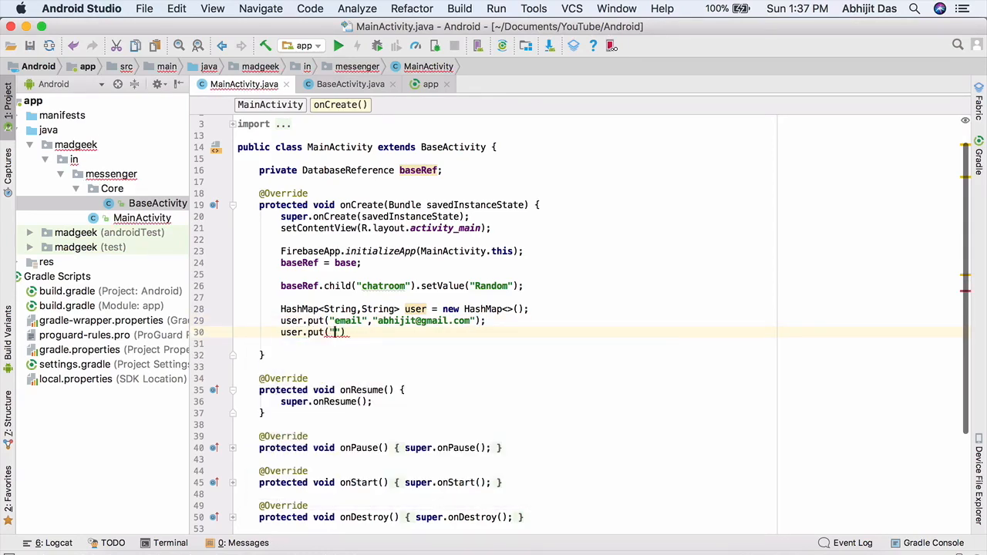
type("contact")
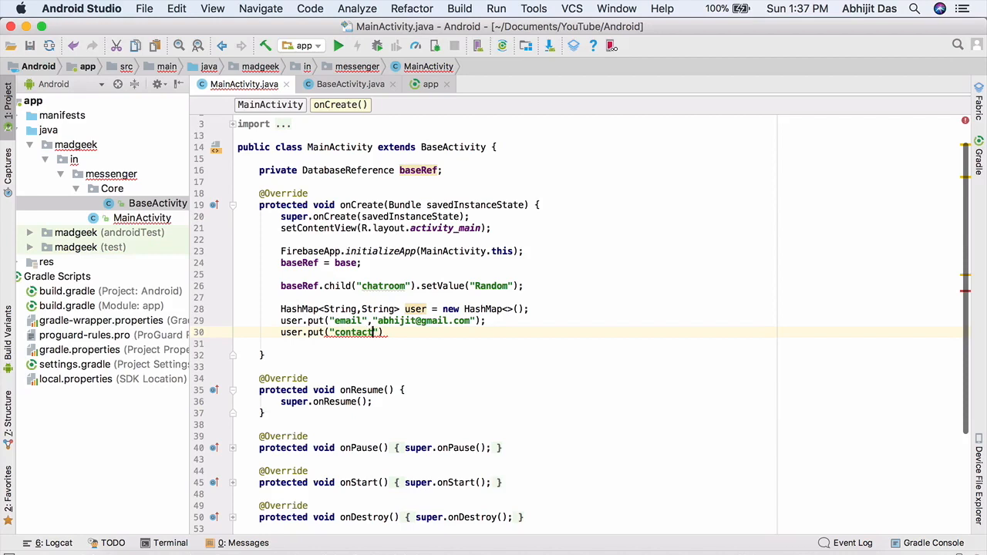
type(",")
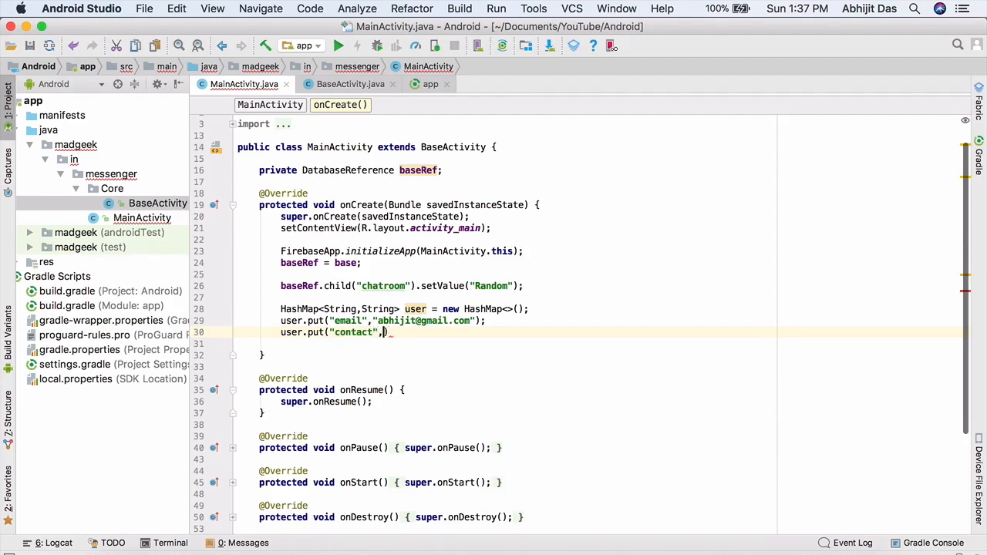
type("89988888")
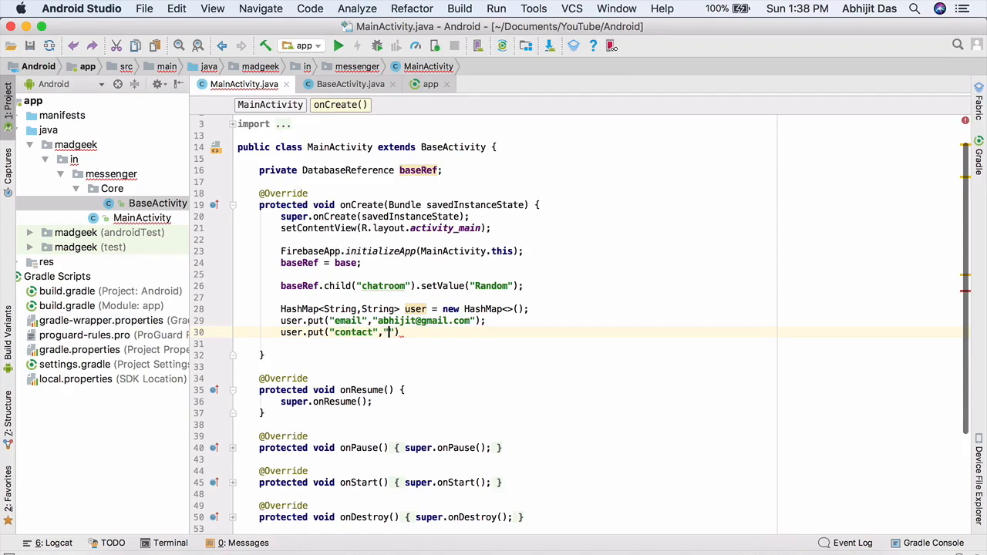
type("7777777")
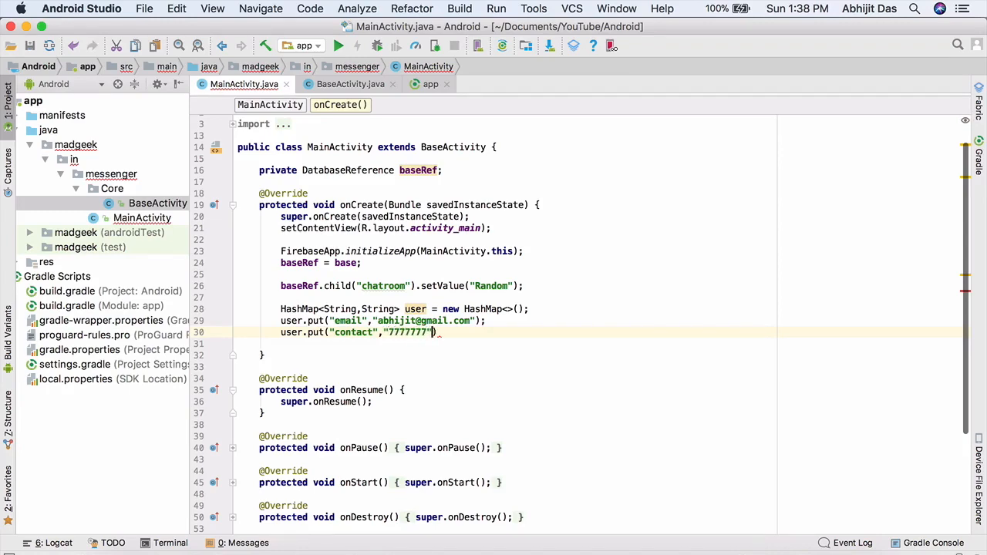
type("baseRef.child(")
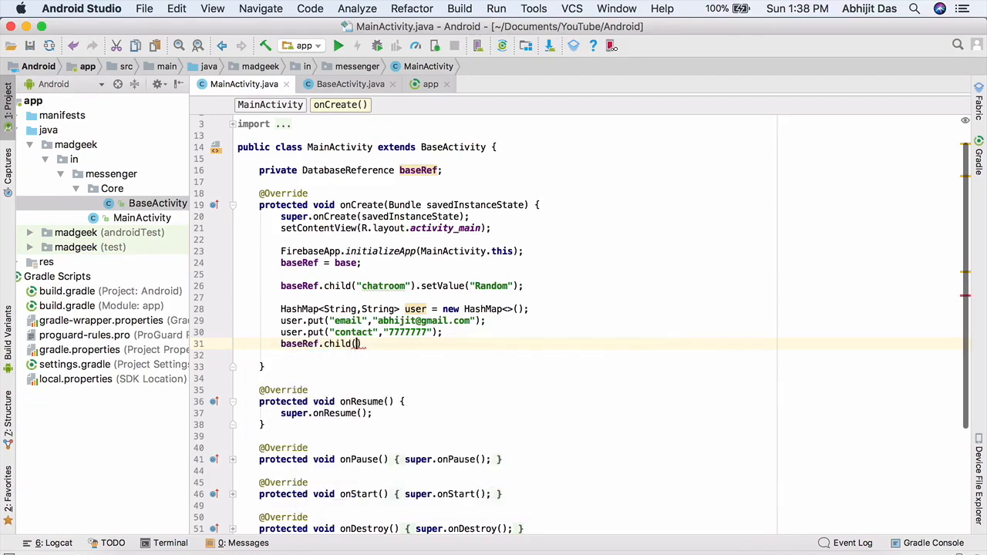
Write baseRef.child("user").push().setValue(user); and reformat the code
type("\"chat\"")
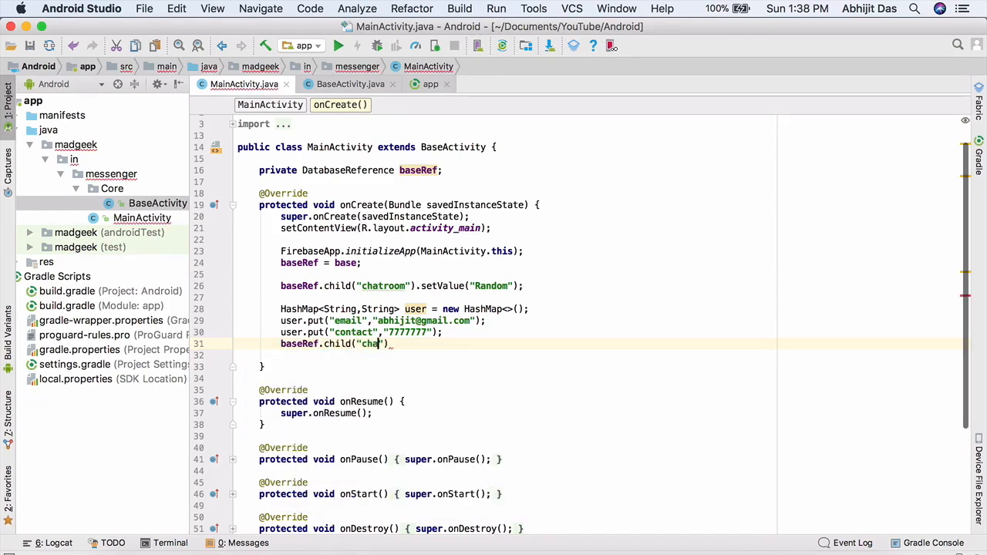
type("room")
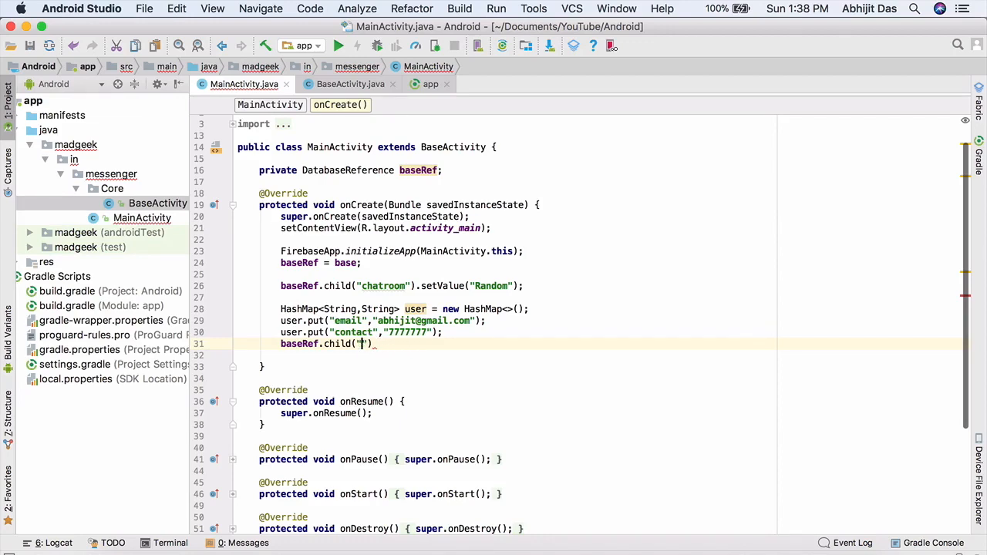
type("user")
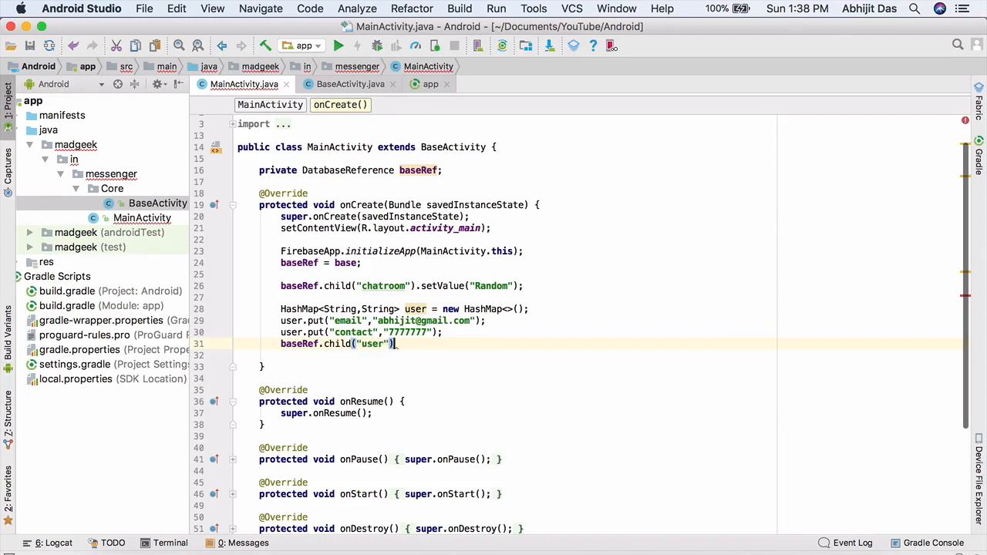
type(".pu")
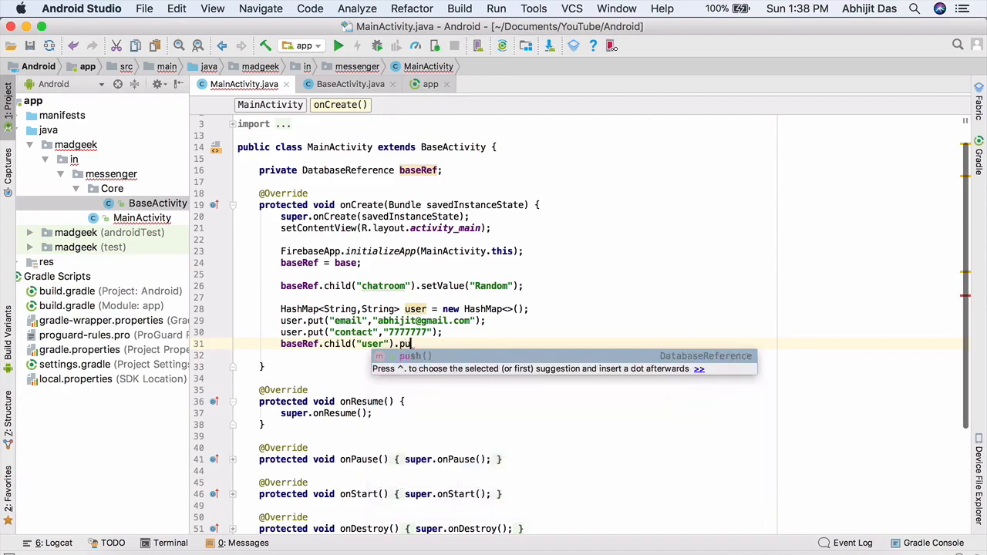
key("Tab")
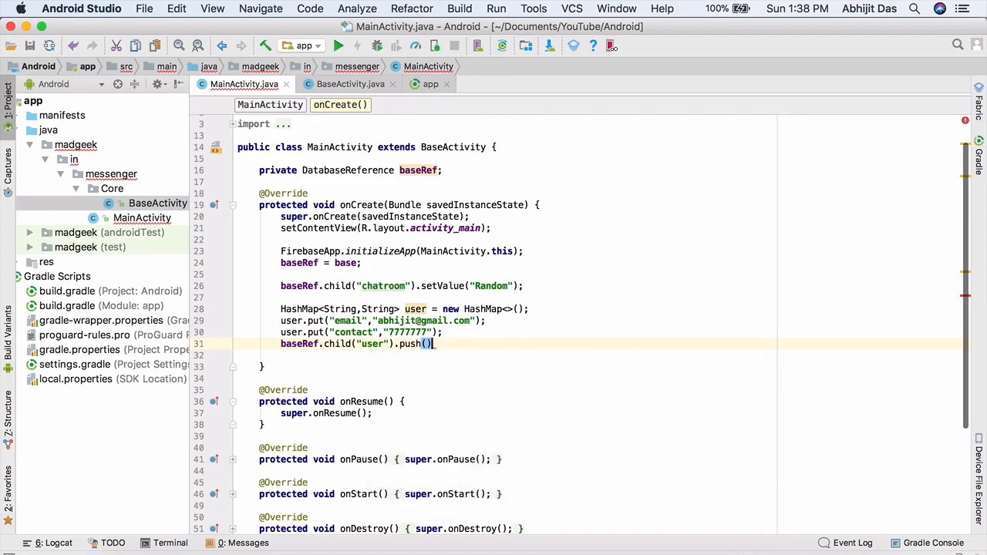
type(".child(")
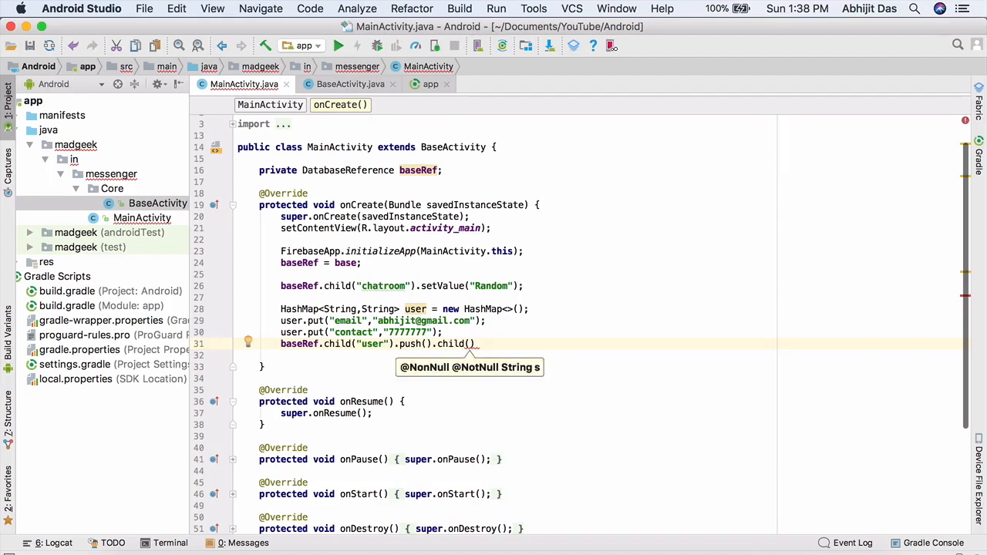
type("us")
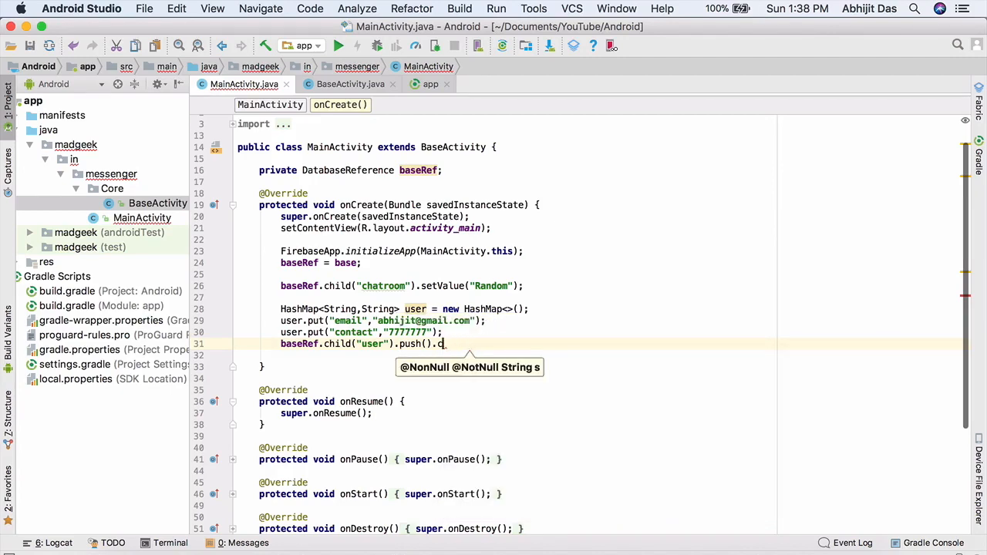
type("setValue(user")
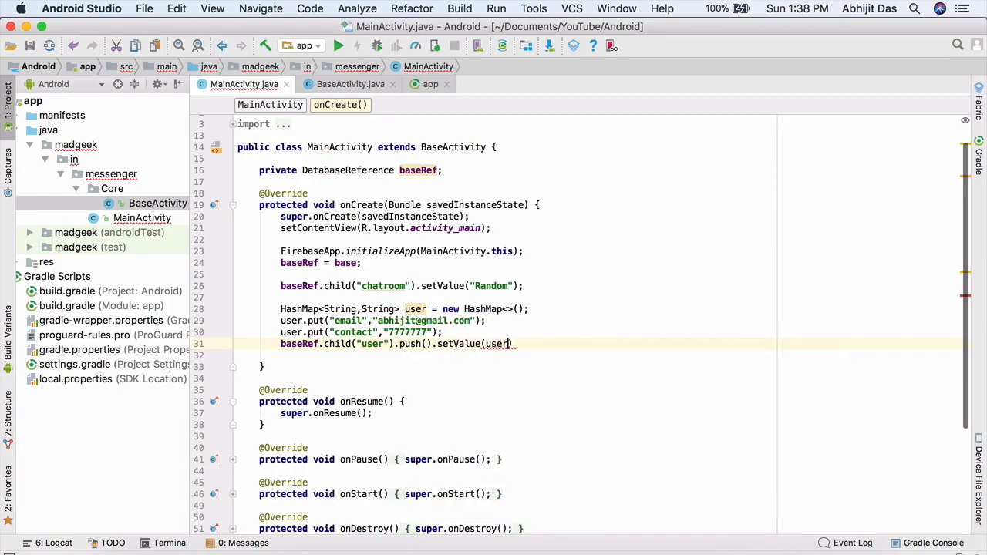
key("cmd+alt+l")
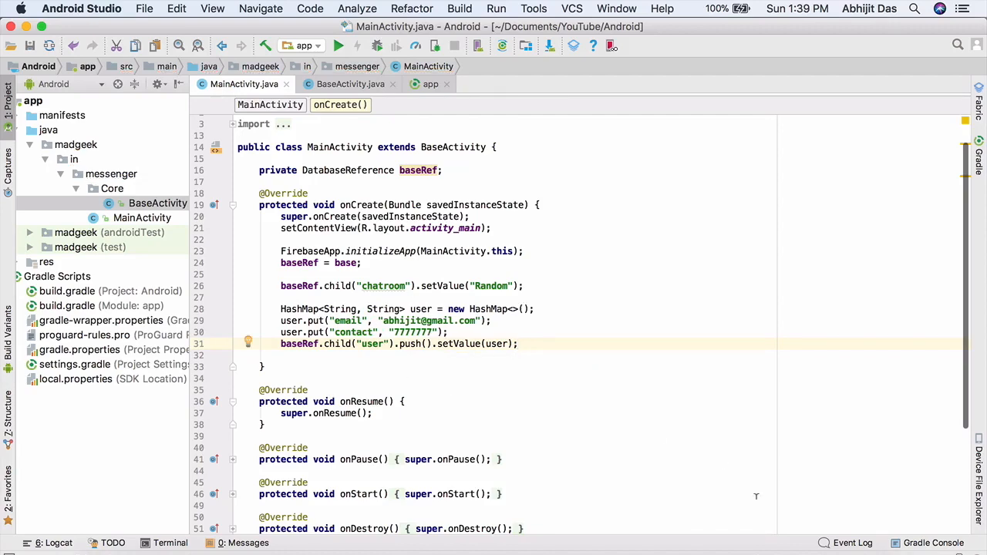
left_click(338, 45)
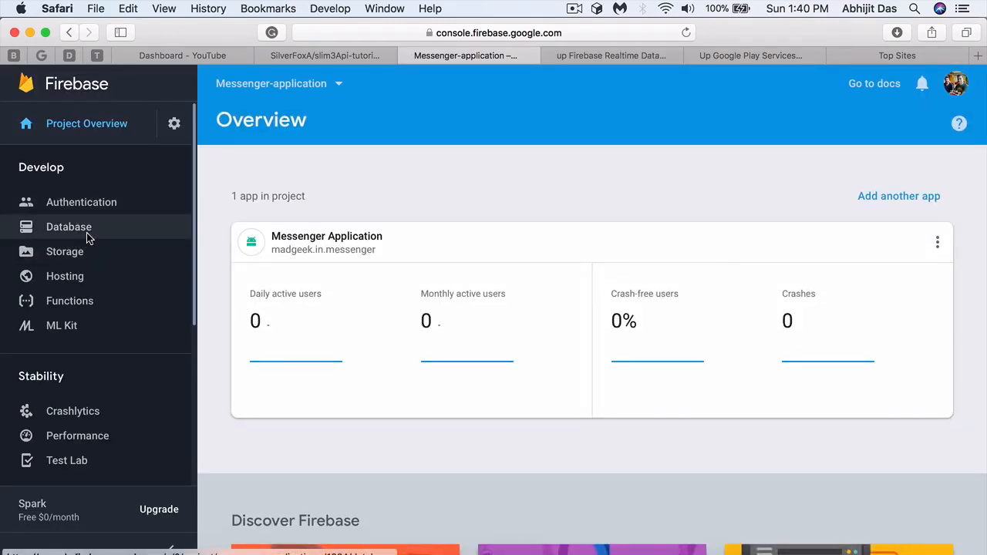
Open the Database section in the Firebase console and start Realtime Database setup
left_click(68, 225)
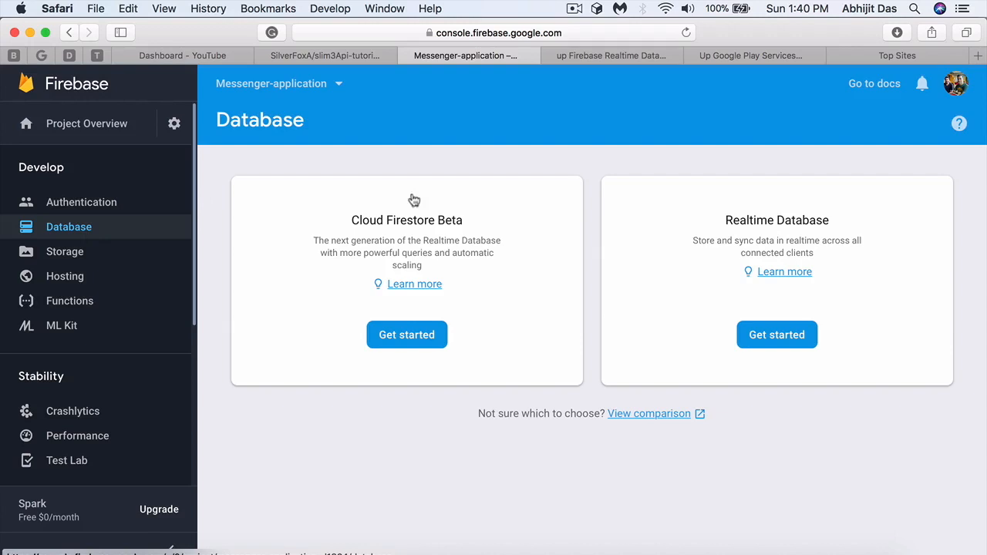
mouse_move(703, 265)
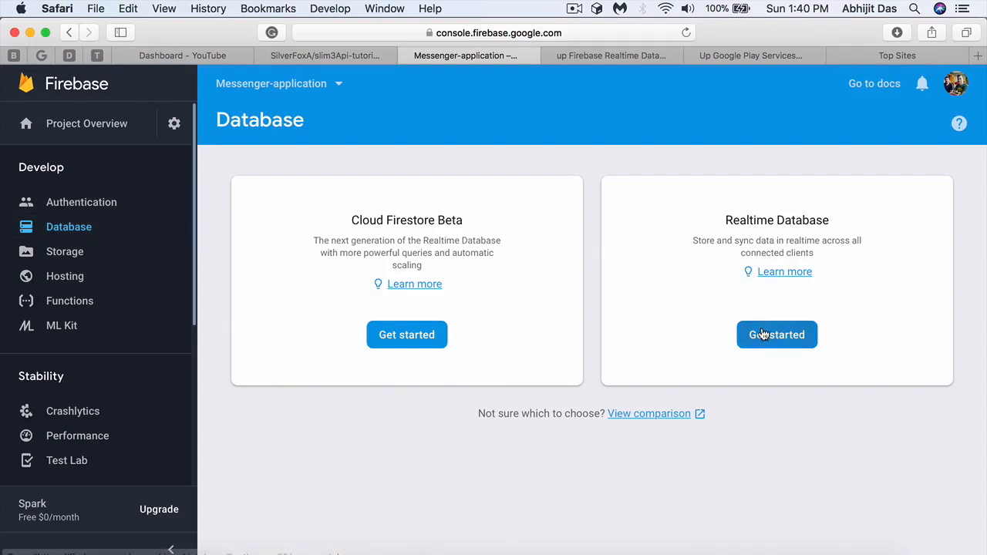
mouse_move(777, 333)
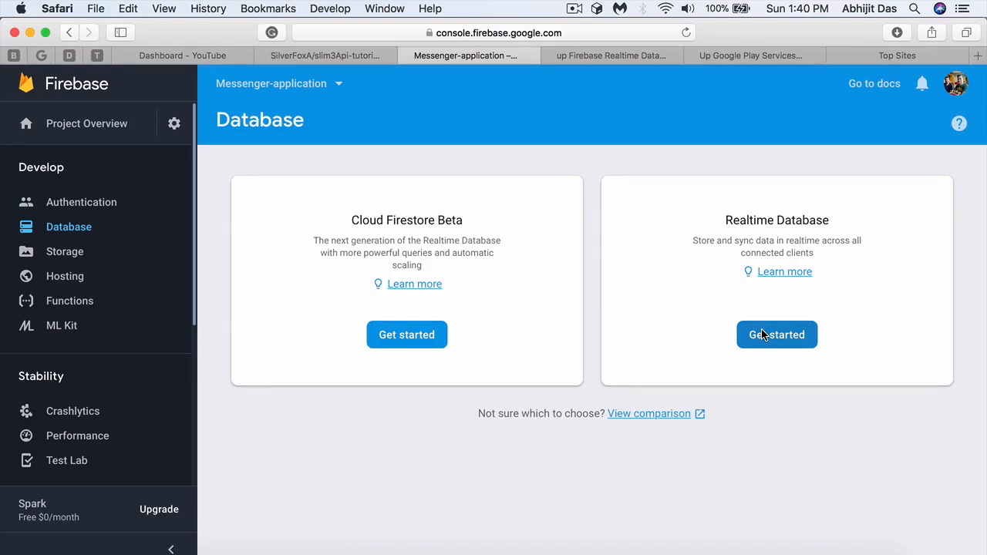
left_click(777, 333)
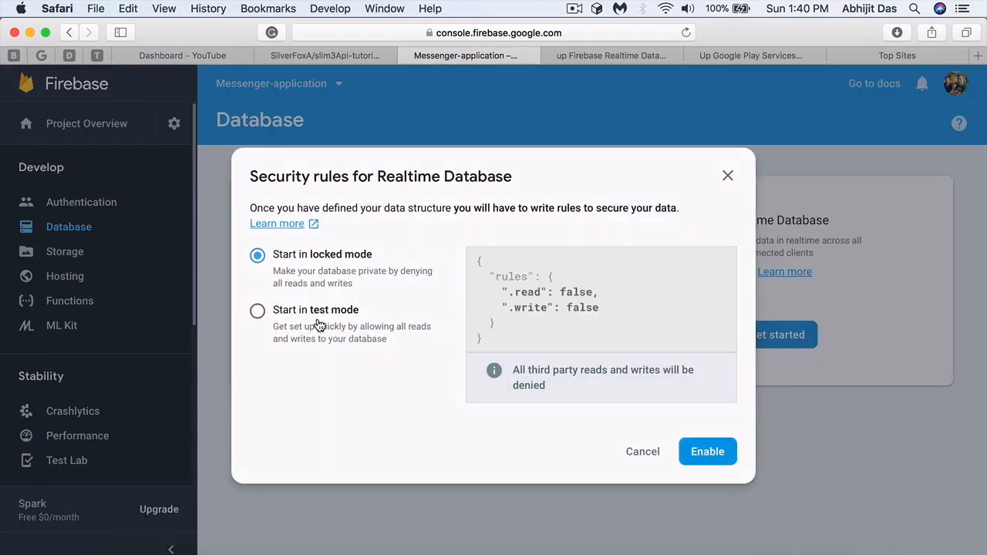
Enable the Realtime Database with Start in test mode rules
left_click(256, 310)
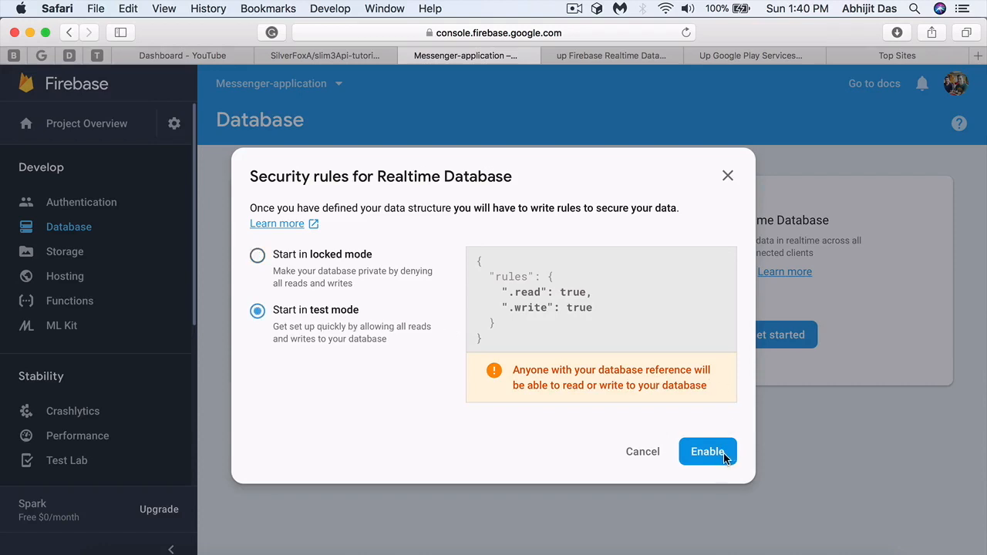
left_click(706, 450)
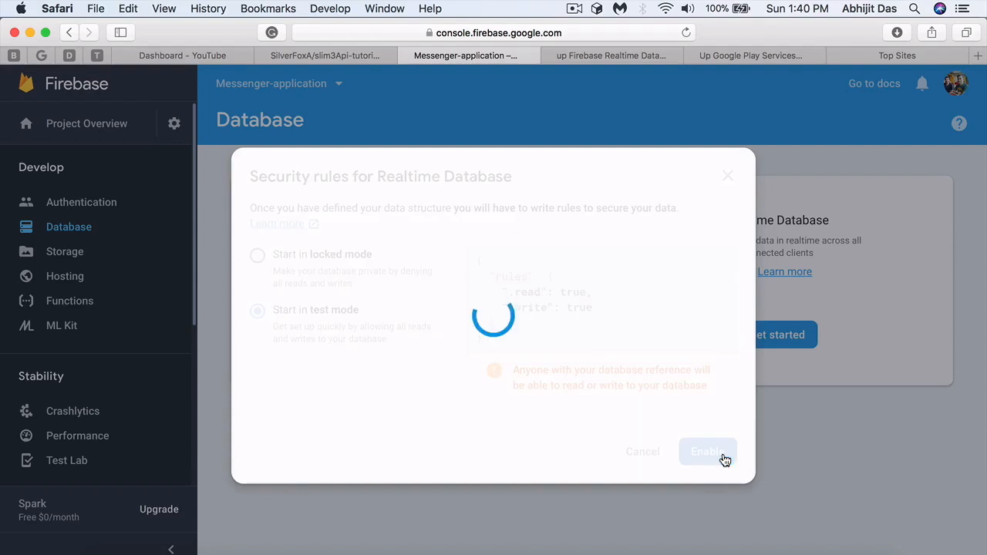
left_click(706, 450)
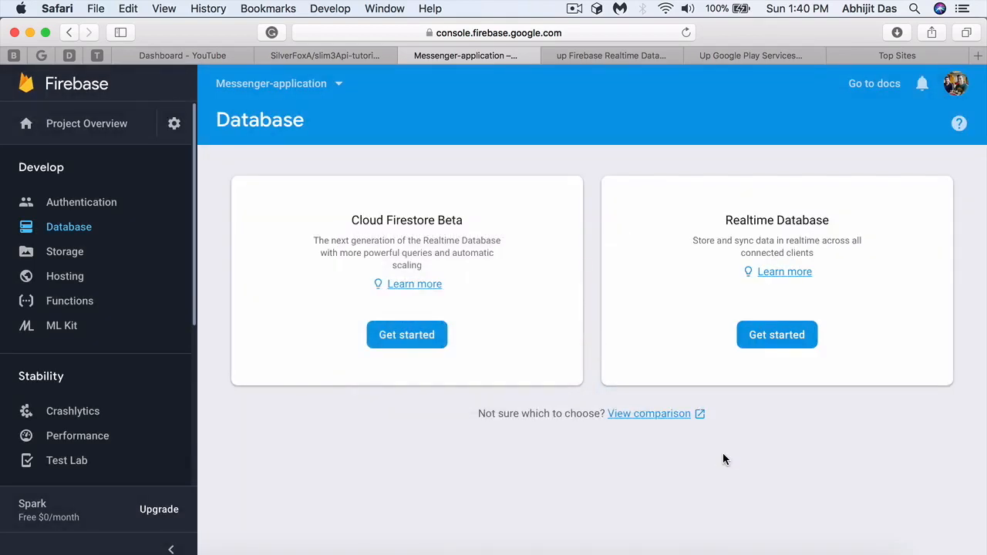
left_click(777, 333)
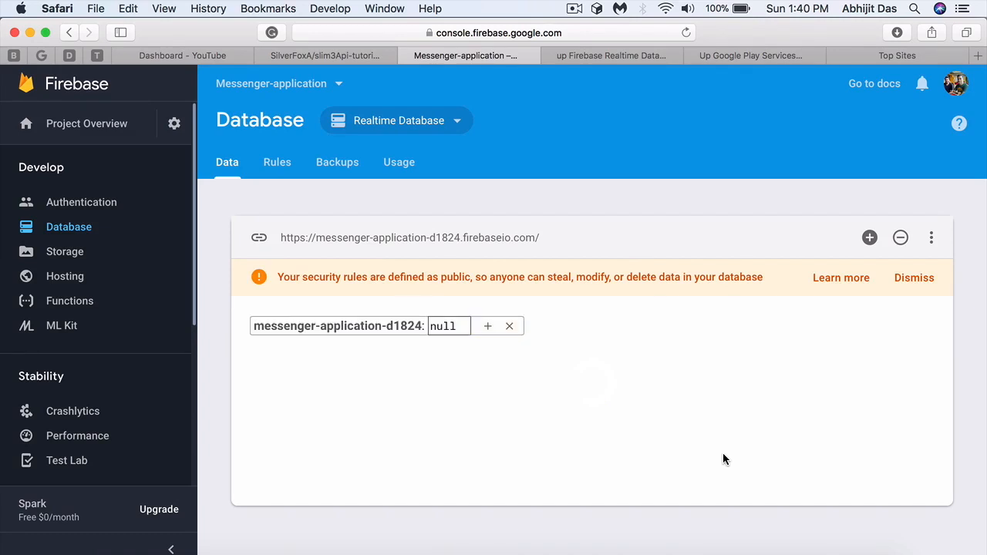
mouse_move(699, 382)
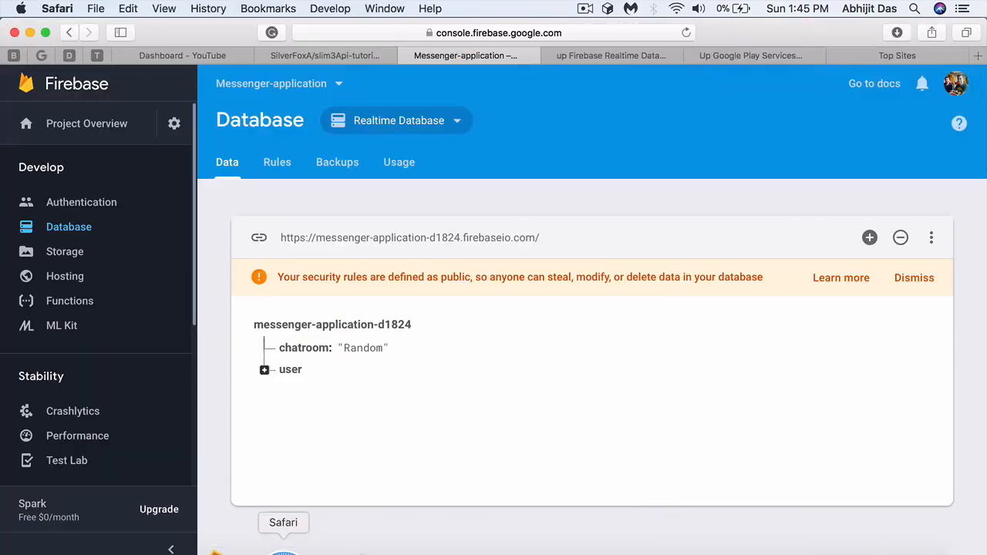
Expand the user node and its pushed entry to reveal contact 7777777 and the email alongside chatroom "Random"
left_click(266, 370)
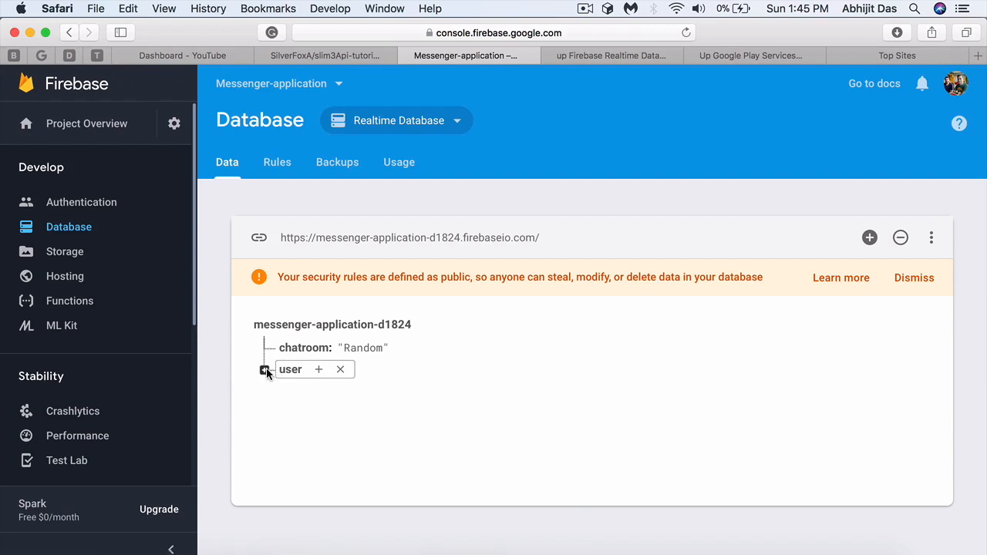
left_click(265, 370)
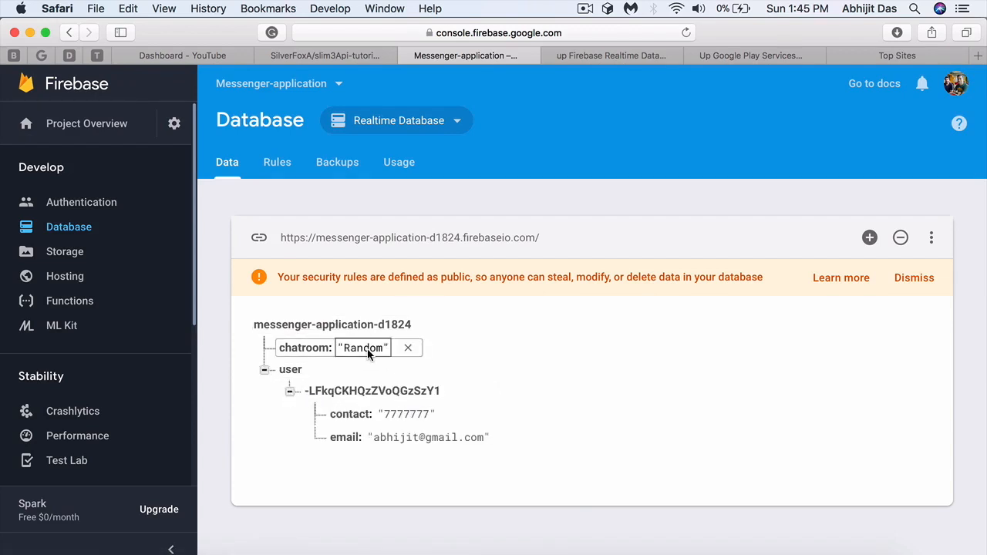
mouse_move(565, 359)
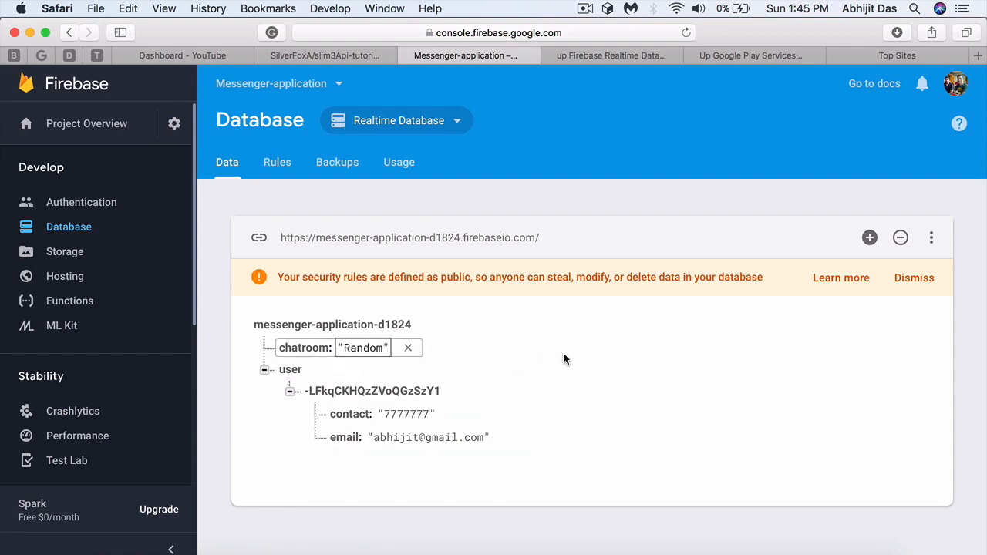